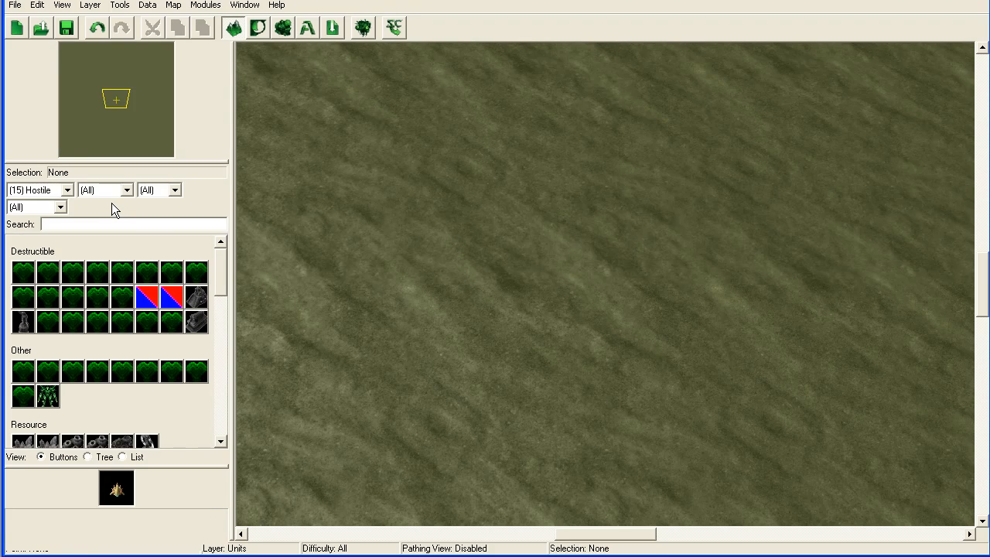
Place six Zerg cocoon eggs from an 'egg' search, then Probes from a 'prob' search.
{"action": "left_click", "coordinate": [39, 188]}
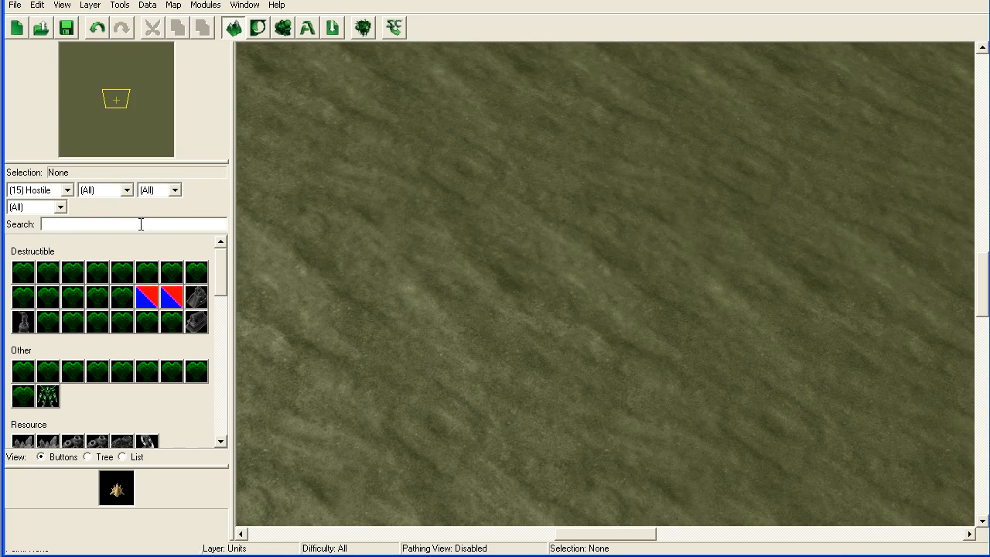
{"action": "type", "text": "egg"}
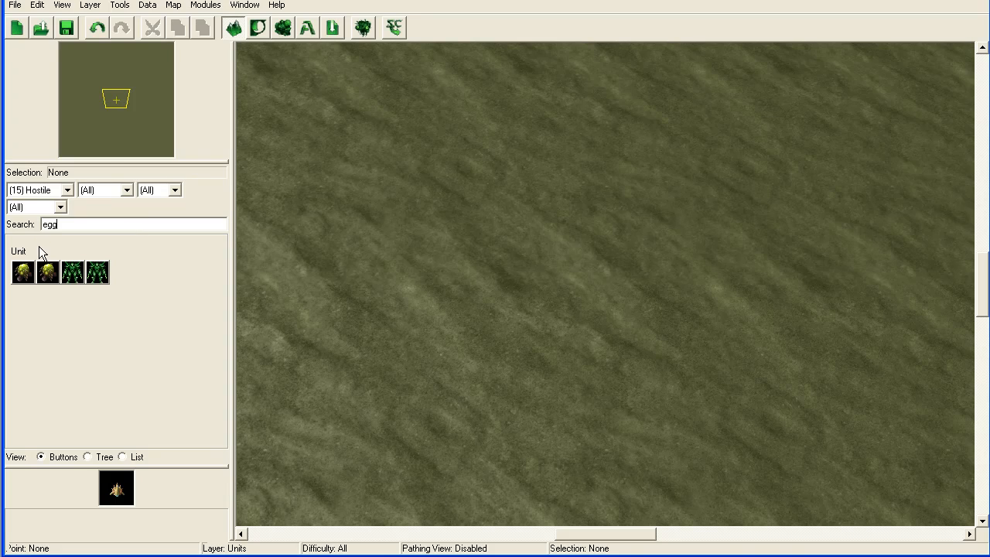
{"action": "left_click", "coordinate": [22, 272]}
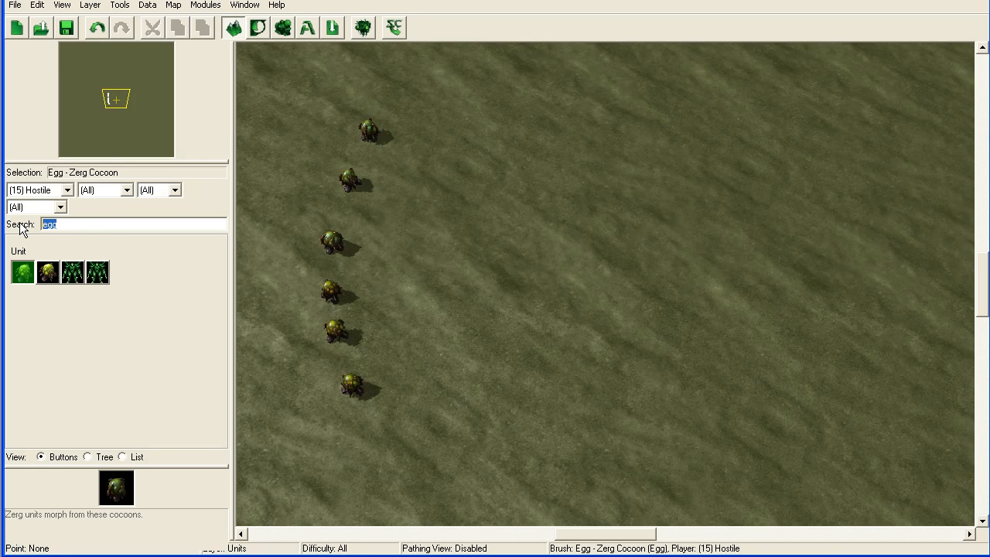
{"action": "type", "text": "prob"}
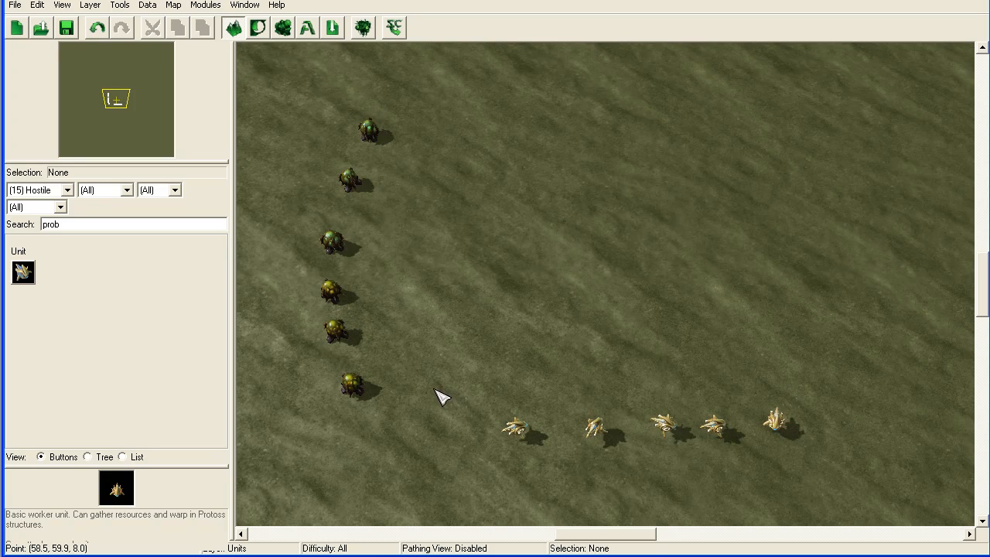
Switch via the Window menu to MovementAndCameraScripts.SC2Map and its Initialization trigger.
{"action": "left_click", "coordinate": [245, 5]}
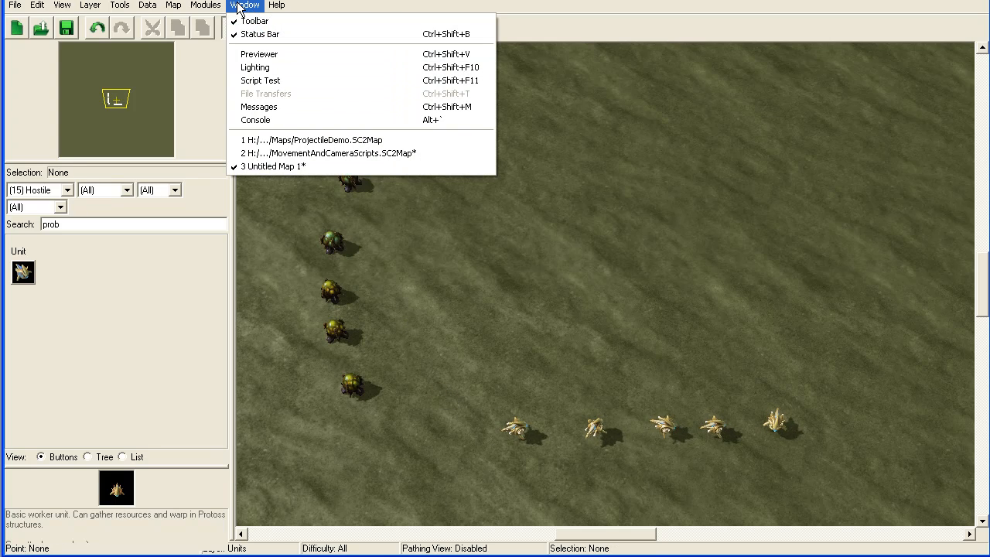
{"action": "mouse_move", "coordinate": [266, 121]}
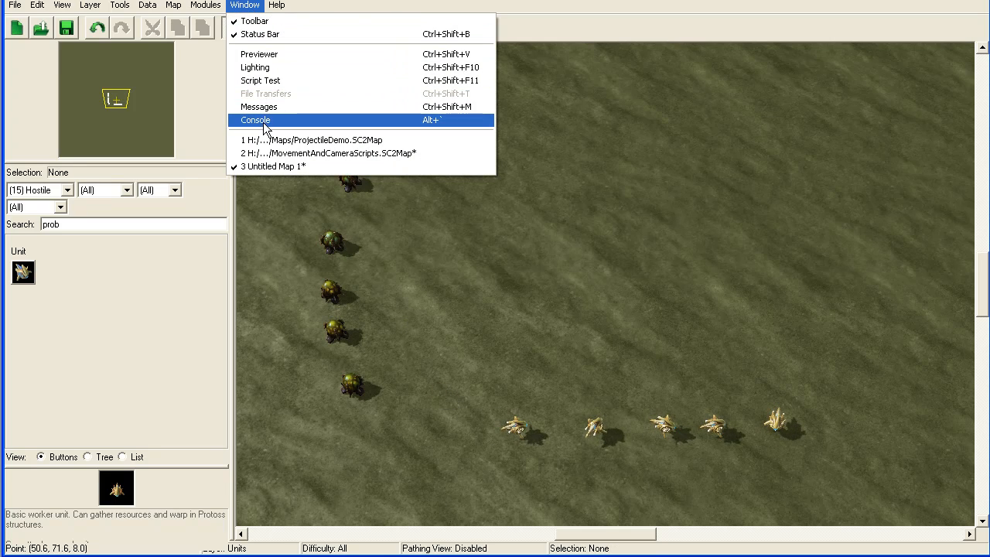
{"action": "left_click", "coordinate": [333, 153]}
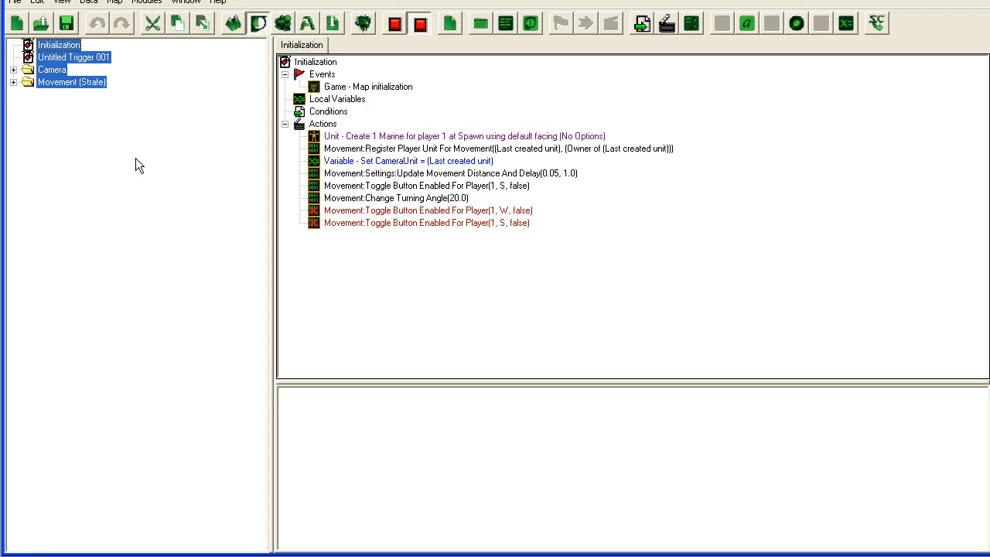
{"action": "mouse_move", "coordinate": [84, 67]}
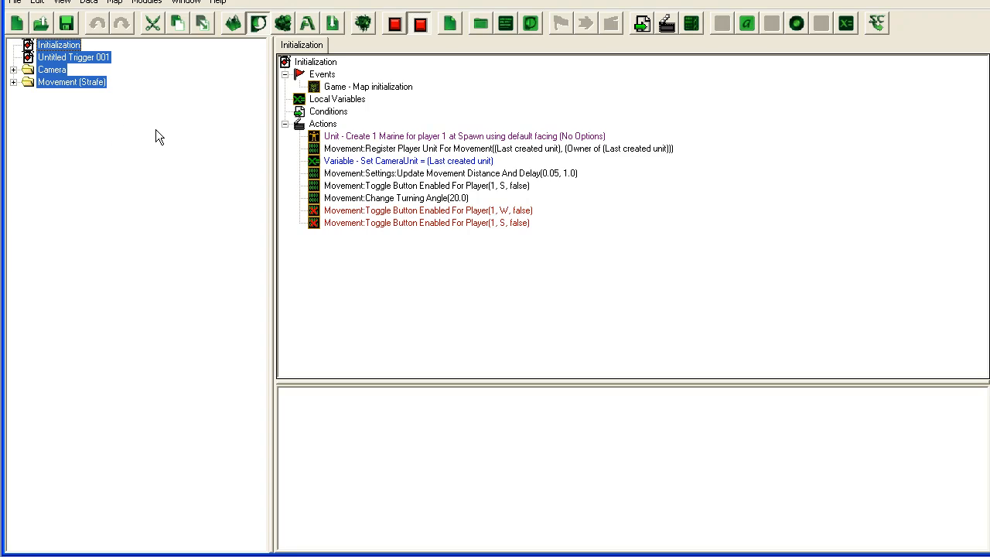
{"action": "mouse_move", "coordinate": [200, 136]}
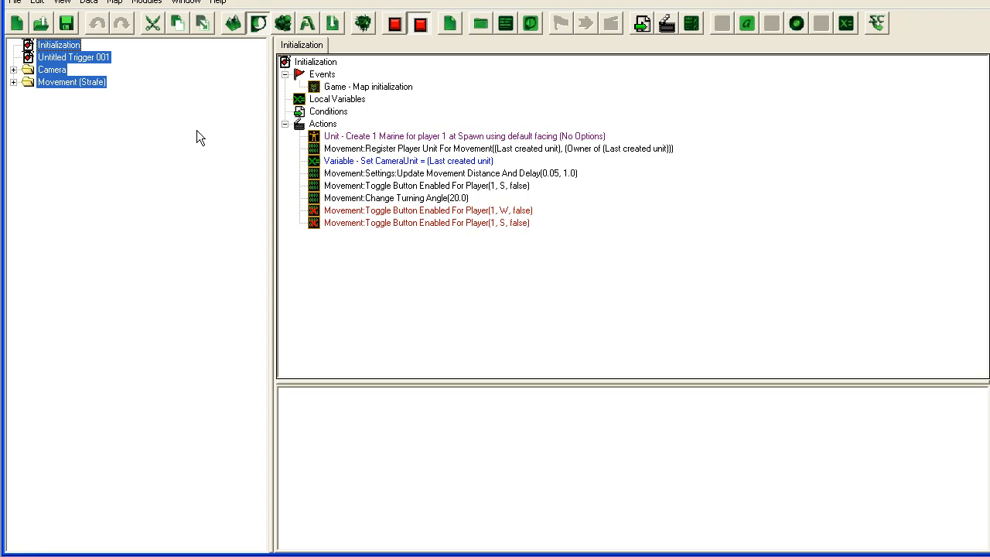
{"action": "left_click", "coordinate": [186, 1]}
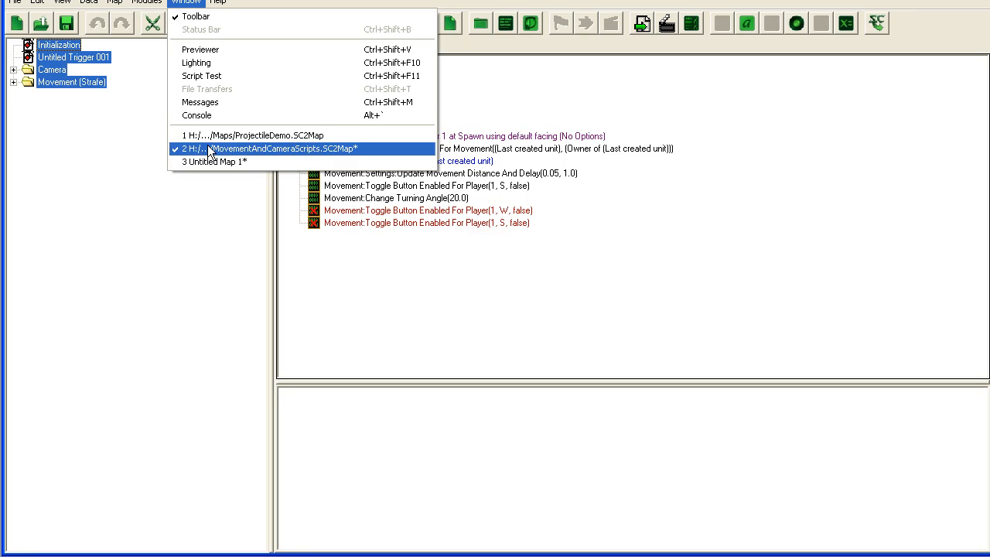
In Untitled Map 1, delete Melee Initialization and paste the copied Initialization, Camera and Movement triggers.
{"action": "left_click", "coordinate": [215, 161]}
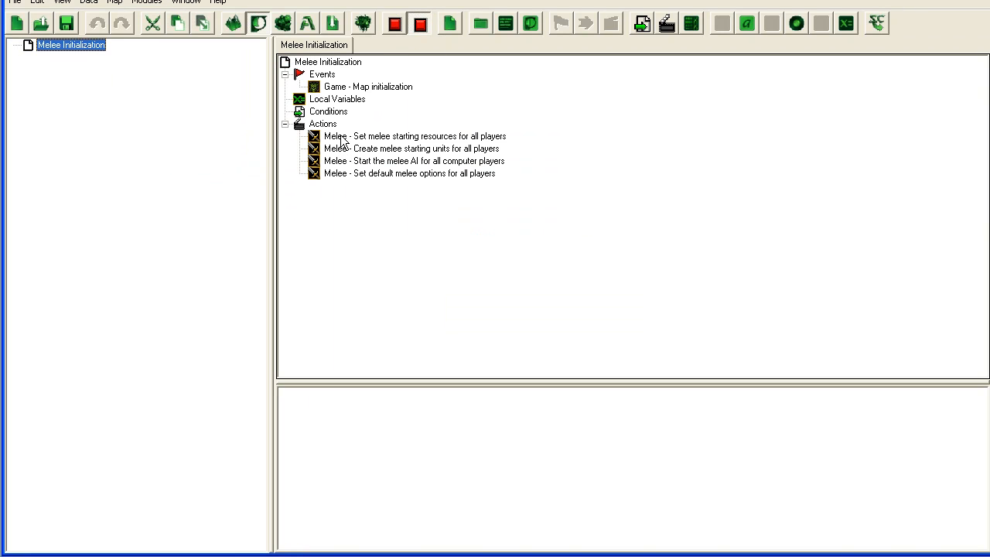
{"action": "left_click", "coordinate": [415, 136]}
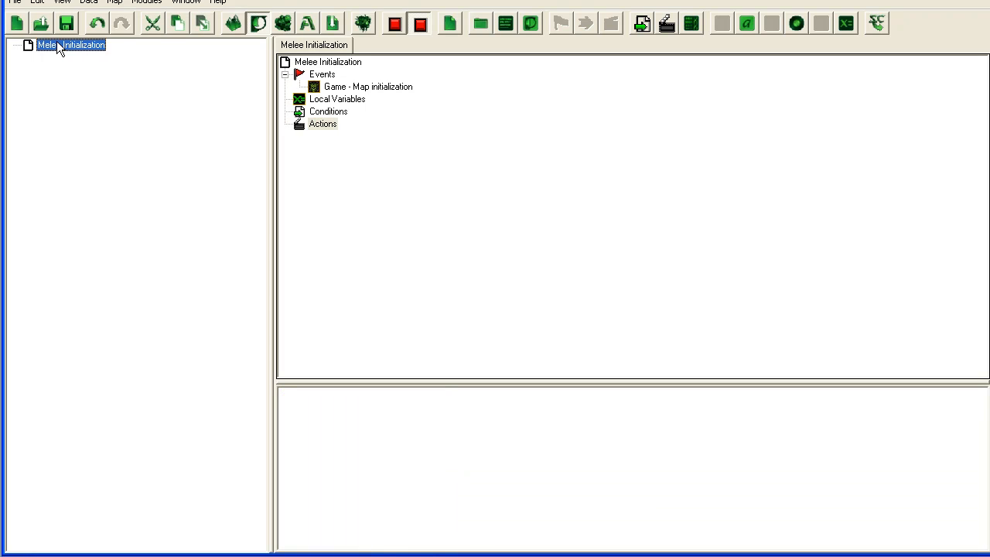
{"action": "right_click", "coordinate": [69, 45]}
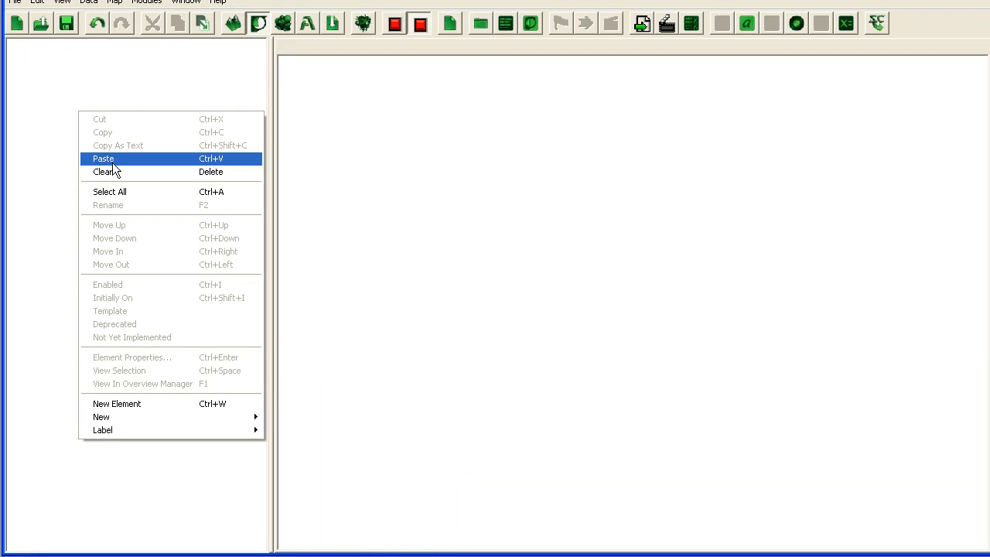
{"action": "left_click", "coordinate": [102, 158]}
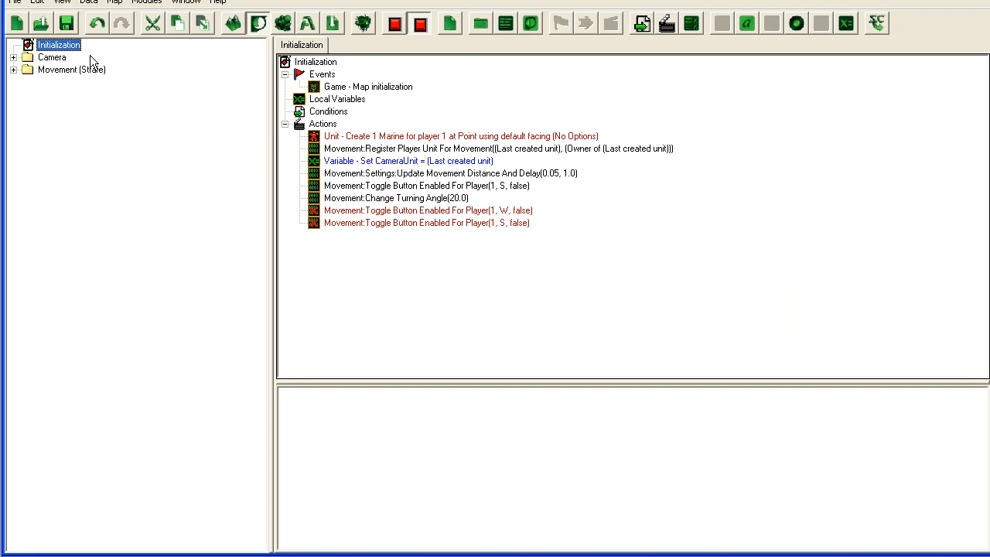
{"action": "left_click", "coordinate": [461, 136]}
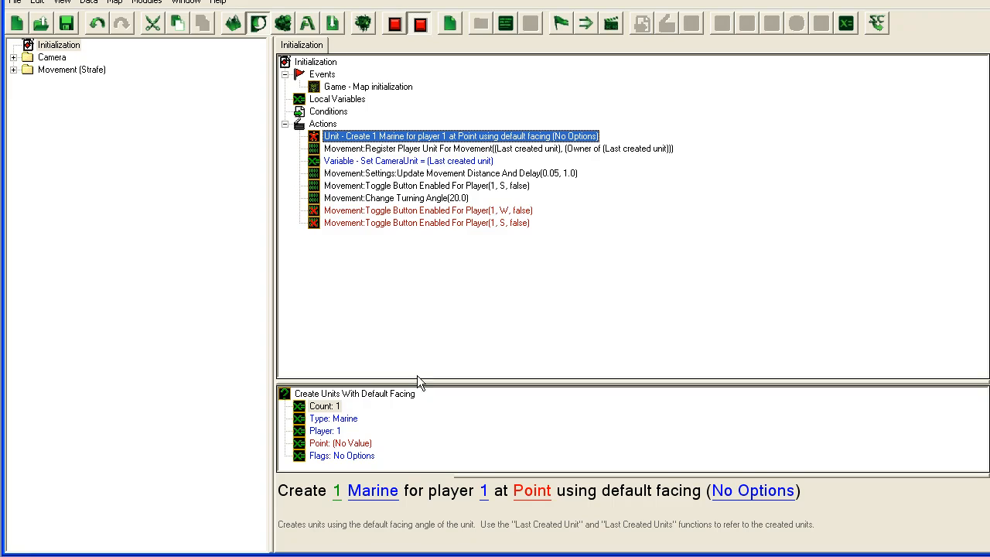
Set the Marine's spawn point to Point 001 and delete the two final Toggle Button Enabled actions.
{"action": "left_click", "coordinate": [532, 491]}
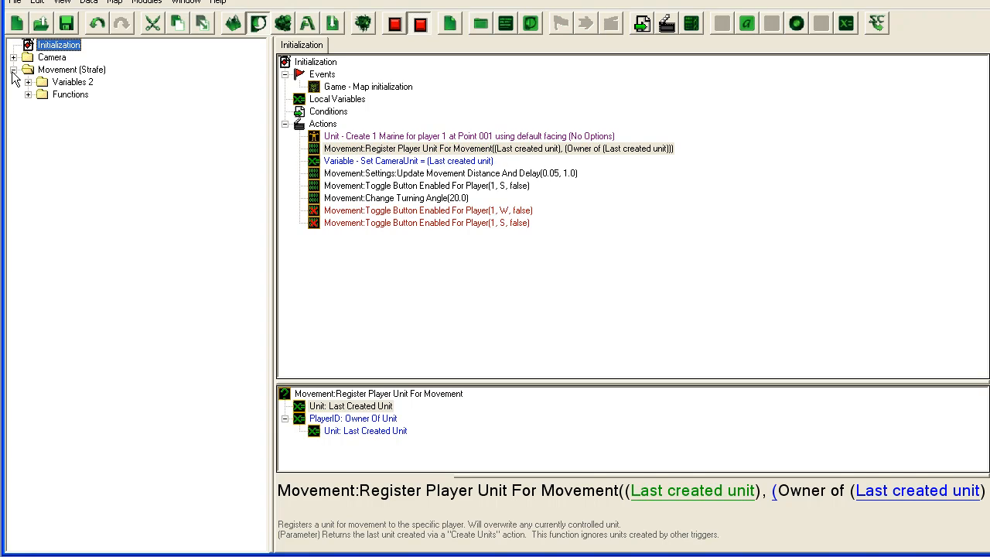
{"action": "left_click", "coordinate": [14, 70]}
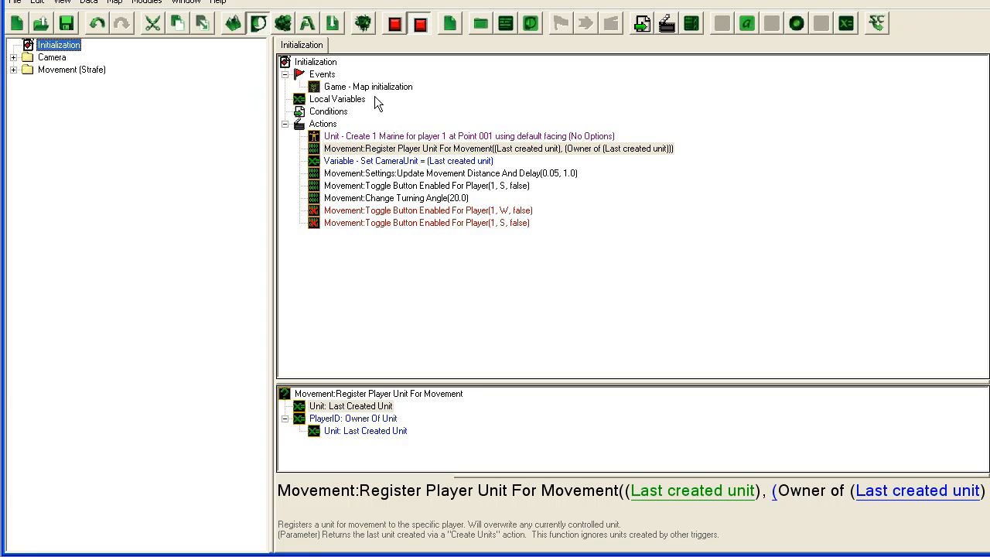
{"action": "left_click", "coordinate": [408, 160]}
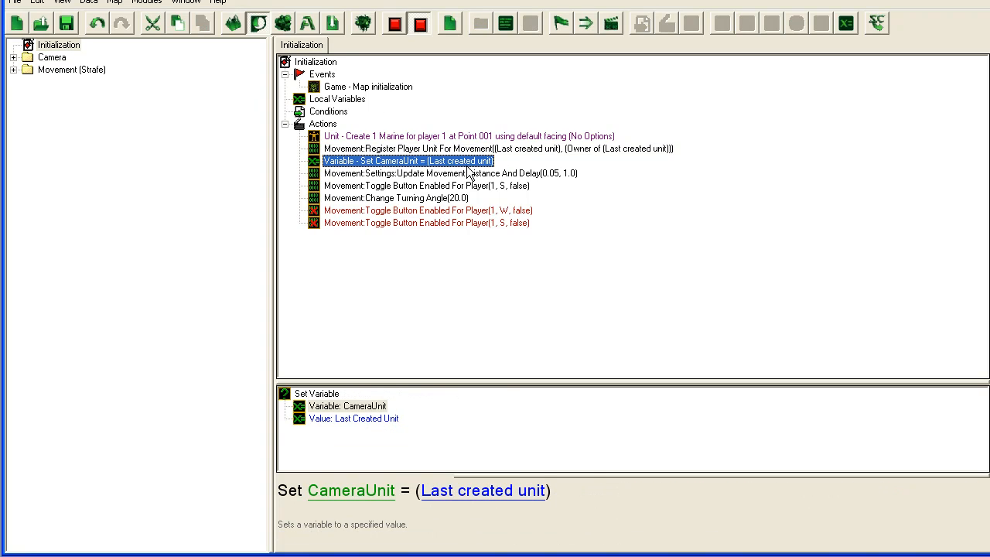
{"action": "left_click", "coordinate": [427, 211]}
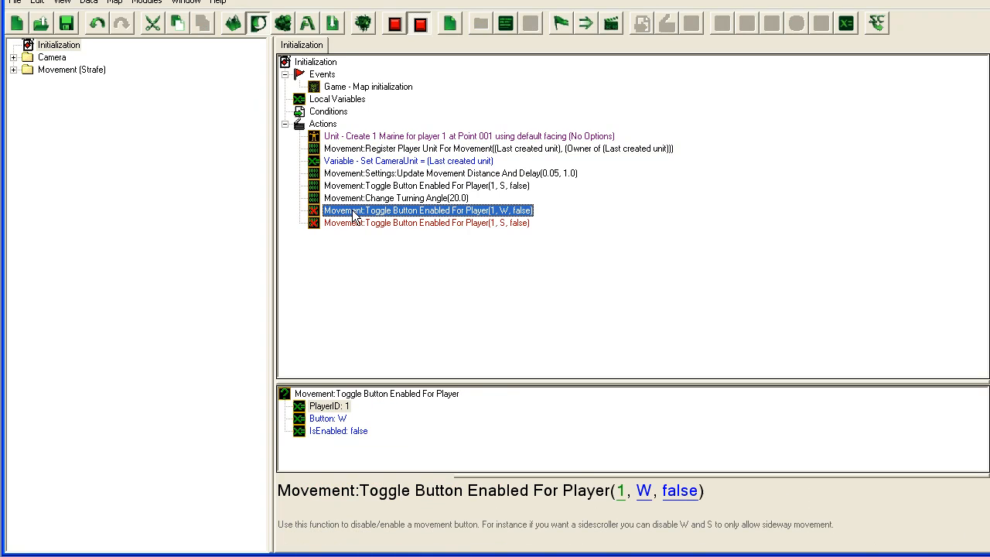
{"action": "mouse_move", "coordinate": [504, 148]}
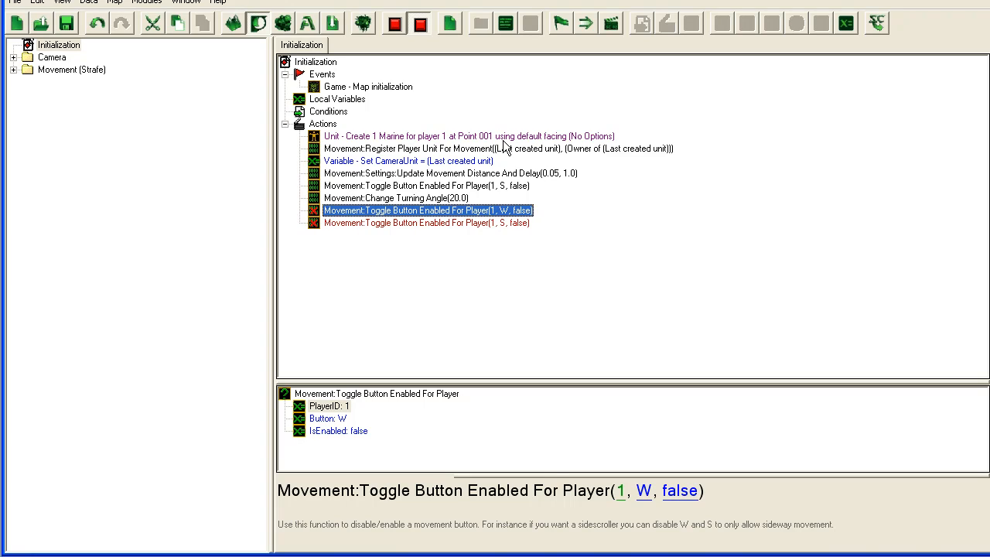
{"action": "mouse_move", "coordinate": [260, 154]}
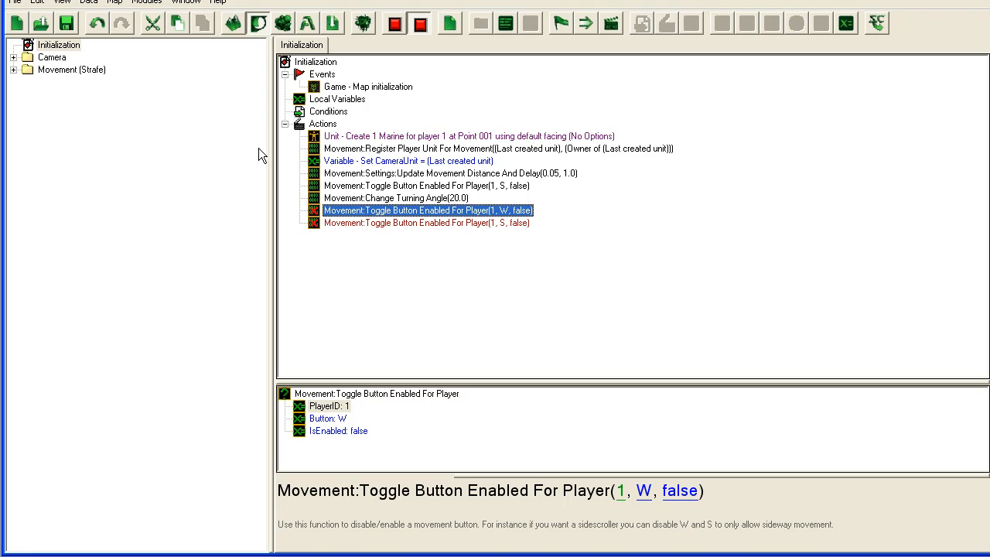
{"action": "left_click", "coordinate": [425, 222]}
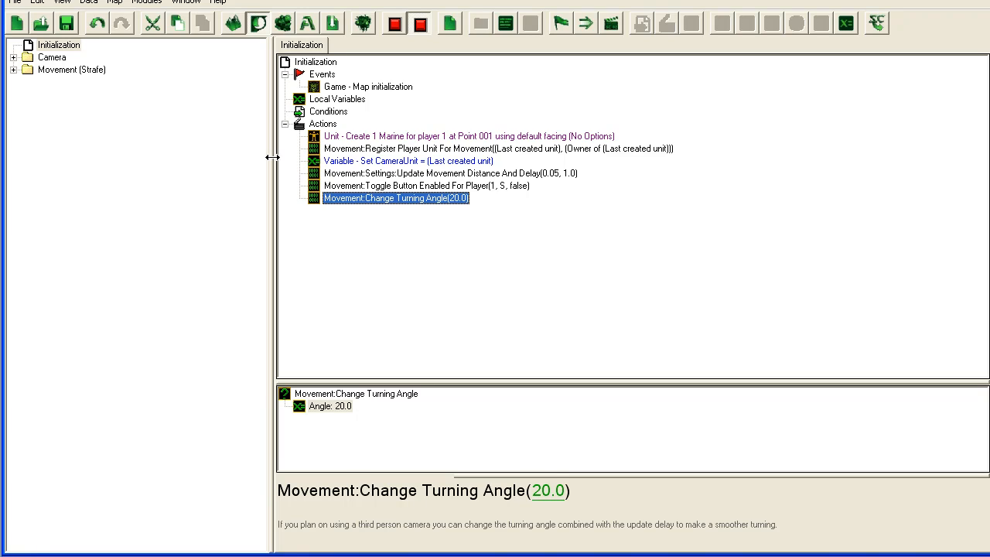
{"action": "mouse_move", "coordinate": [359, 200]}
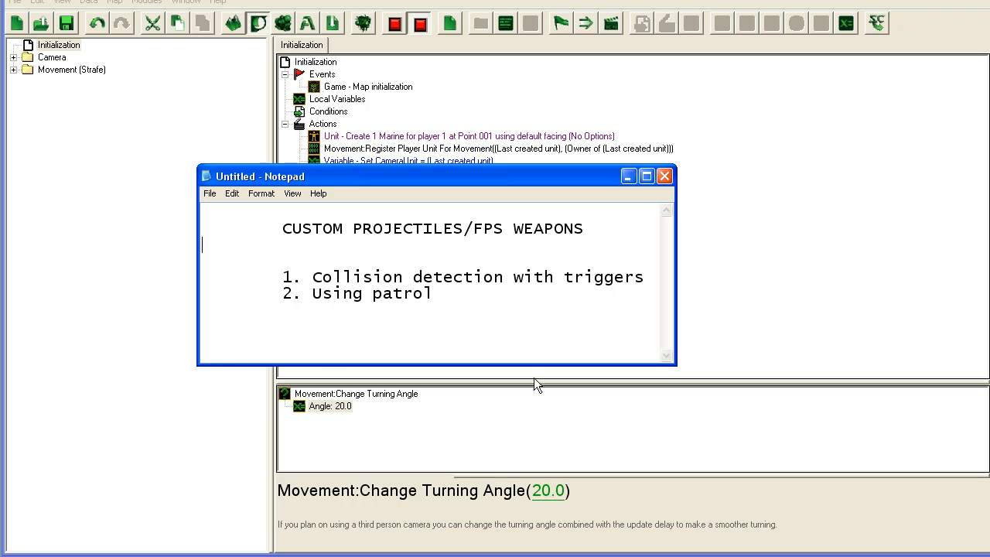
Add a partly typed line to the Notepad outline, then return to the Initialization trigger.
{"action": "type", "text": "Livestream.c"}
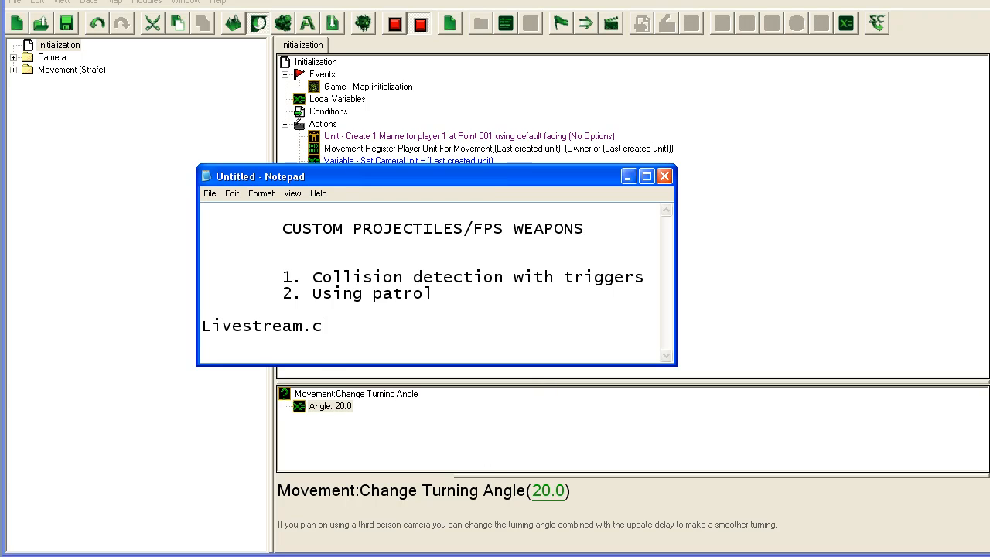
{"action": "type", "text": "om/beider"}
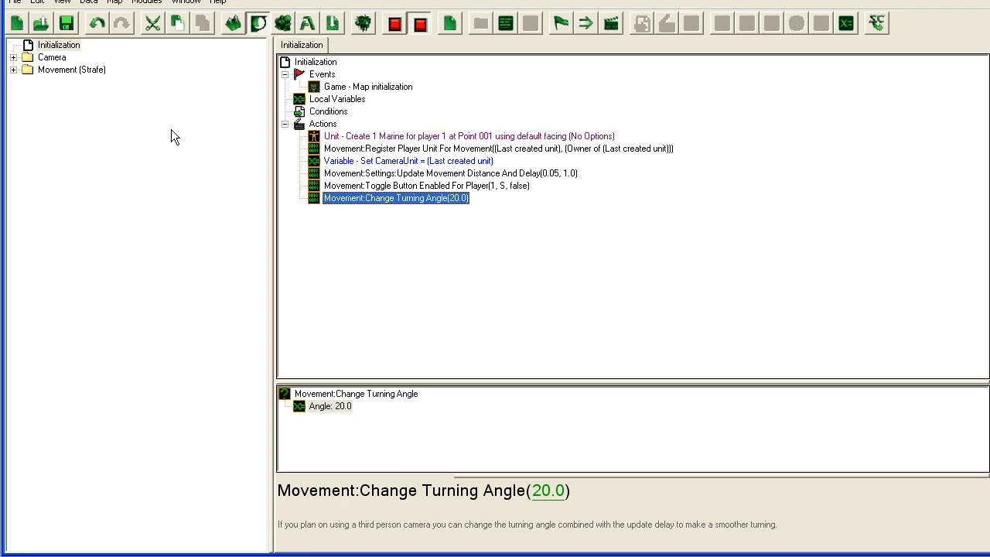
{"action": "mouse_move", "coordinate": [74, 59]}
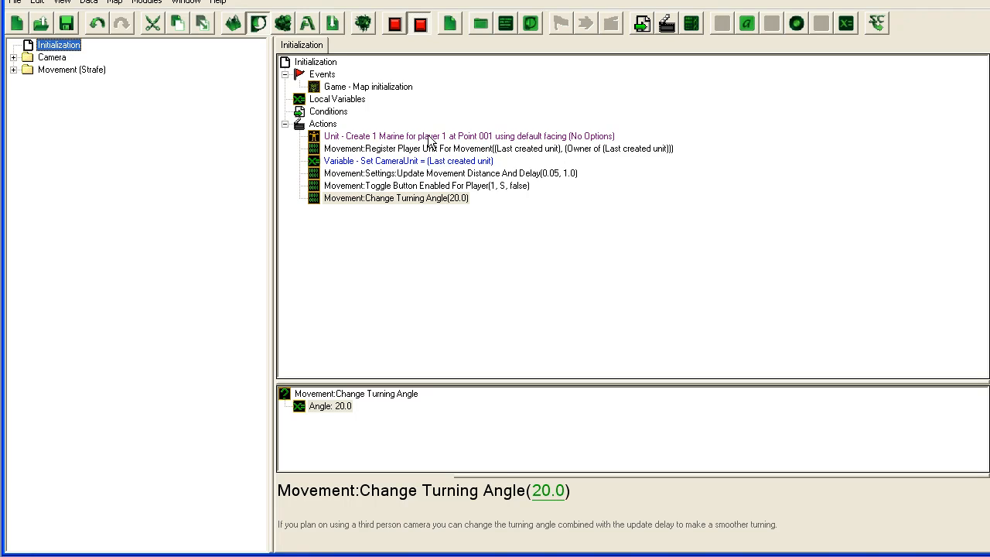
{"action": "mouse_move", "coordinate": [447, 157]}
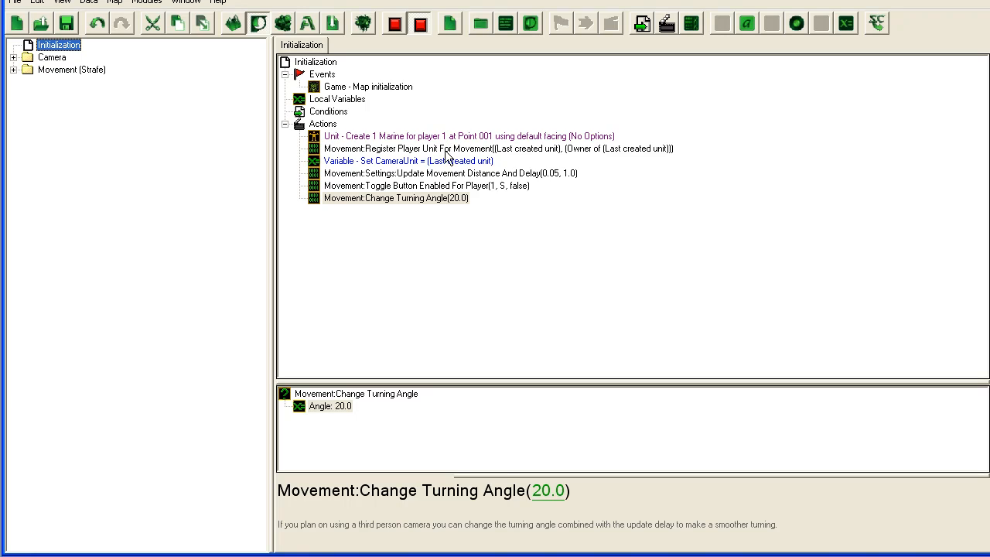
{"action": "mouse_move", "coordinate": [575, 142]}
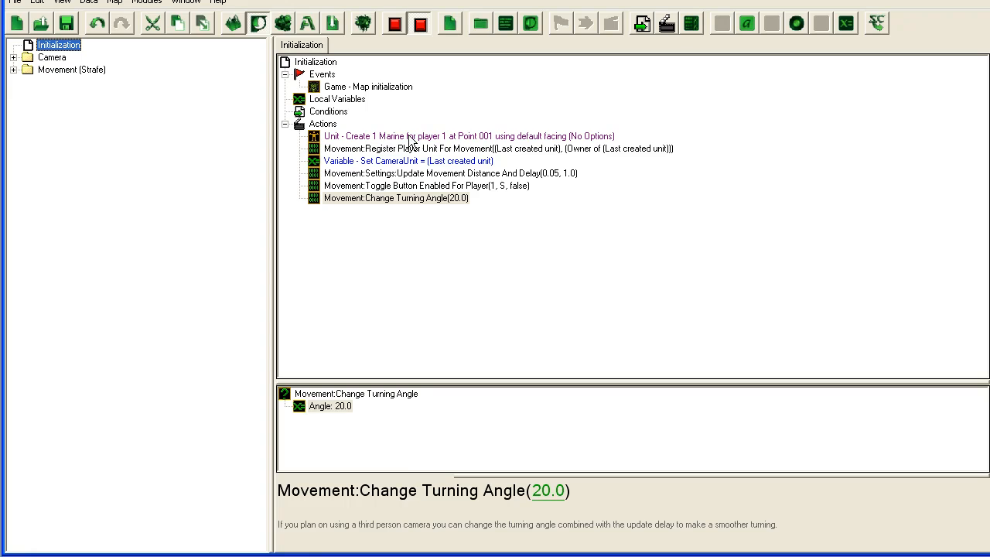
{"action": "mouse_move", "coordinate": [356, 153]}
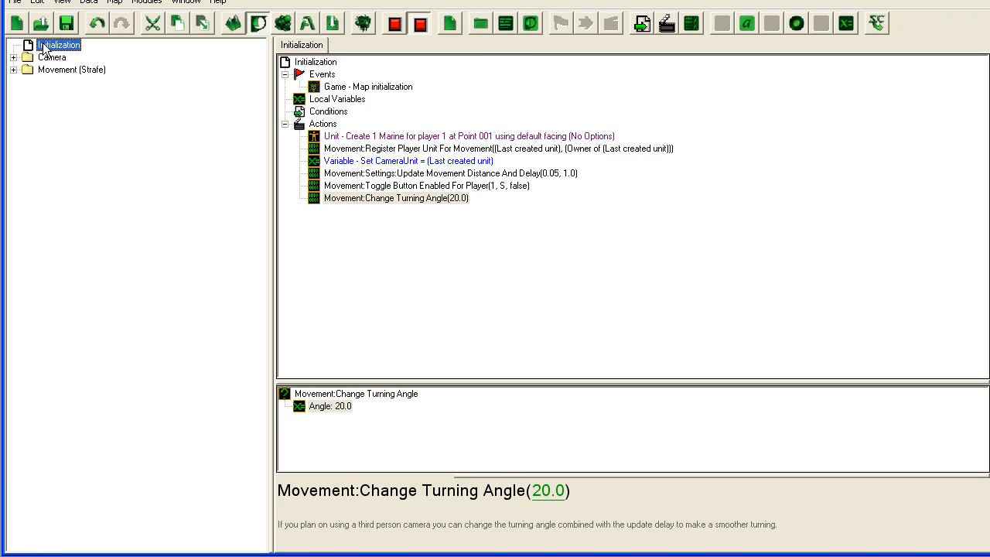
Create a Shoot trigger with a Mouse Clicked event for any player, any button down.
{"action": "right_click", "coordinate": [59, 45]}
{"action": "type", "text": "Shoot"}
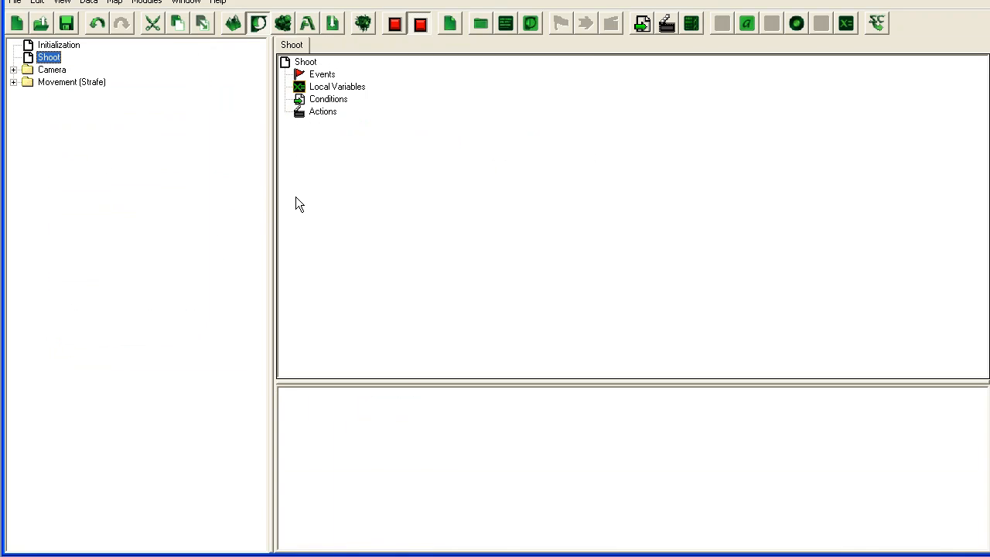
{"action": "left_click", "coordinate": [322, 75]}
{"action": "type", "text": "m"}
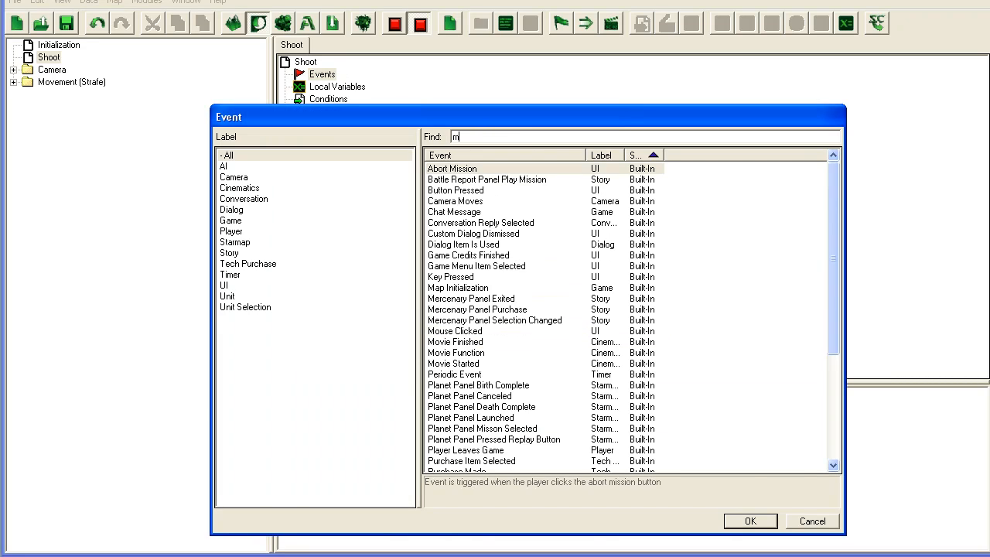
{"action": "left_click", "coordinate": [749, 520]}
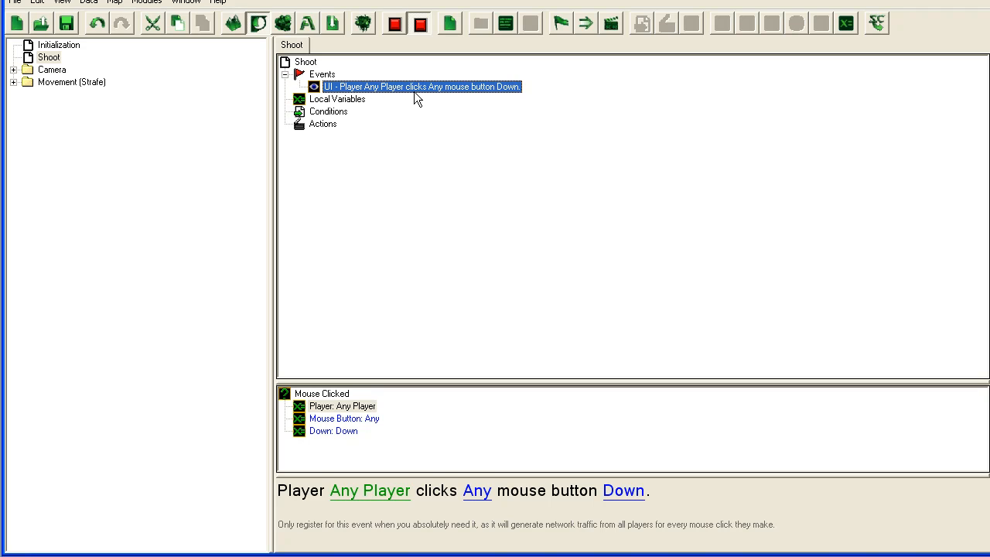
{"action": "left_click", "coordinate": [50, 57]}
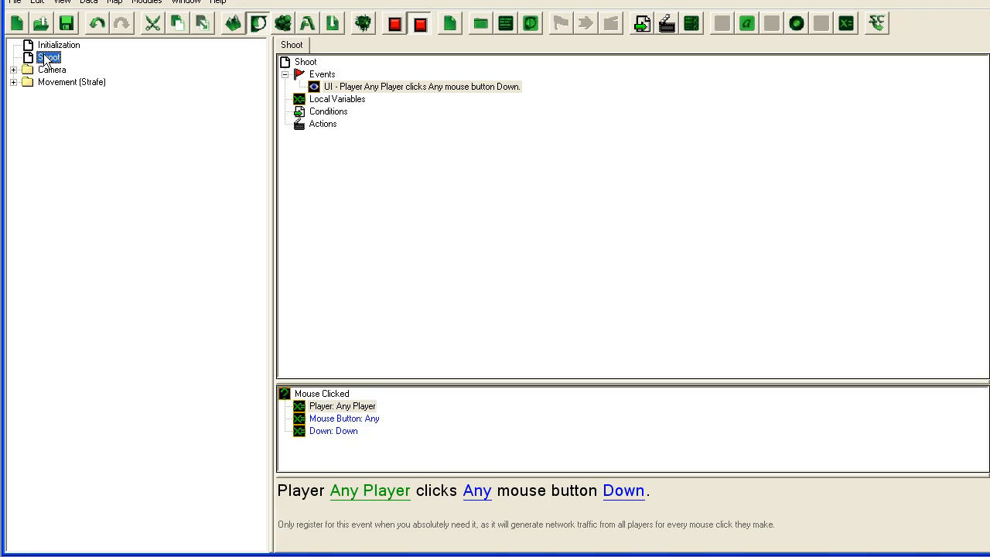
Add action definition ShootProjectile-Move and tick Create Thread in its options.
{"action": "right_click", "coordinate": [49, 57]}
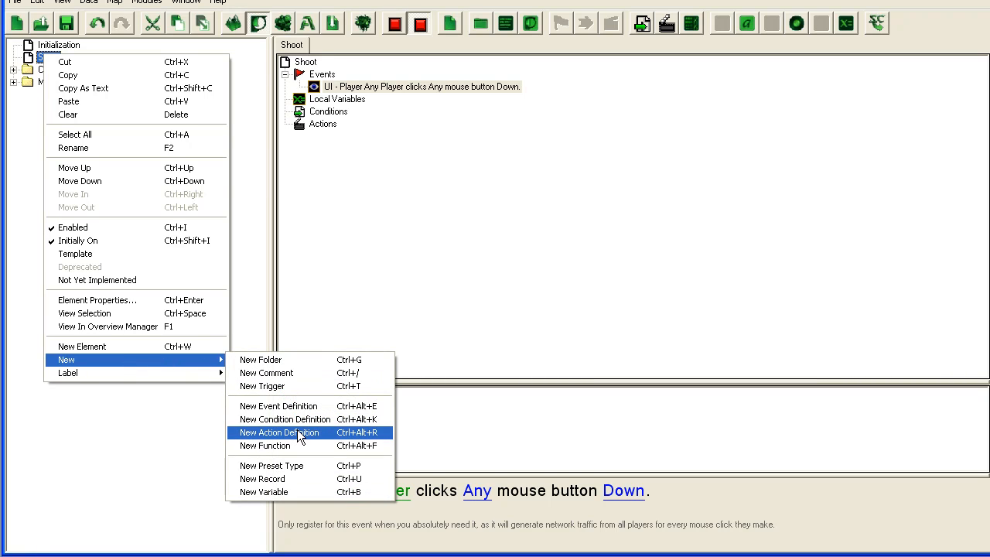
{"action": "left_click", "coordinate": [278, 431]}
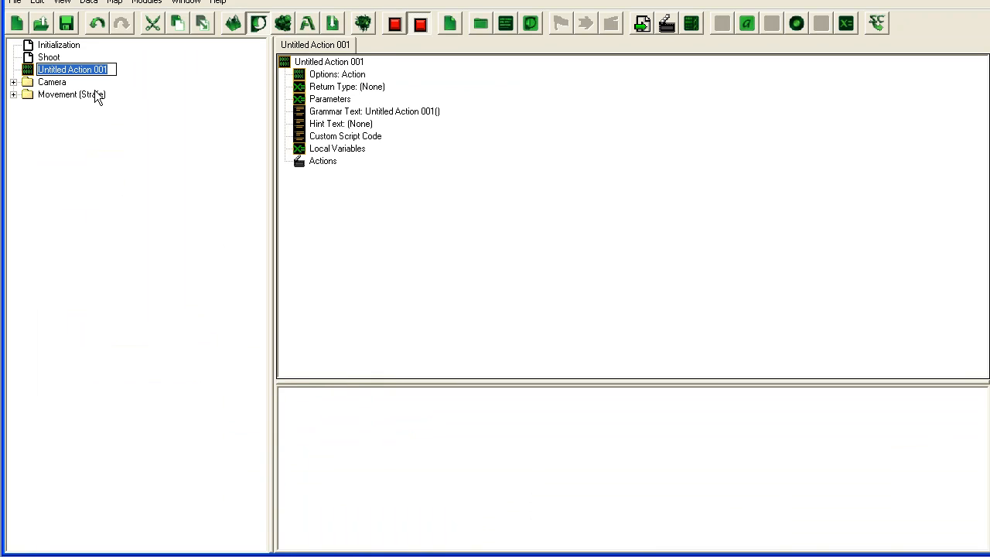
{"action": "mouse_move", "coordinate": [131, 88]}
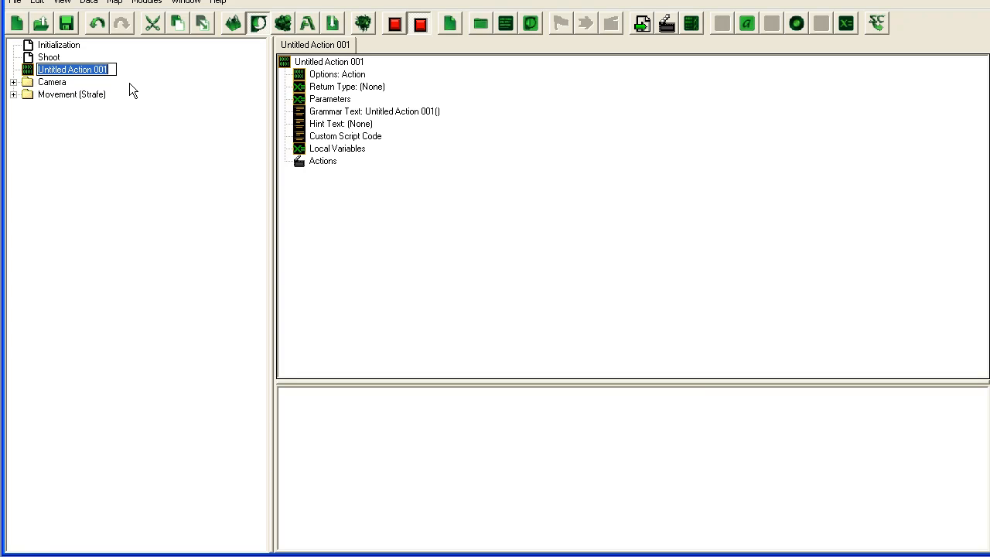
{"action": "type", "text": "ShootProjectile"}
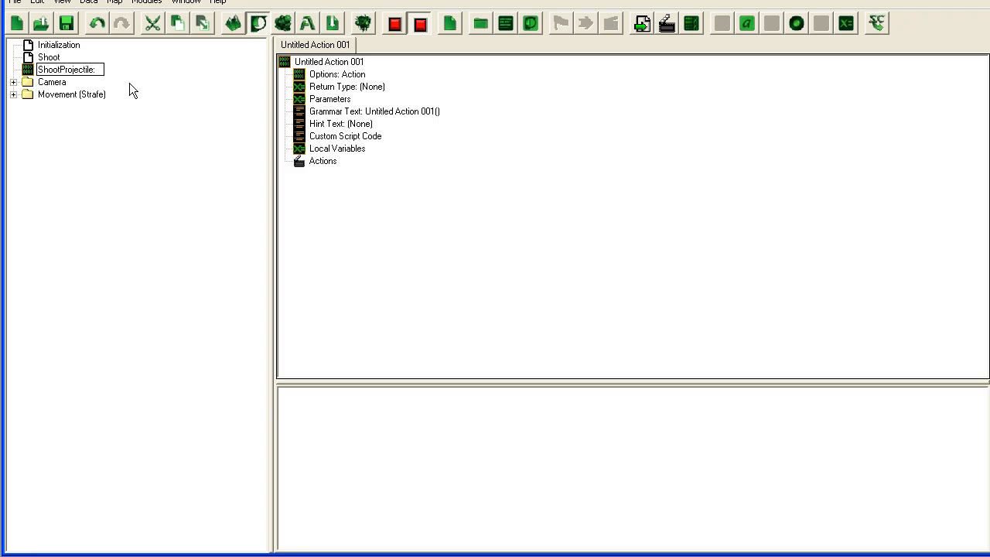
{"action": "type", "text": "Move"}
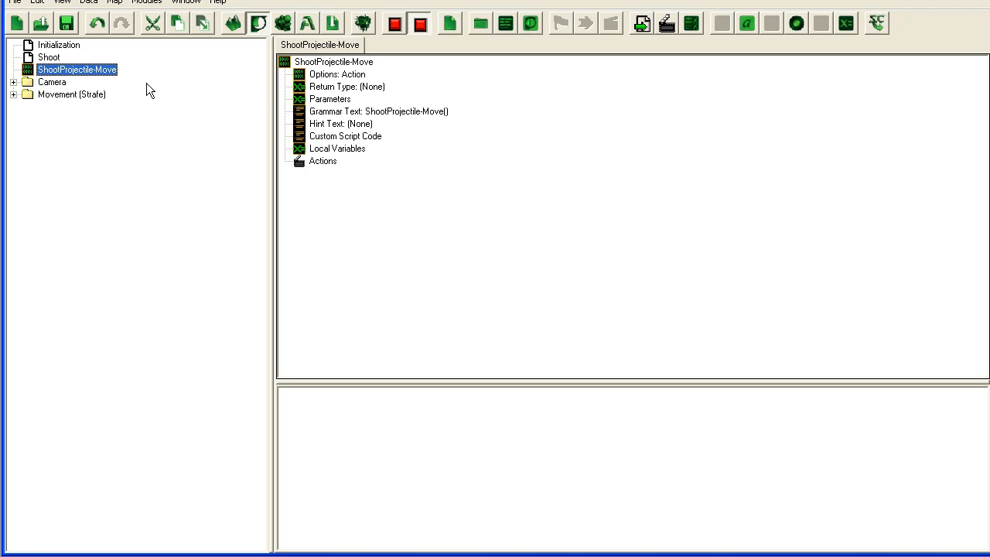
{"action": "left_click", "coordinate": [337, 74]}
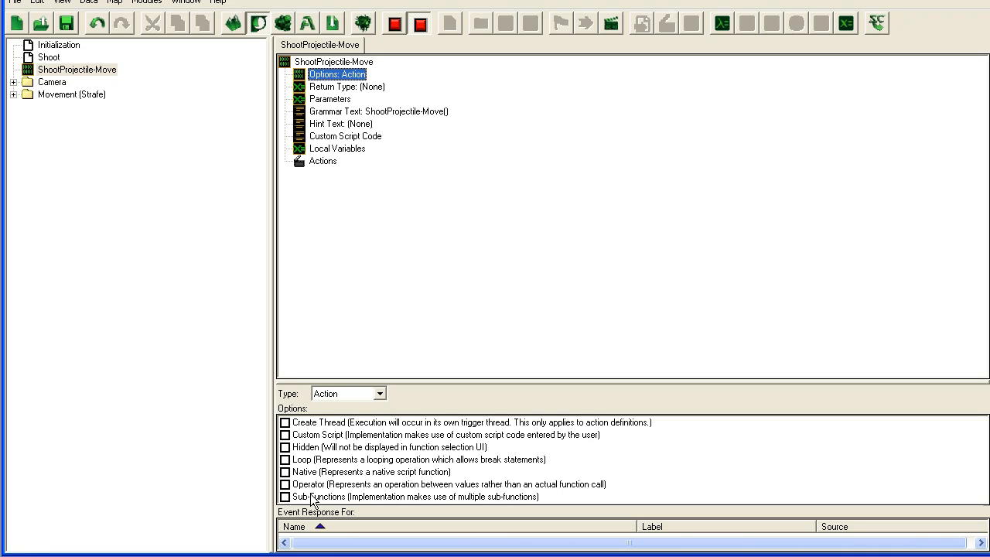
{"action": "left_click", "coordinate": [285, 423]}
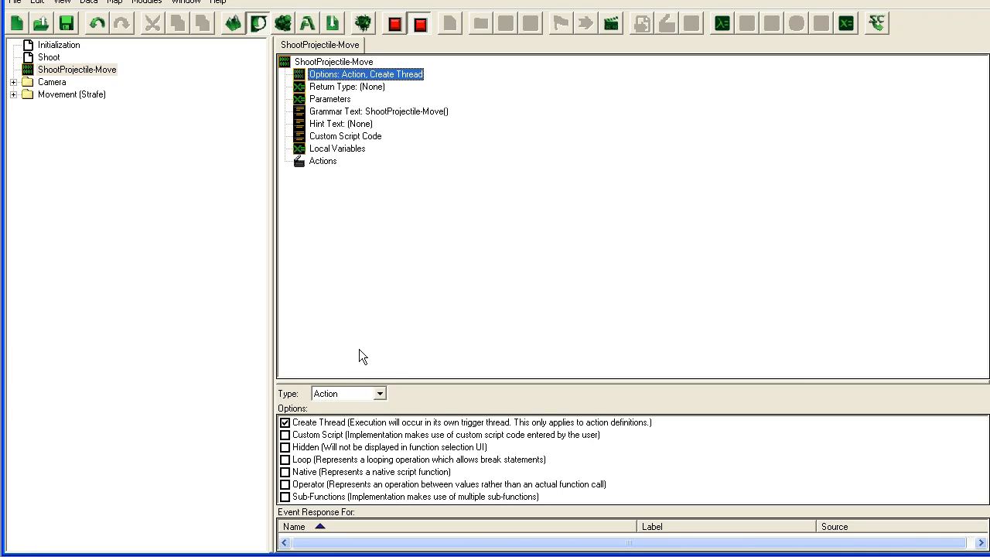
{"action": "mouse_move", "coordinate": [553, 426]}
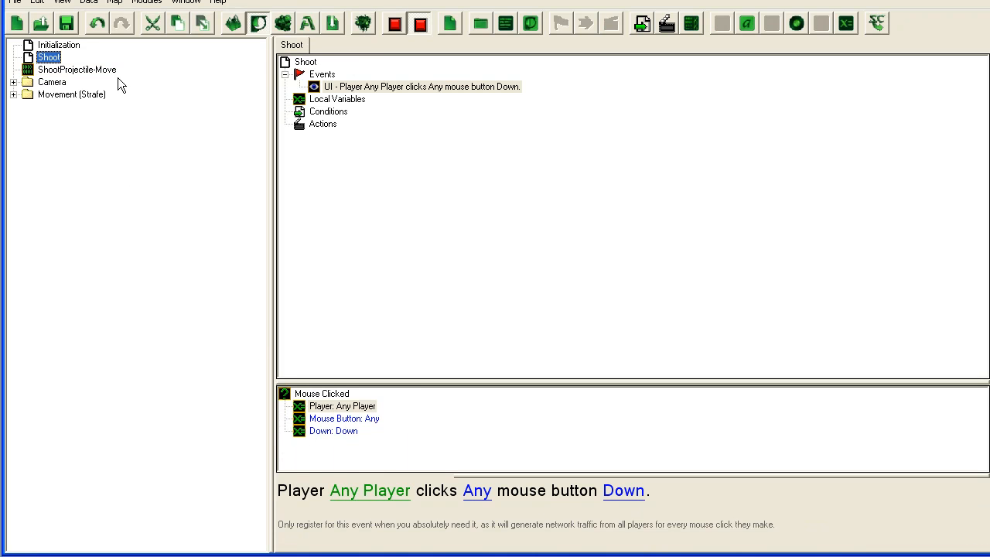
Add parameters FiringUnit (Unit) and TriggeringPlayer (Integer, minimum 0, maximum 15).
{"action": "left_click", "coordinate": [78, 70]}
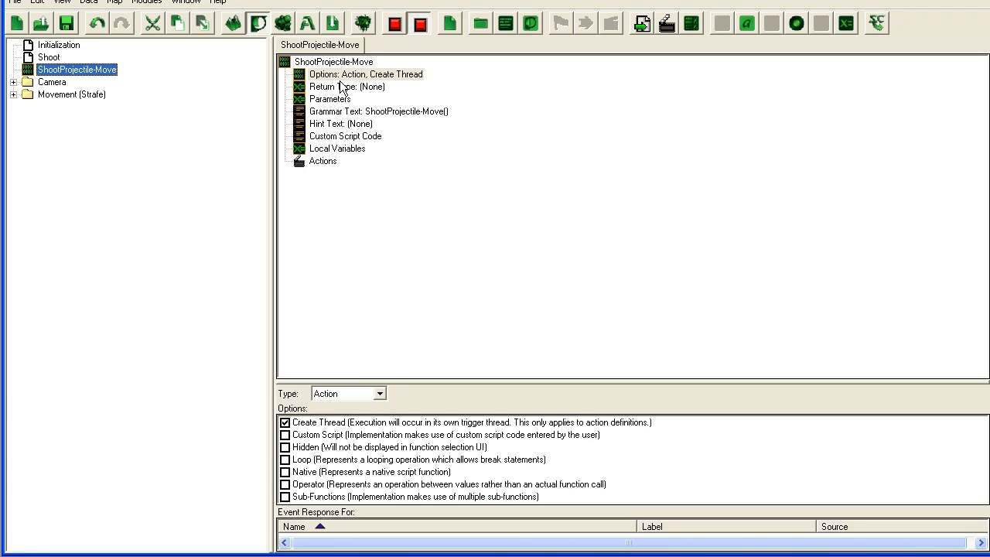
{"action": "mouse_move", "coordinate": [359, 93]}
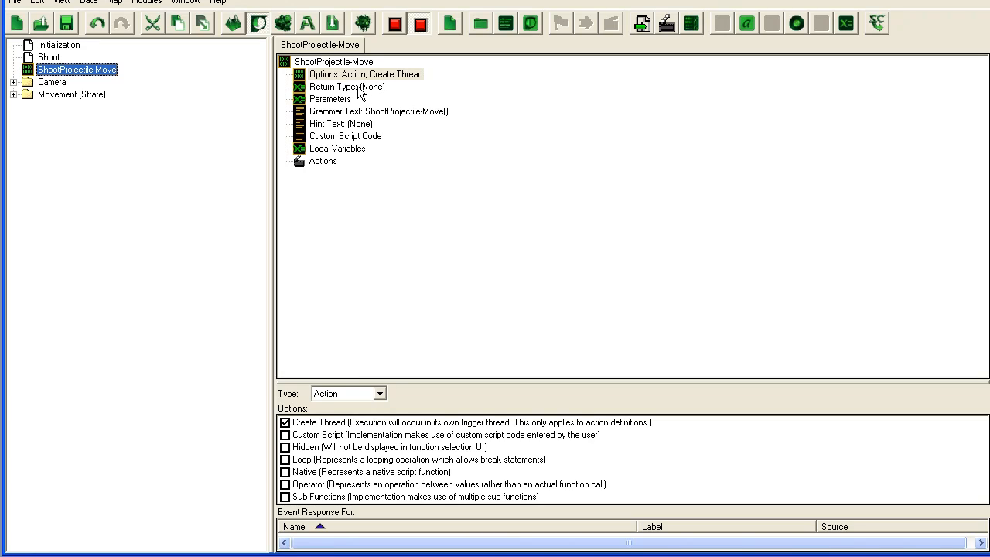
{"action": "left_click", "coordinate": [347, 87]}
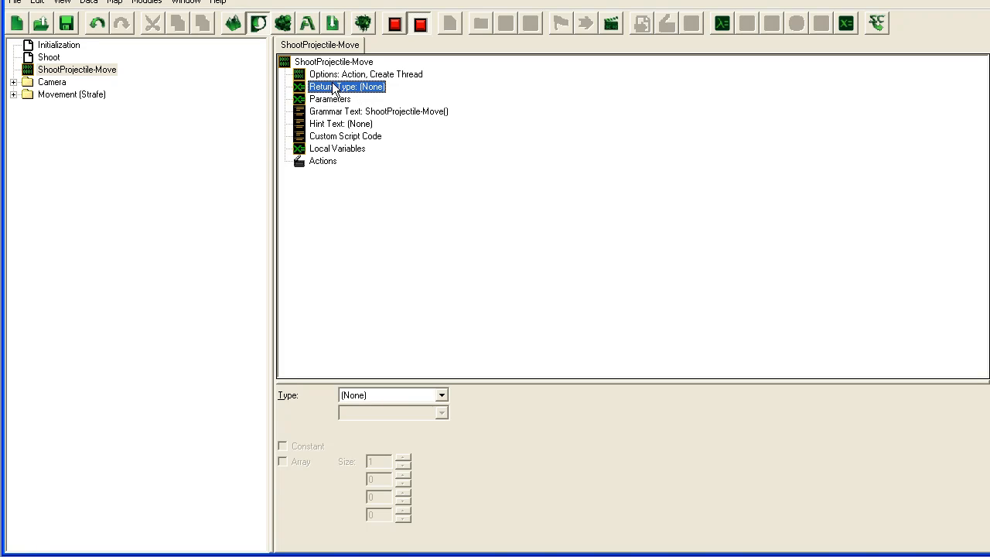
{"action": "mouse_move", "coordinate": [348, 87]}
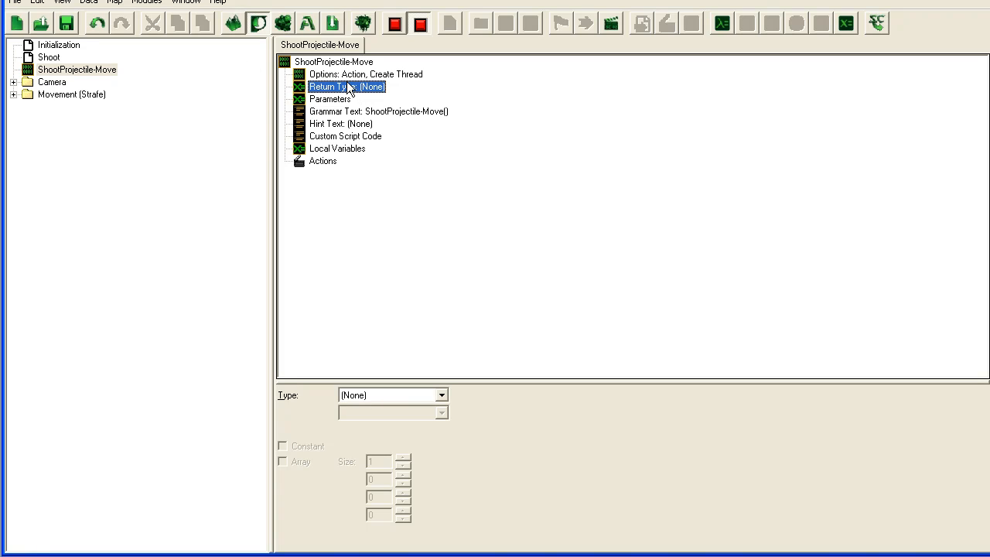
{"action": "left_click", "coordinate": [331, 99]}
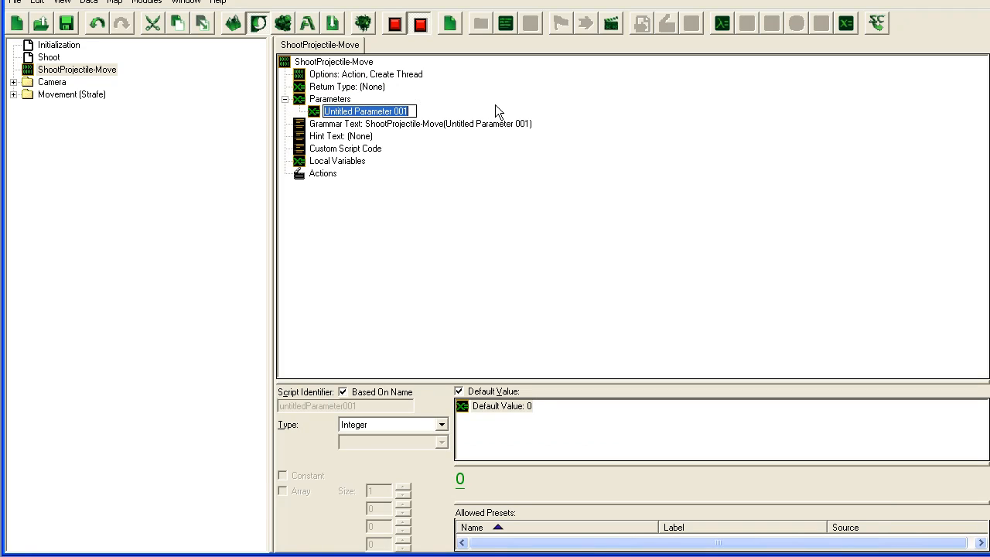
{"action": "type", "text": "FiringUnit = No Unit <Unit>"}
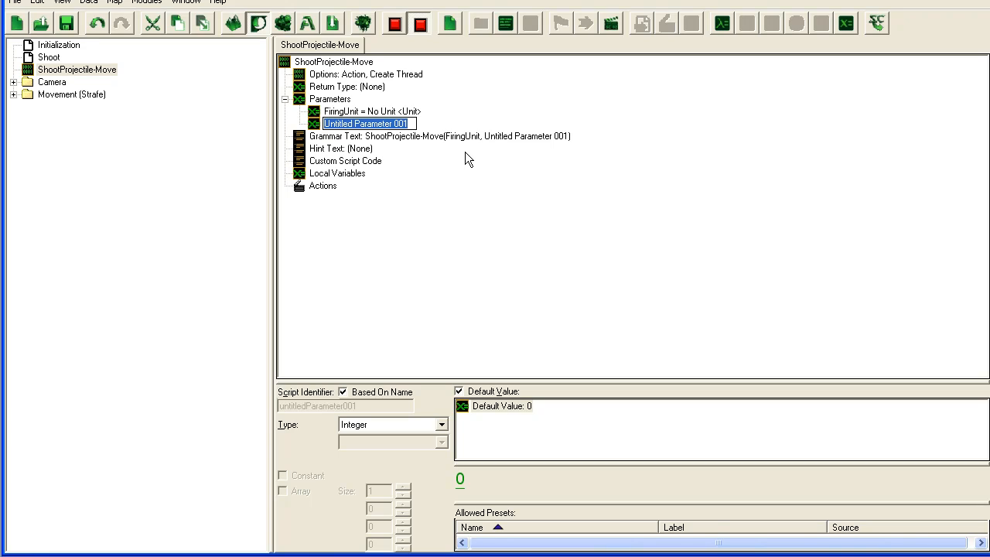
{"action": "type", "text": "Tr"}
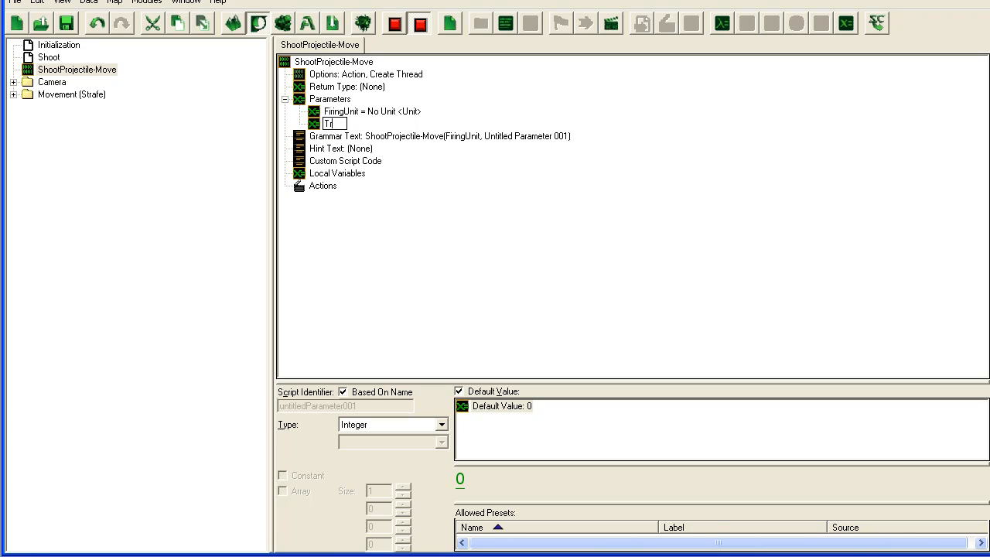
{"action": "type", "text": "TriggeringPlayer = 0 <Integer>"}
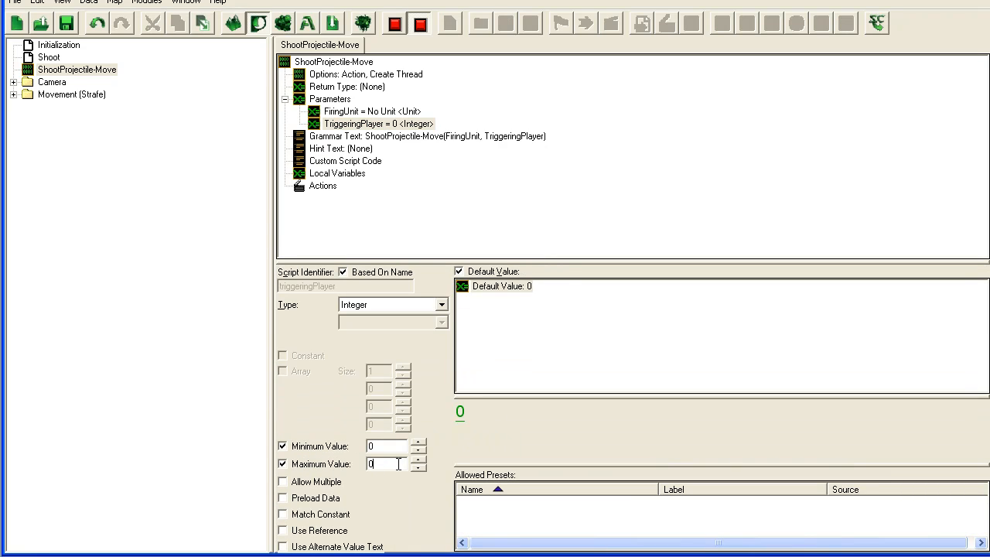
{"action": "type", "text": "15"}
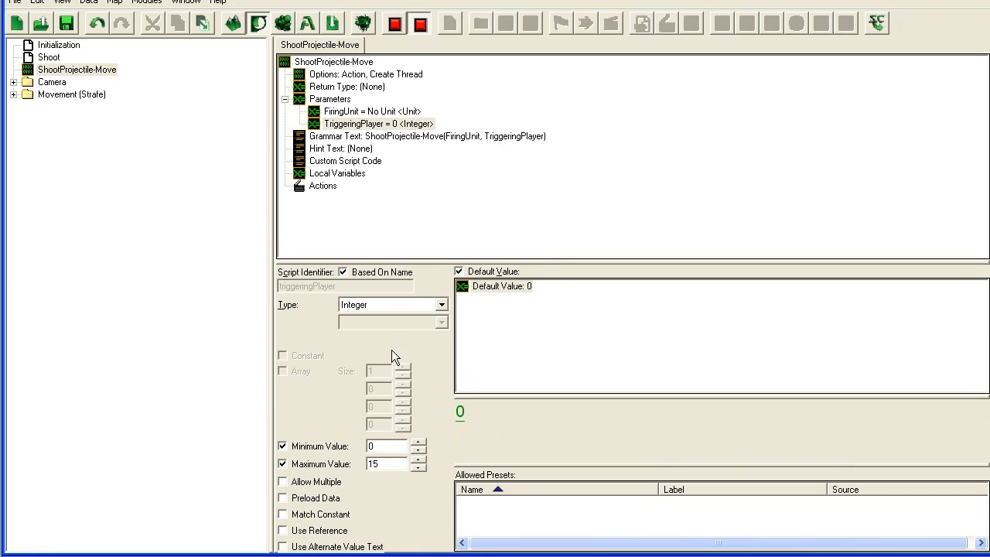
Check the map's Player Properties to confirm the player count, then close it.
{"action": "left_click", "coordinate": [114, 3]}
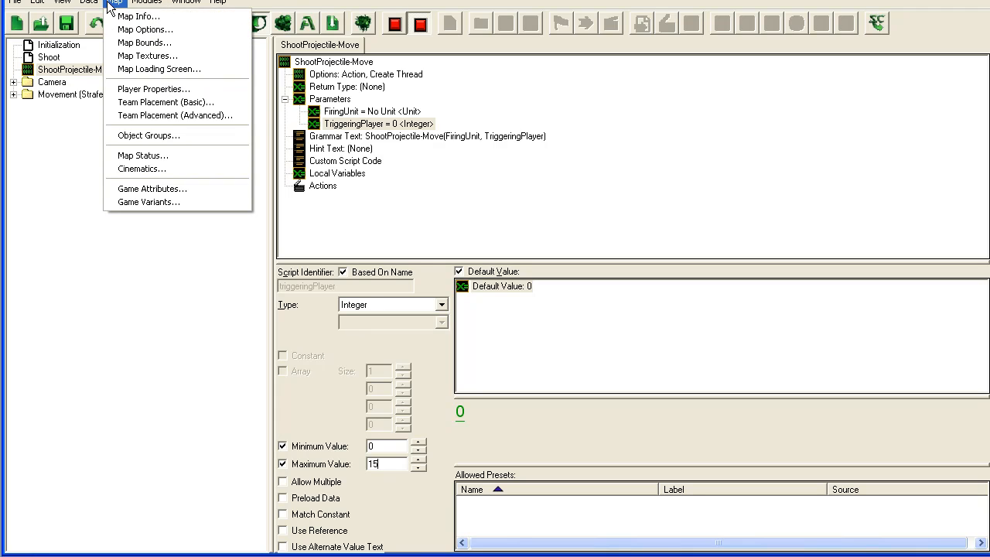
{"action": "left_click", "coordinate": [153, 89]}
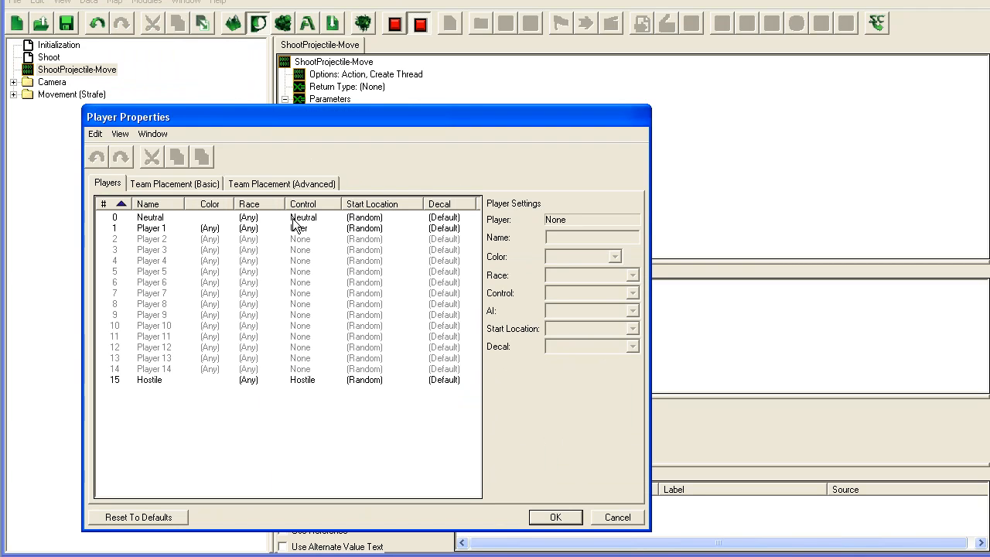
{"action": "left_click", "coordinate": [150, 216]}
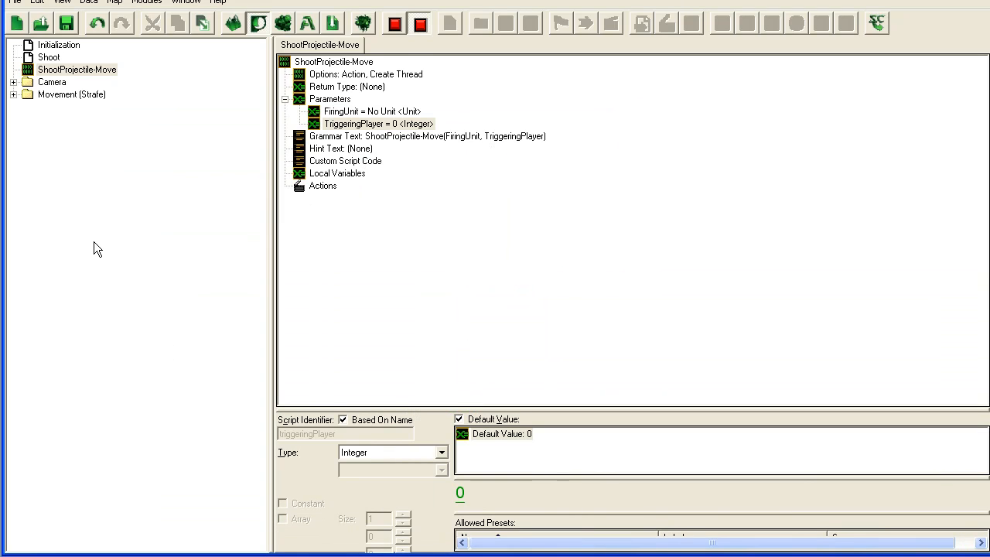
{"action": "mouse_move", "coordinate": [170, 124]}
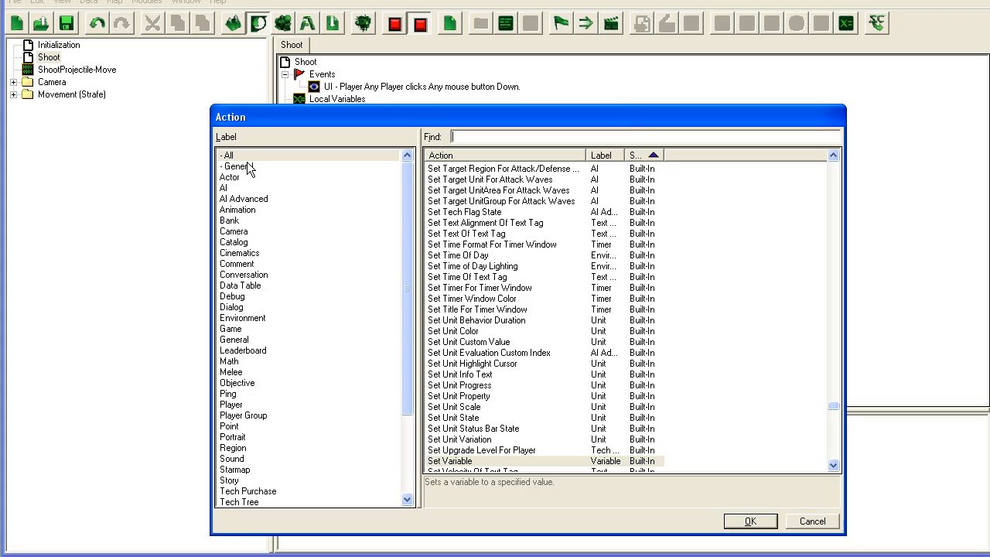
Filter the Shoot trigger's action picker to General to find ShootProjectile-Move.
{"action": "left_click", "coordinate": [239, 167]}
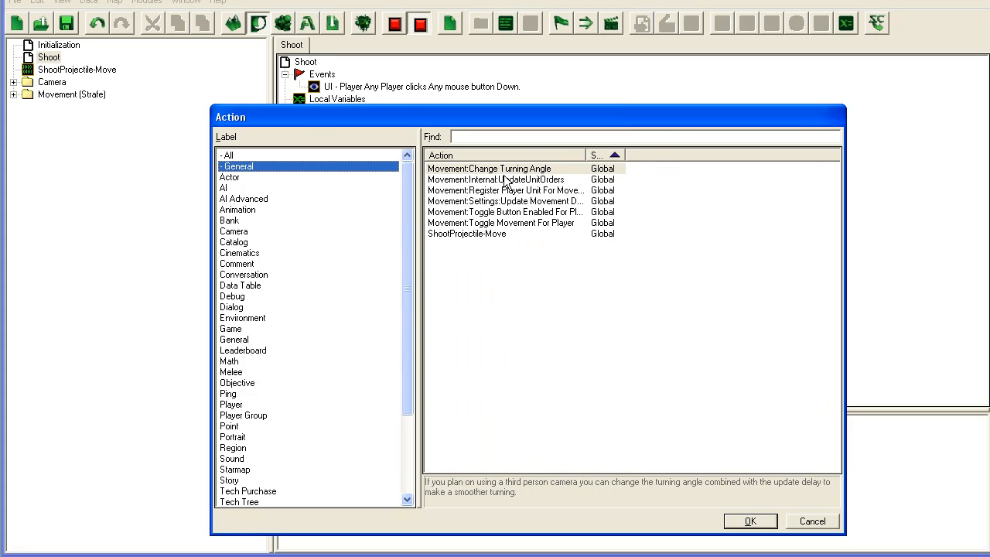
{"action": "mouse_move", "coordinate": [478, 235]}
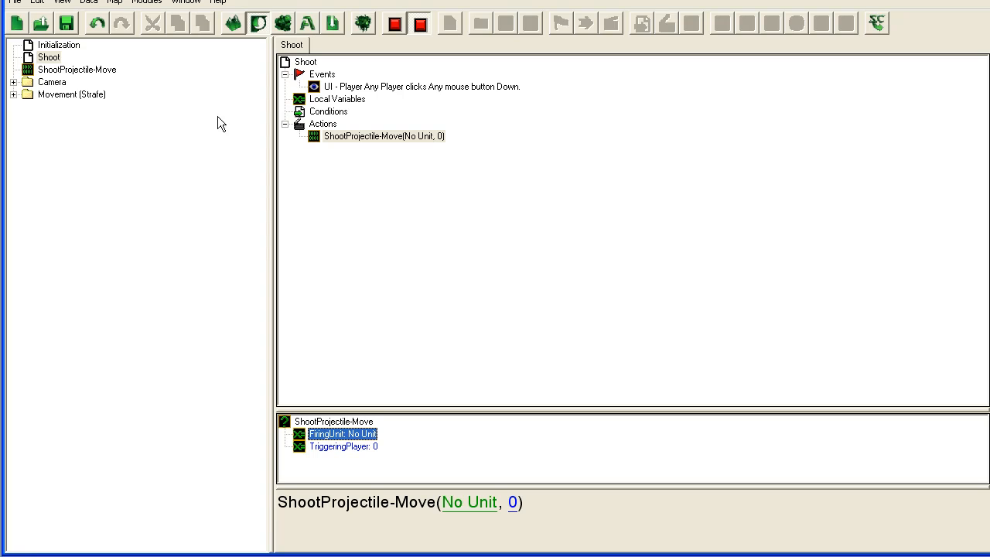
Create global variable PlayerUnits as a Unit array of size 15.
{"action": "left_click", "coordinate": [59, 43]}
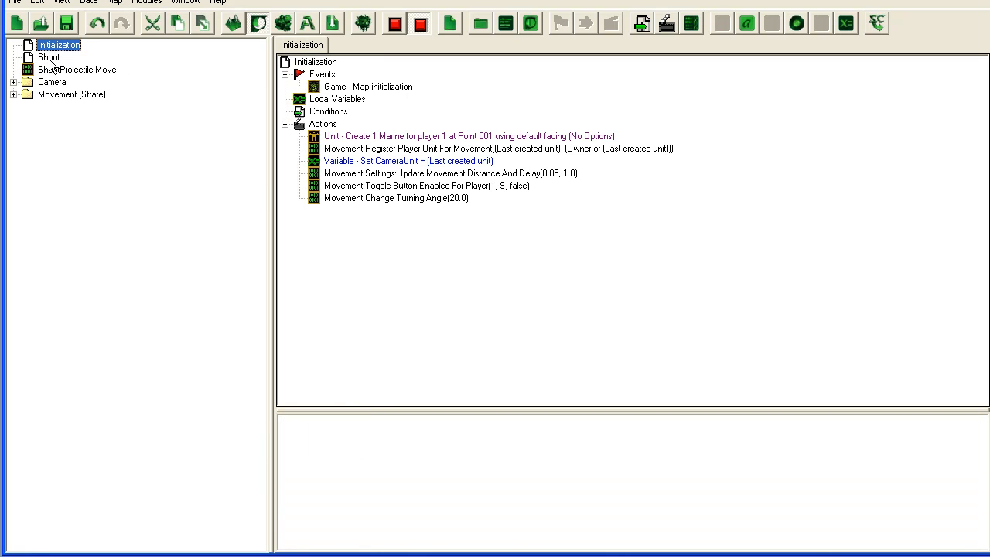
{"action": "right_click", "coordinate": [58, 45]}
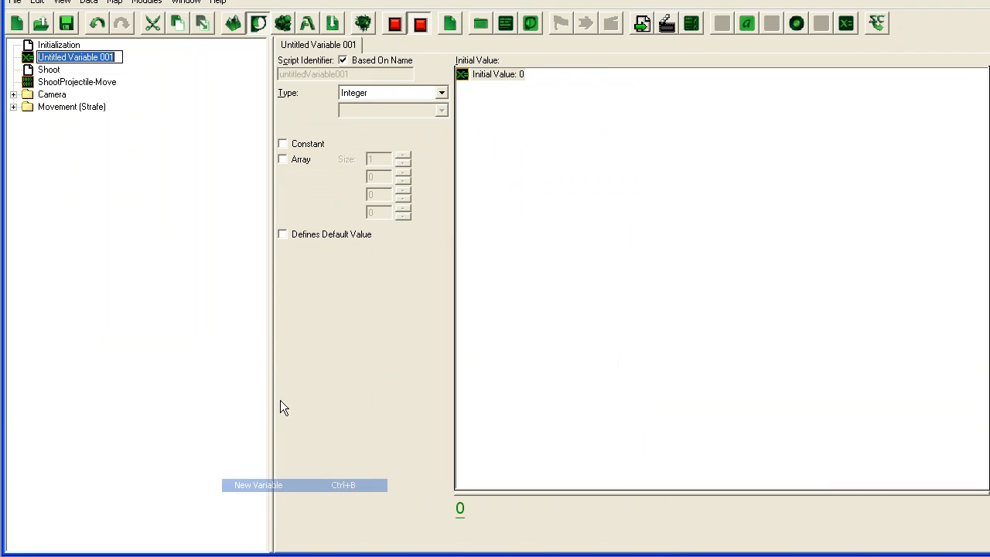
{"action": "type", "text": "Playe"}
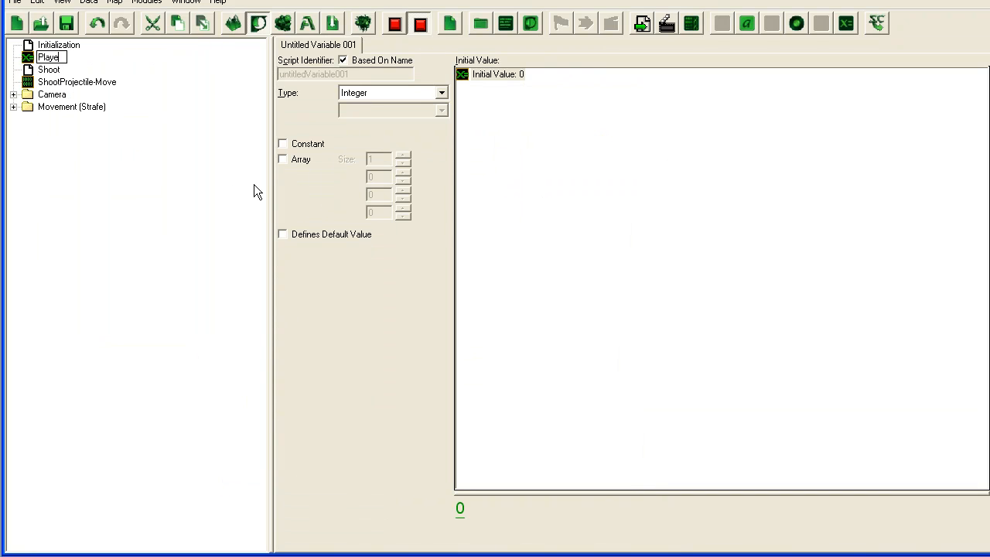
{"action": "type", "text": "PlayerUnits = 0 <Integer>"}
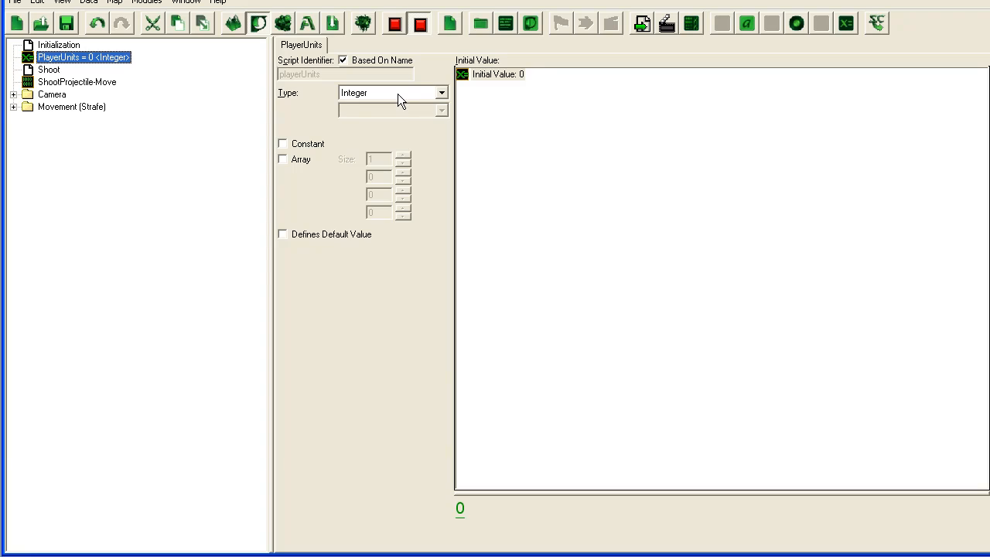
{"action": "left_click", "coordinate": [393, 93]}
{"action": "type", "text": "5"}
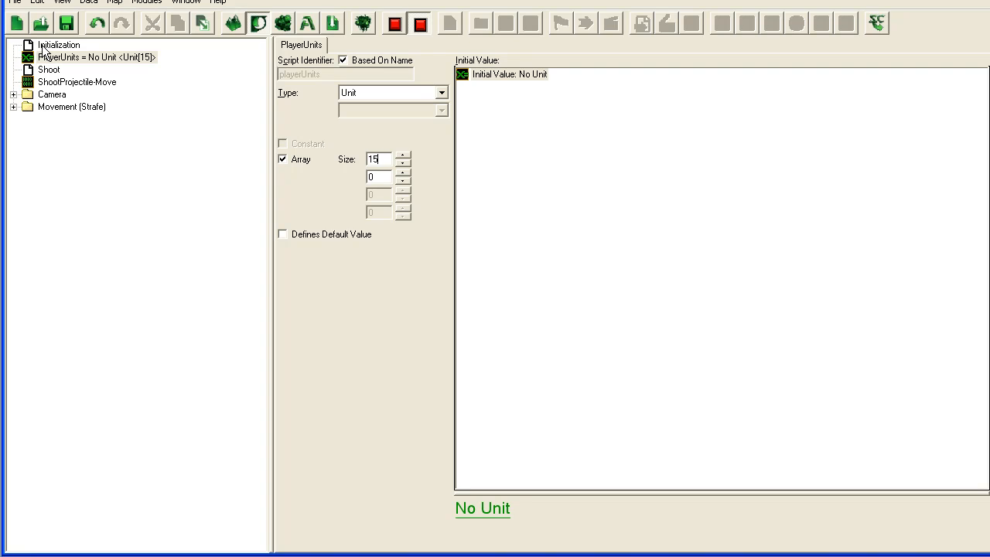
{"action": "left_click", "coordinate": [59, 43]}
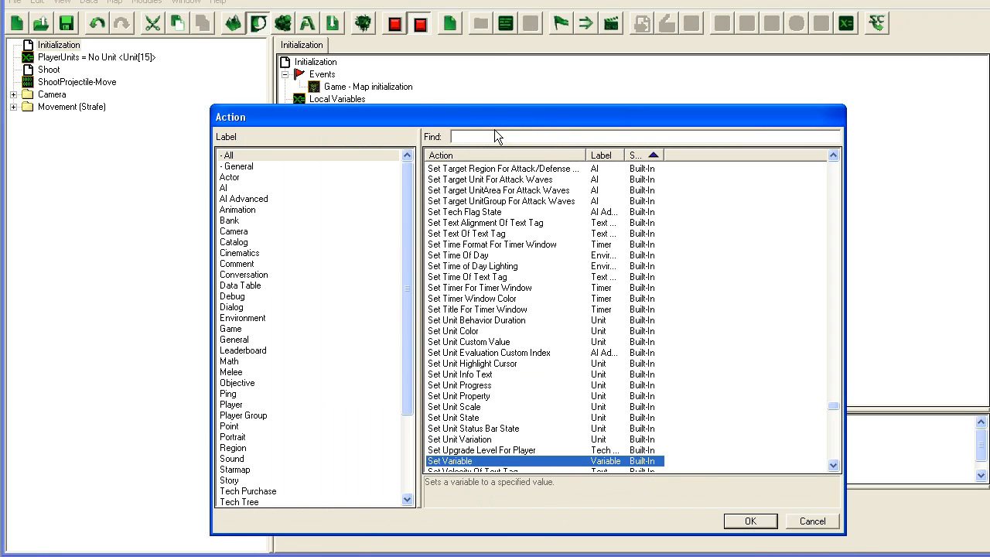
Add a Set Variable action storing Last Created Unit in PlayerUnits[1].
{"action": "left_click", "coordinate": [749, 519]}
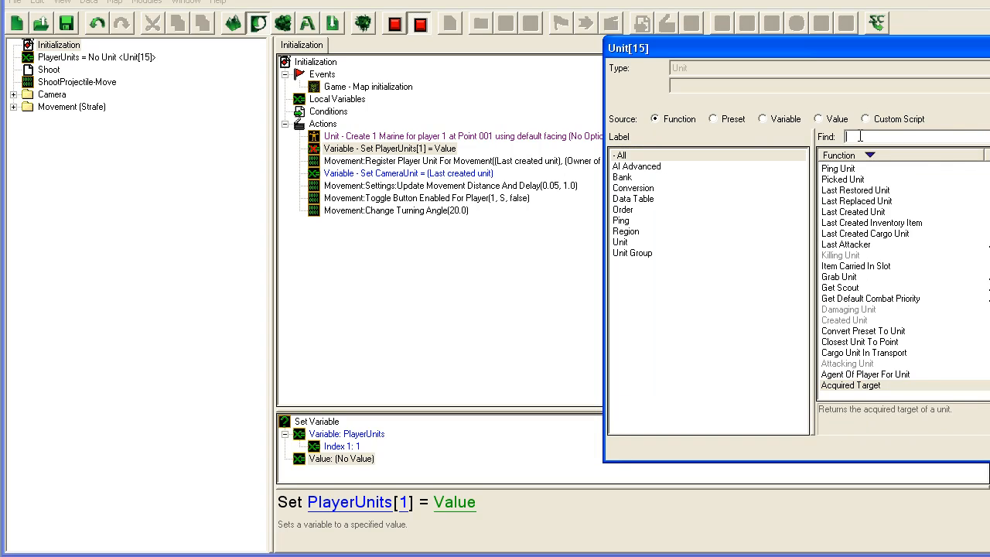
{"action": "type", "text": "last"}
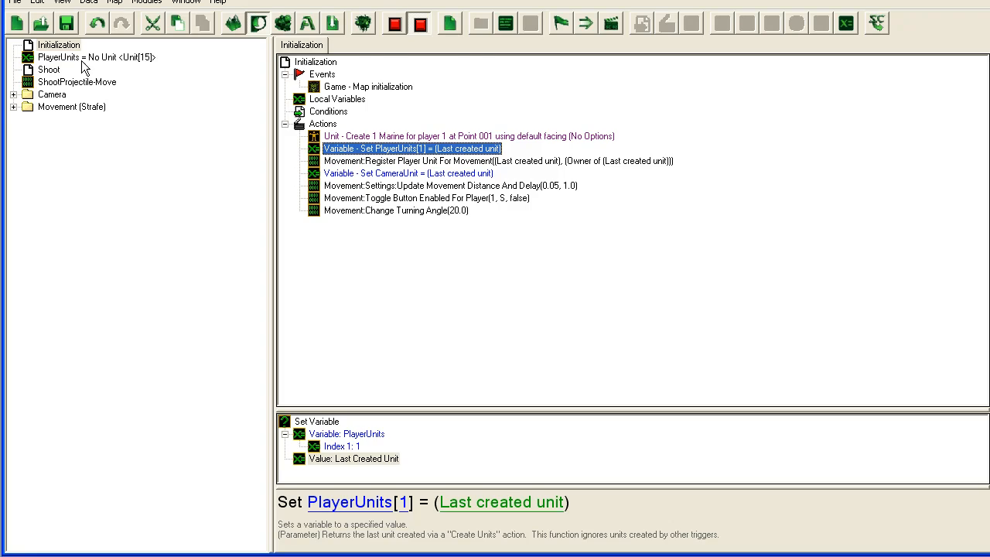
{"action": "left_click", "coordinate": [92, 56]}
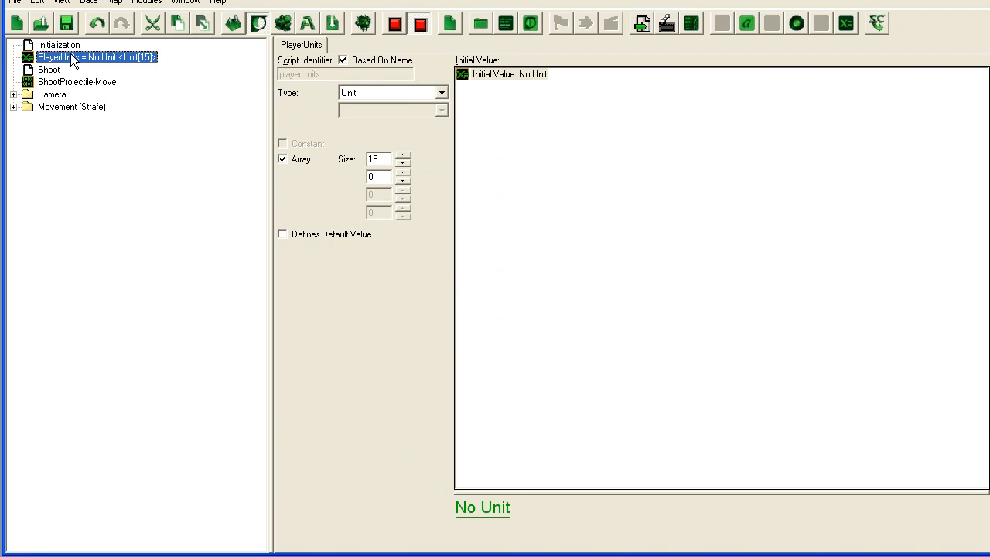
{"action": "left_click", "coordinate": [59, 43]}
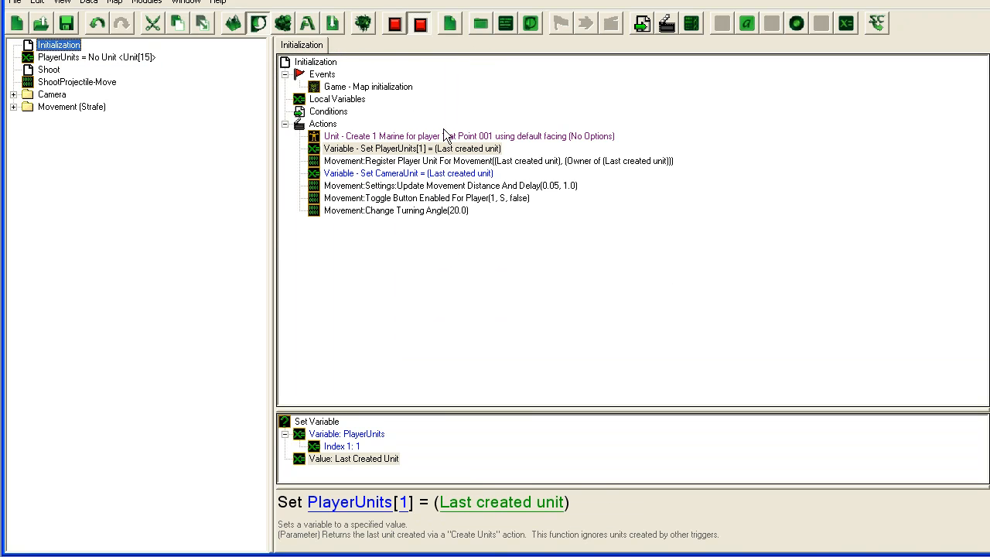
{"action": "left_click", "coordinate": [77, 80]}
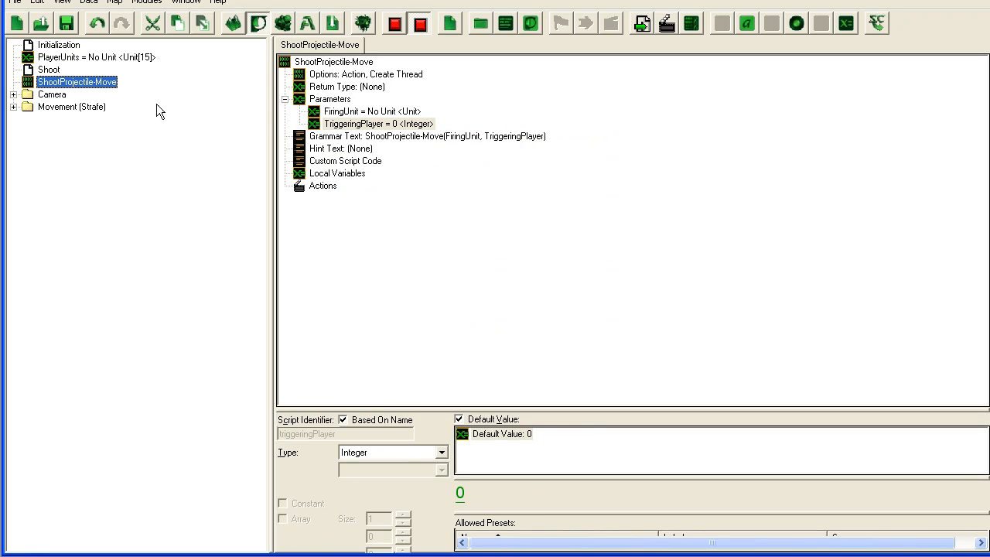
In Shoot, pass PlayerUnits[Triggering player] and Triggering player to the ShootProjectile-Move call.
{"action": "left_click", "coordinate": [49, 70]}
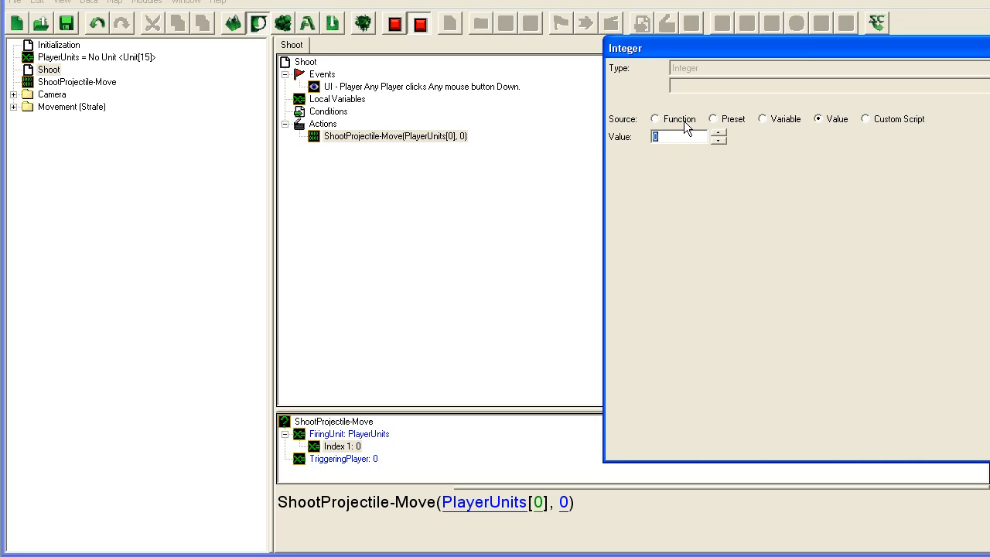
{"action": "left_click", "coordinate": [656, 117]}
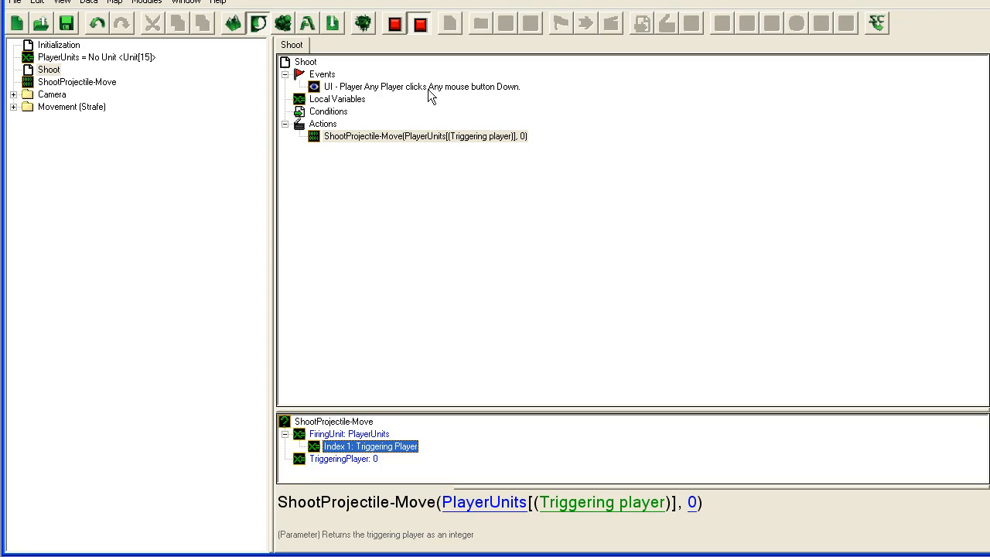
{"action": "mouse_move", "coordinate": [486, 142]}
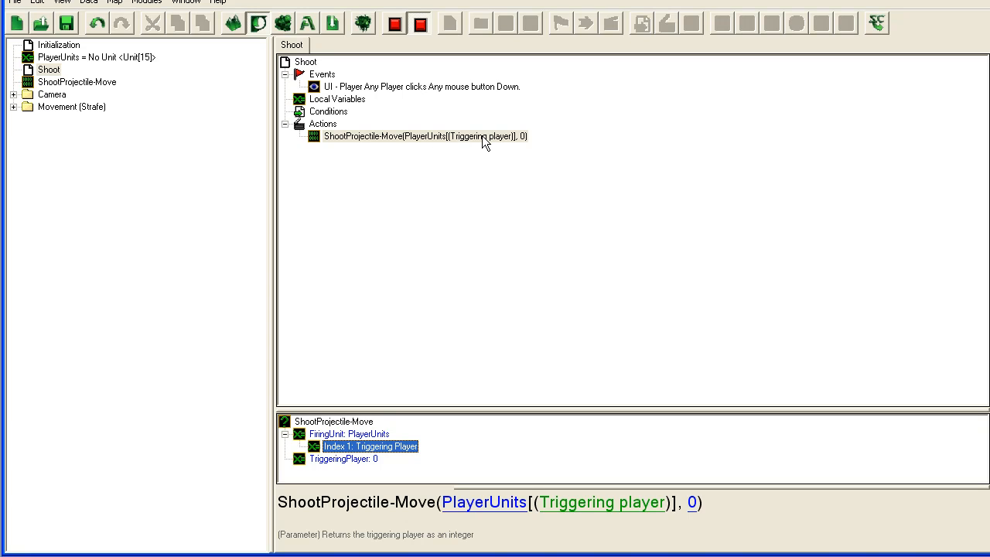
{"action": "mouse_move", "coordinate": [174, 85]}
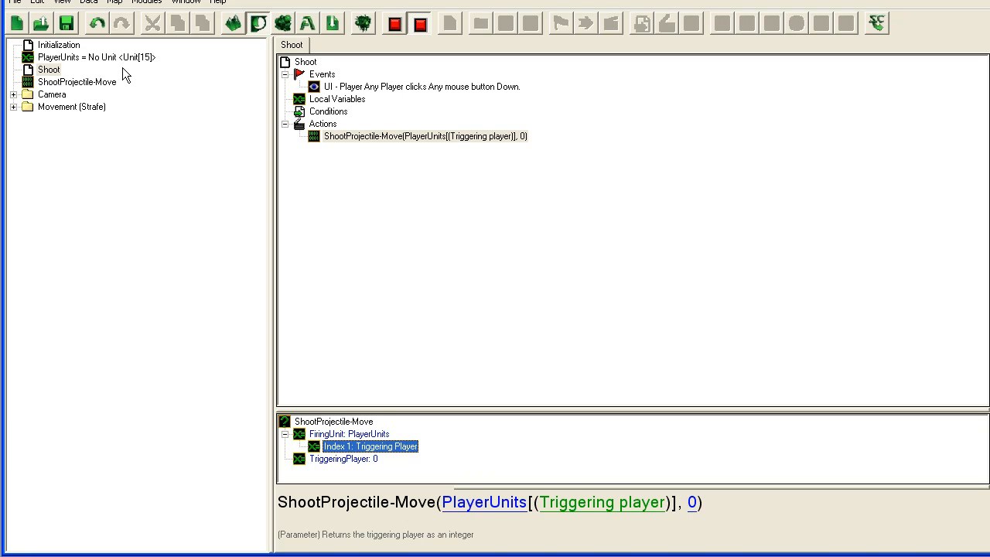
{"action": "mouse_move", "coordinate": [127, 59]}
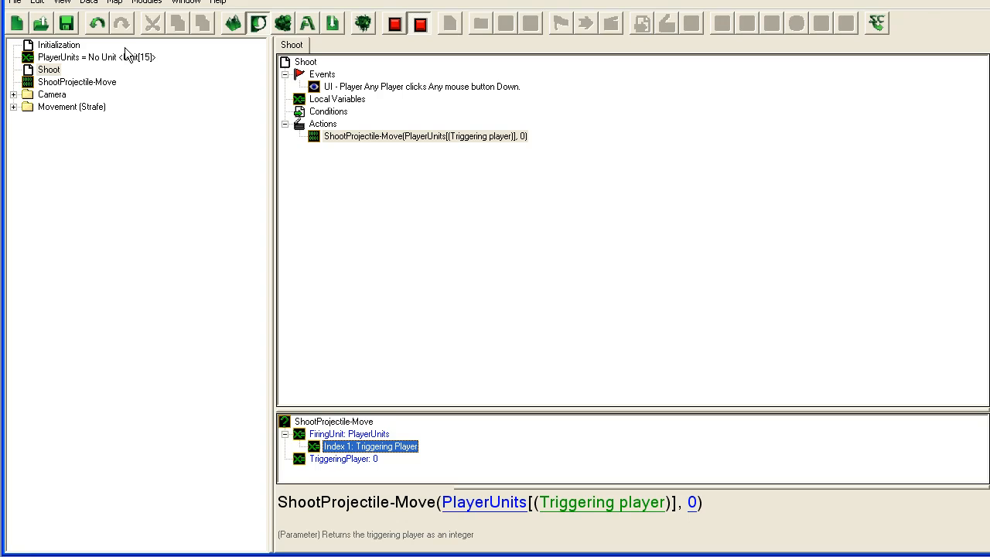
{"action": "mouse_move", "coordinate": [154, 61]}
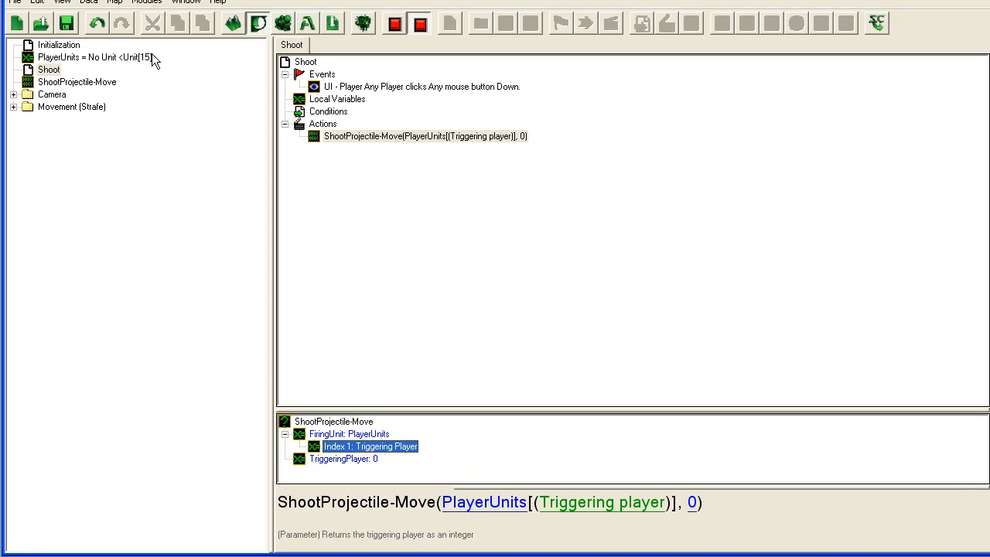
{"action": "mouse_move", "coordinate": [112, 68]}
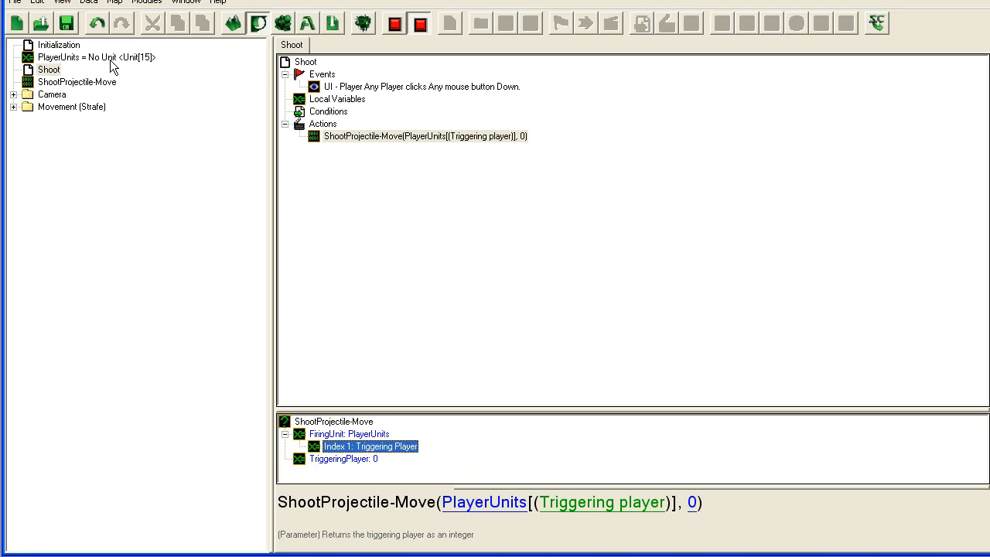
{"action": "mouse_move", "coordinate": [177, 55]}
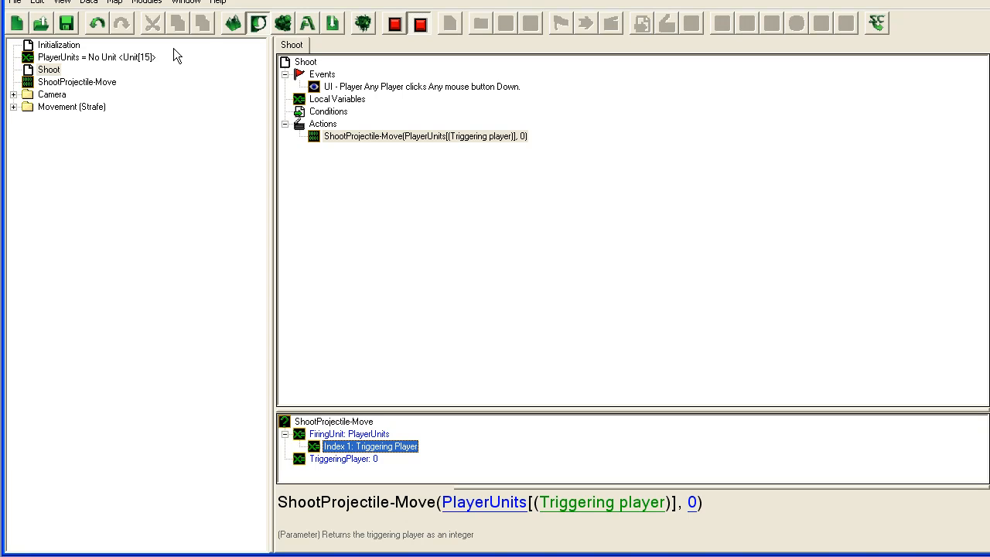
{"action": "mouse_move", "coordinate": [377, 227]}
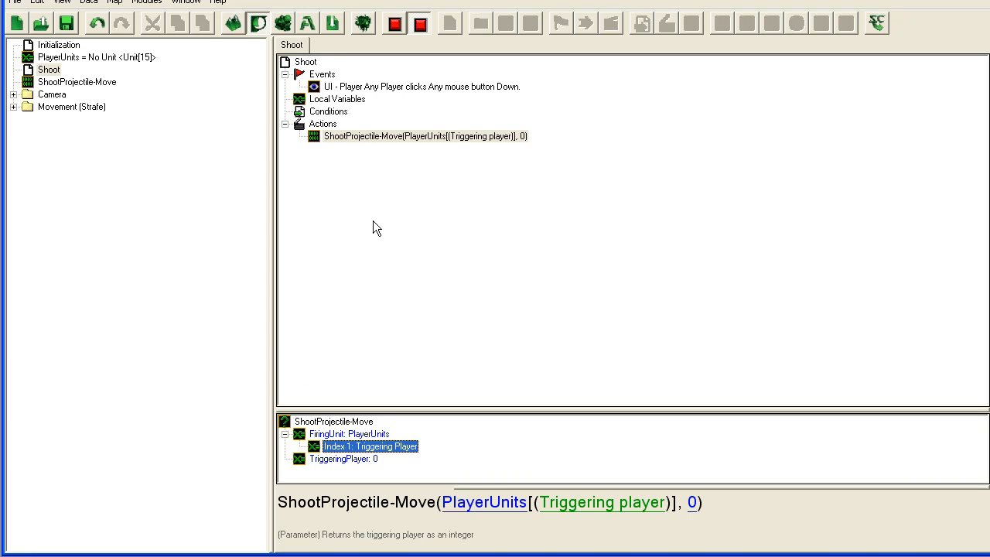
{"action": "mouse_move", "coordinate": [517, 145]}
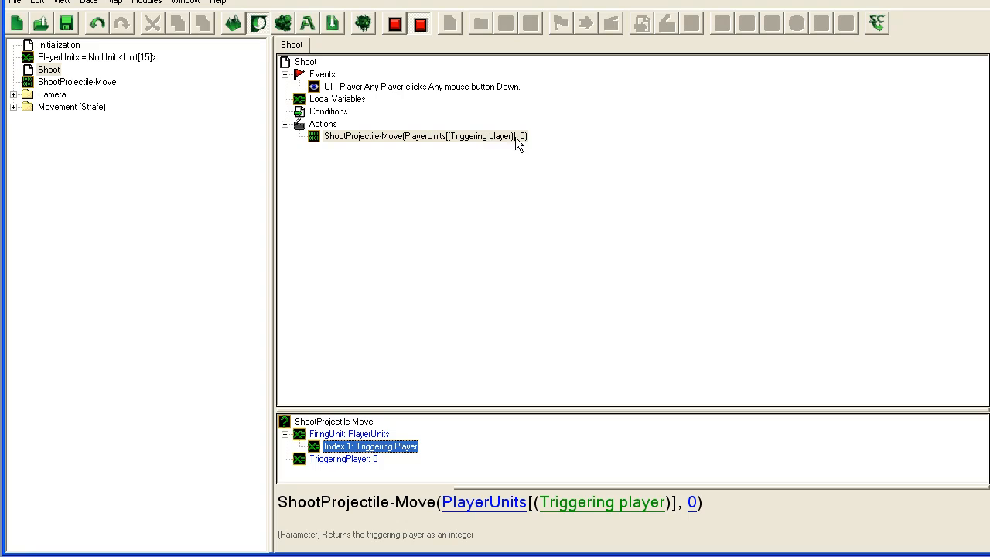
{"action": "mouse_move", "coordinate": [116, 115]}
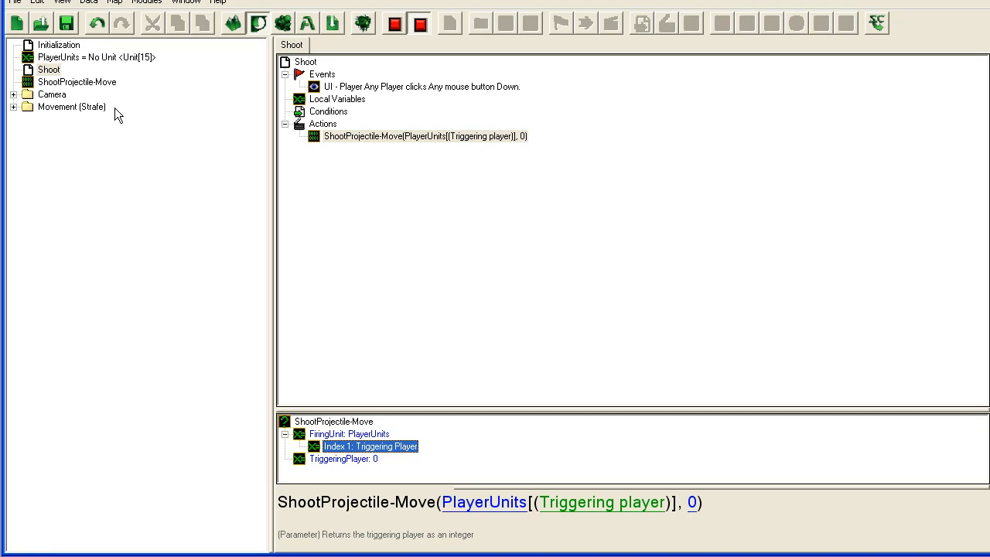
{"action": "double_click", "coordinate": [343, 458]}
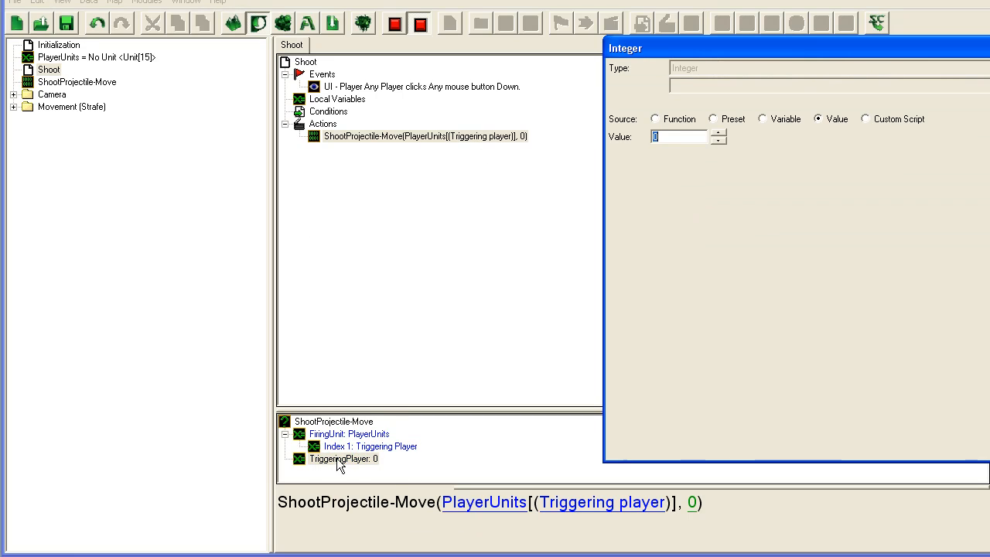
{"action": "left_click", "coordinate": [711, 117]}
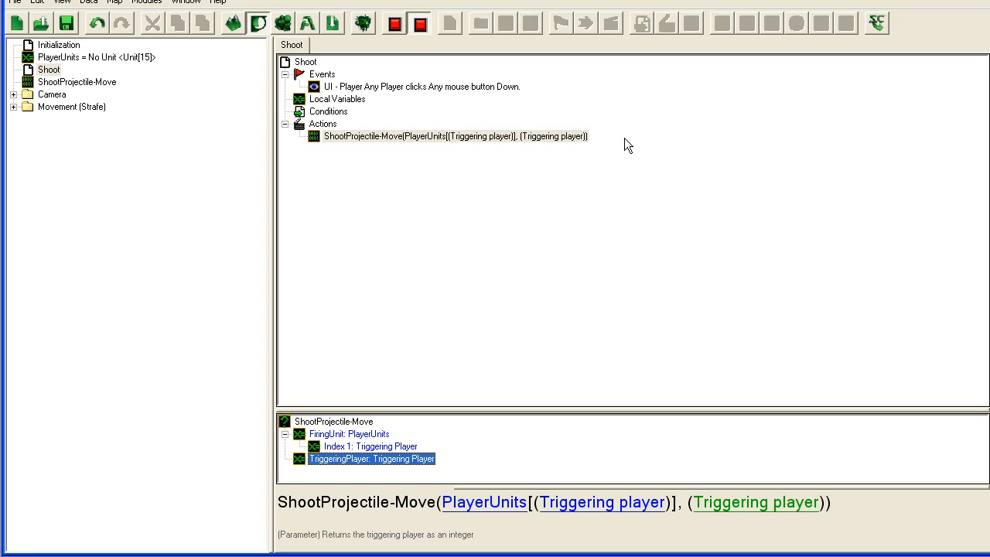
Add a Point local variable unitPosition initialised to Position Of Unit(FiringUnit).
{"action": "left_click", "coordinate": [76, 80]}
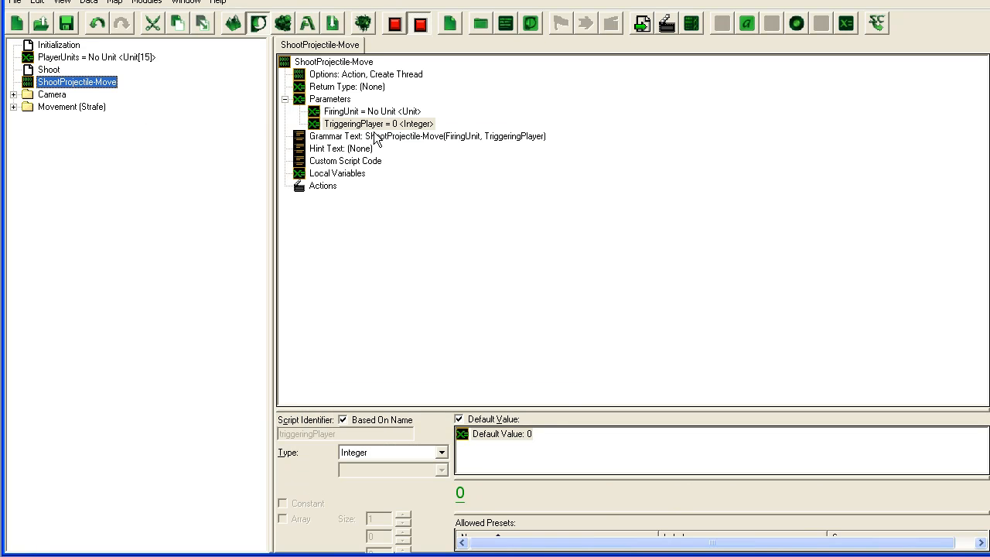
{"action": "mouse_move", "coordinate": [338, 180]}
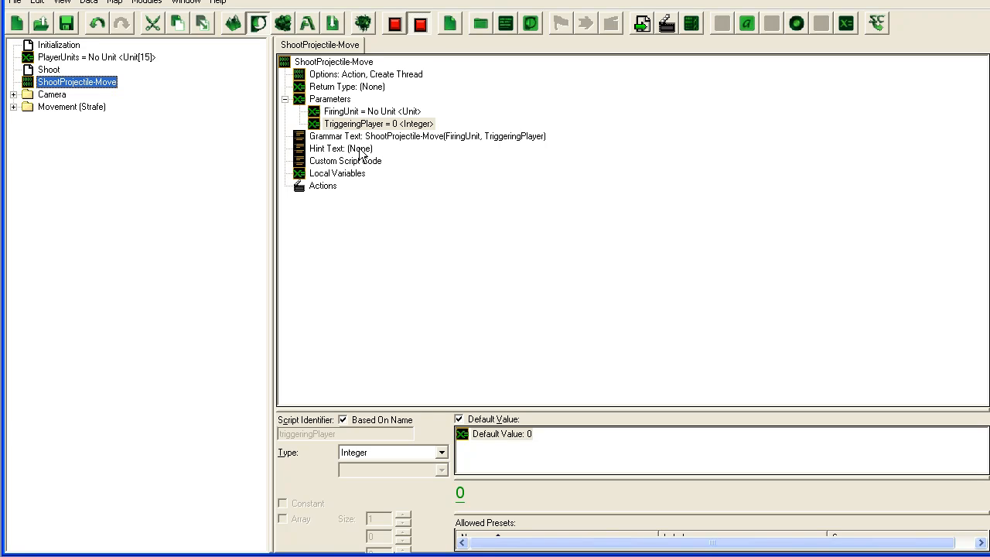
{"action": "mouse_move", "coordinate": [341, 181]}
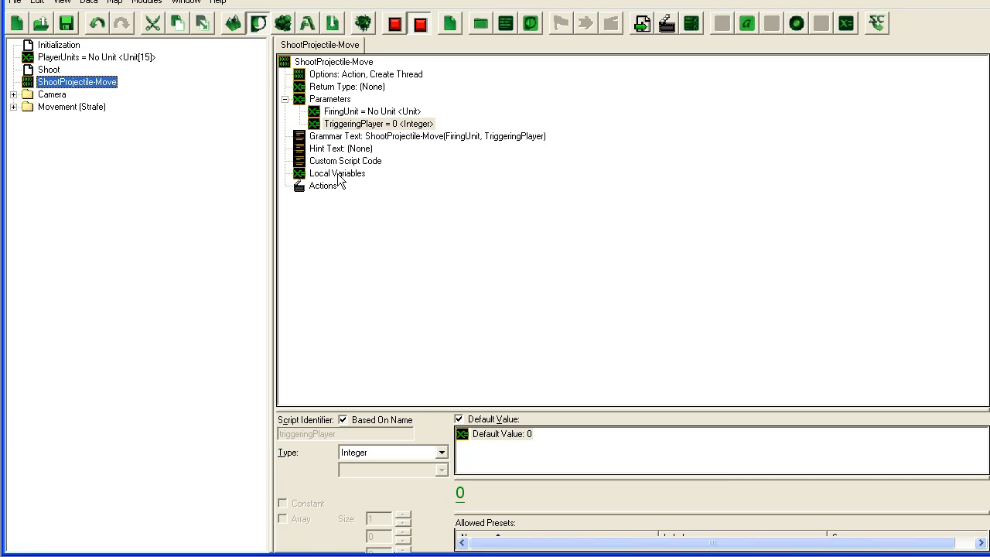
{"action": "left_click", "coordinate": [338, 173]}
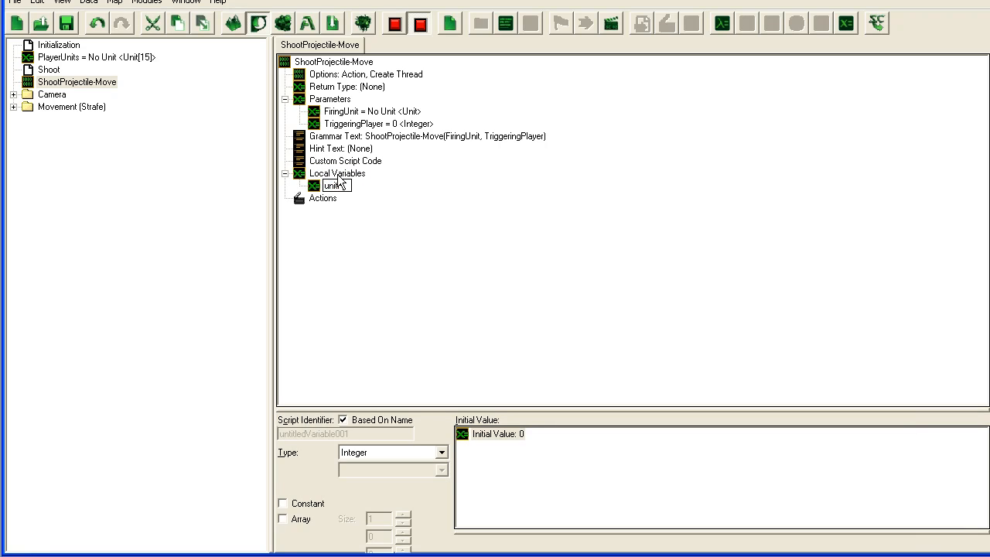
{"action": "type", "text": "unitPosition = 0 <Integer>"}
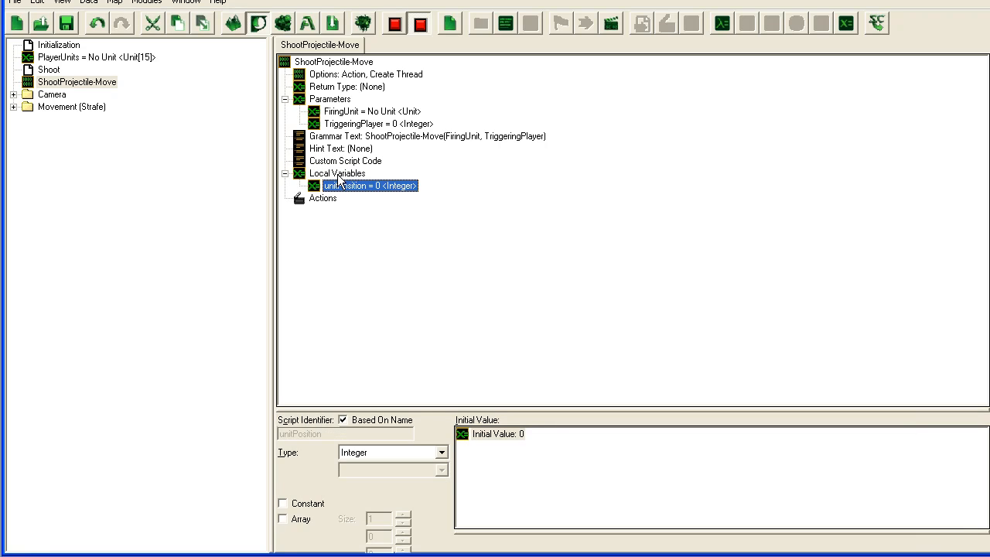
{"action": "left_click", "coordinate": [393, 452]}
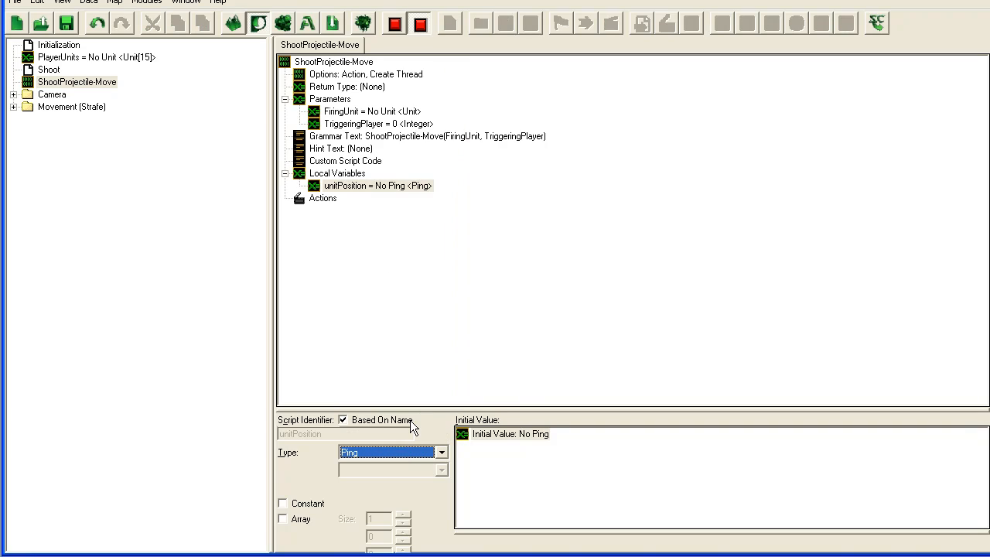
{"action": "left_click", "coordinate": [393, 452]}
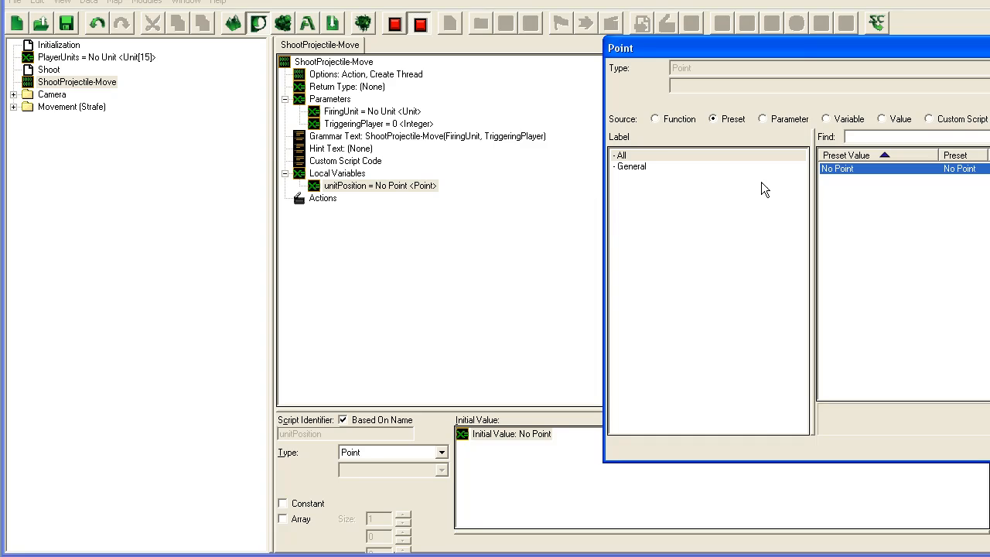
{"action": "left_click", "coordinate": [654, 117]}
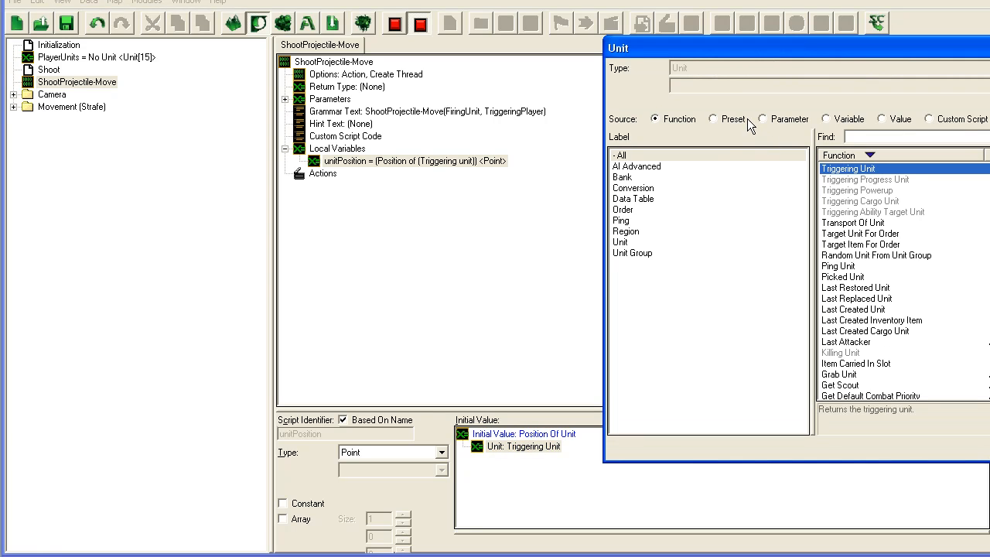
{"action": "left_click", "coordinate": [762, 117]}
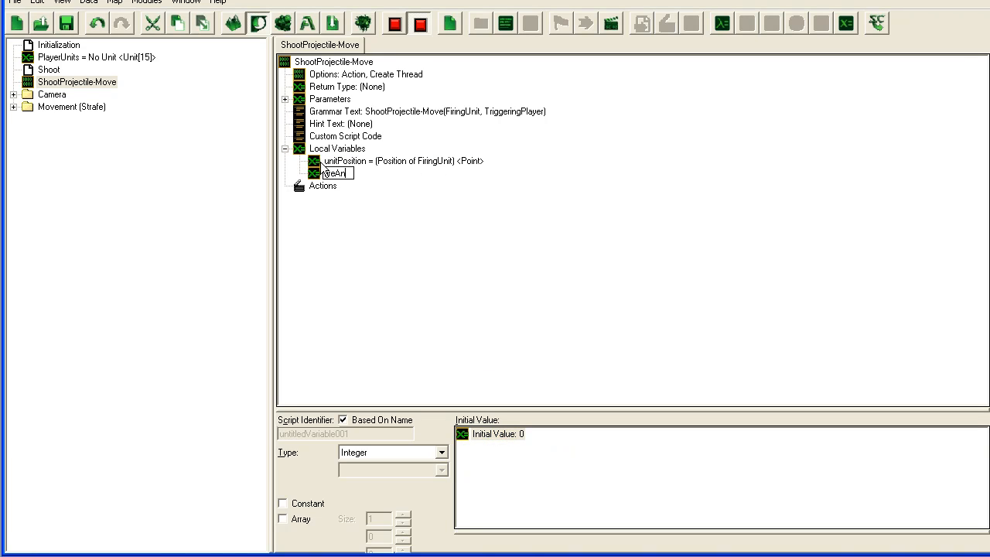
Name the second local variable fireAngle and make it a Real.
{"action": "type", "text": "fireAngle = 0 <Integer>"}
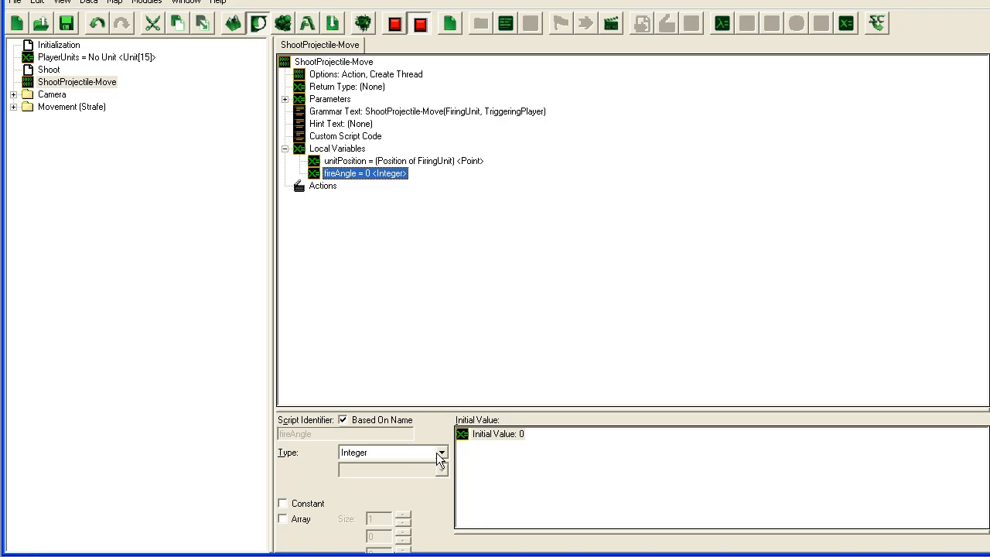
{"action": "mouse_move", "coordinate": [416, 452]}
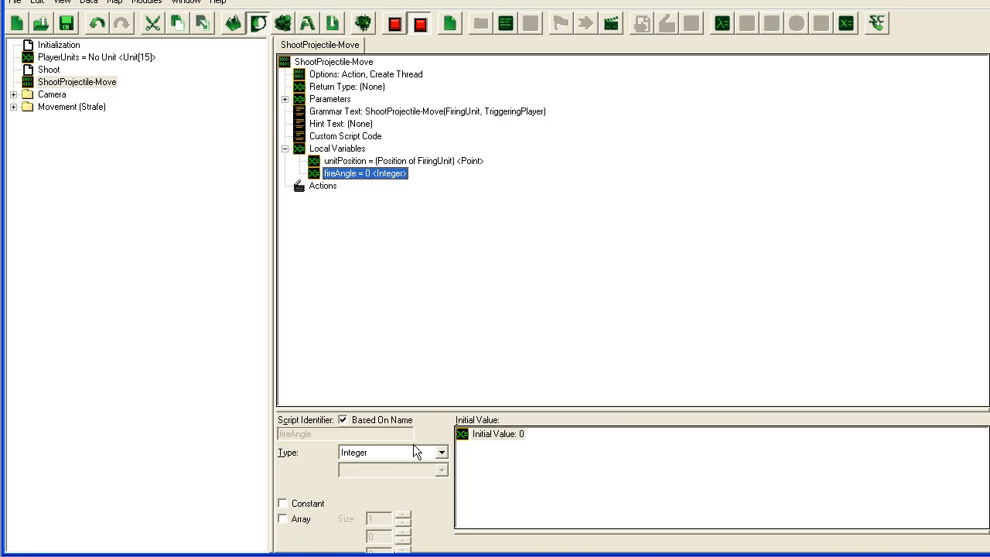
{"action": "left_click", "coordinate": [441, 452]}
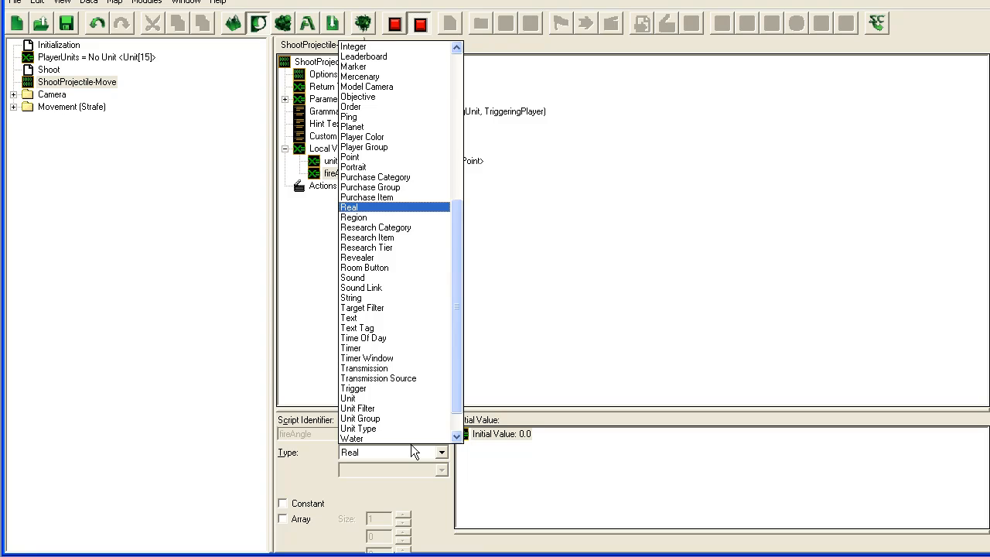
{"action": "left_click", "coordinate": [350, 207]}
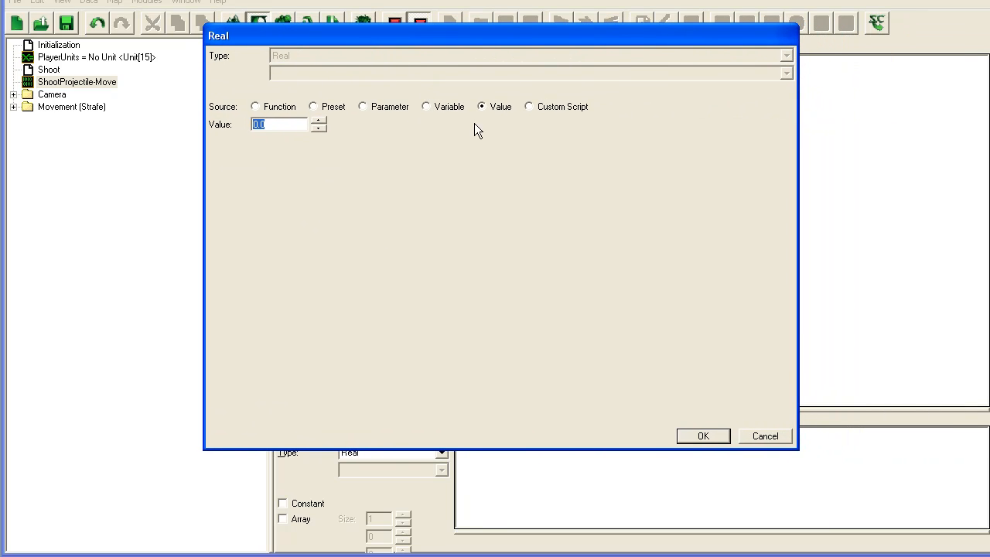
{"action": "mouse_move", "coordinate": [474, 143]}
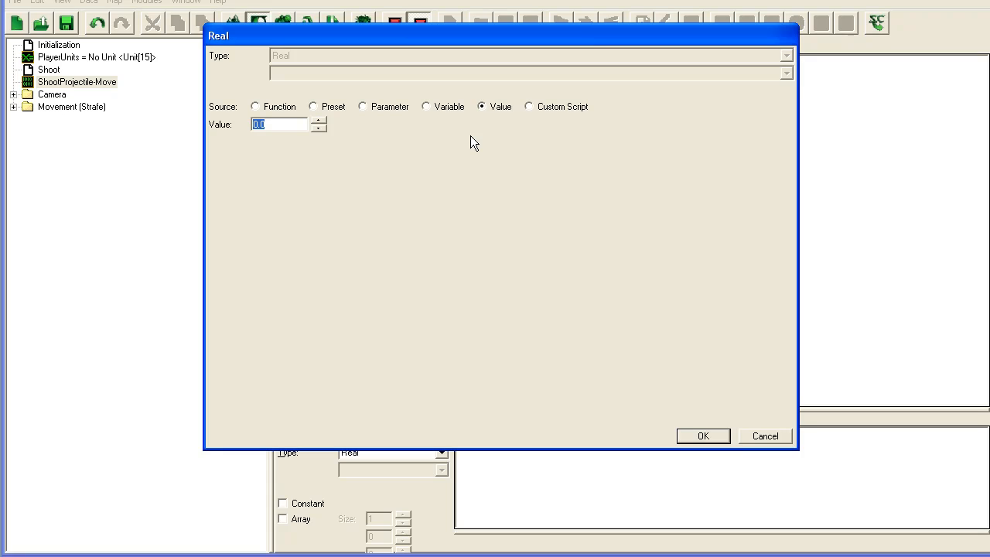
{"action": "mouse_move", "coordinate": [436, 146]}
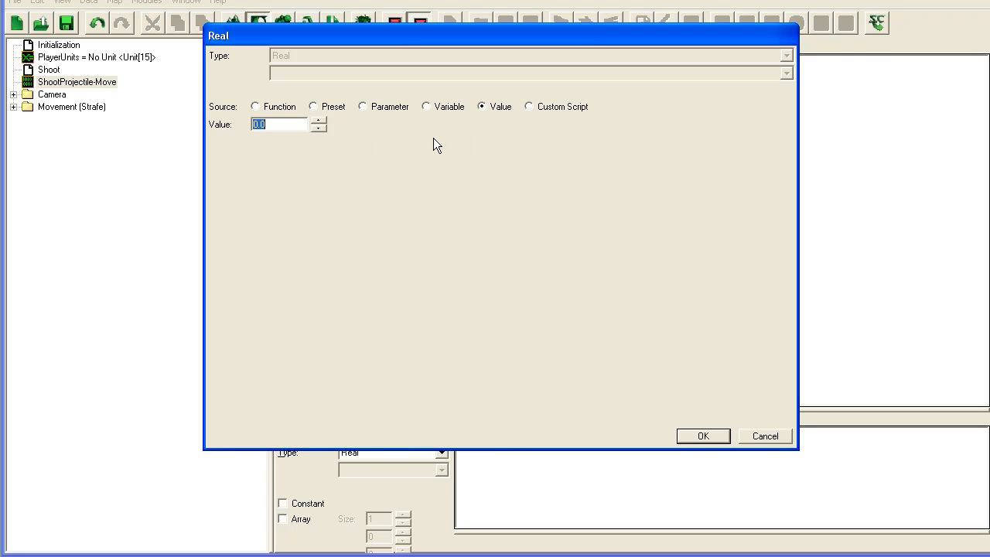
{"action": "mouse_move", "coordinate": [591, 173]}
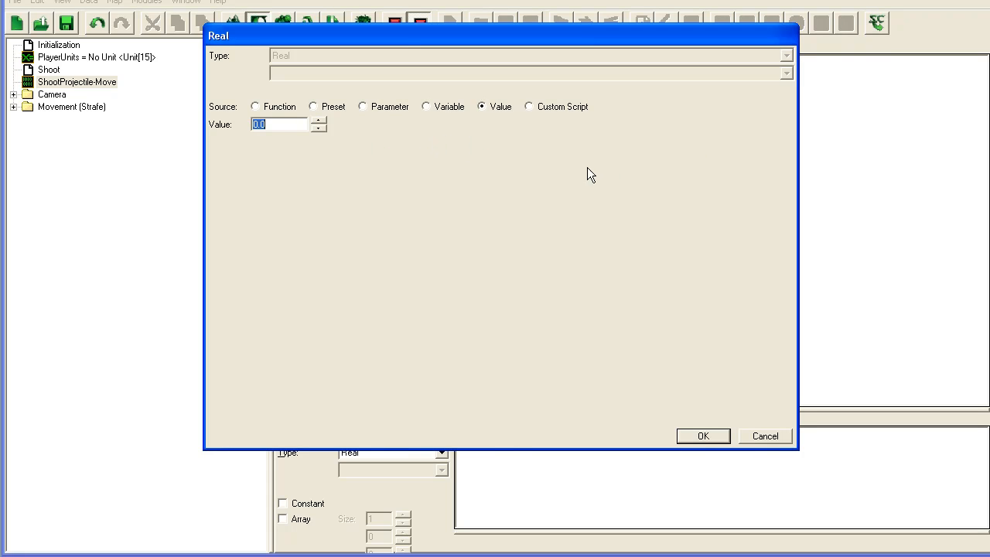
{"action": "mouse_move", "coordinate": [424, 166]}
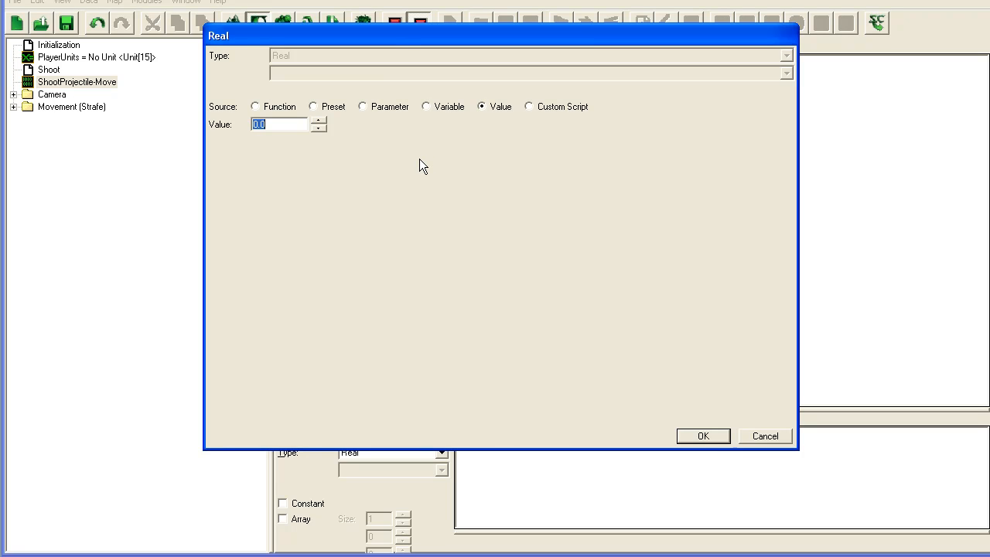
{"action": "mouse_move", "coordinate": [199, 127]}
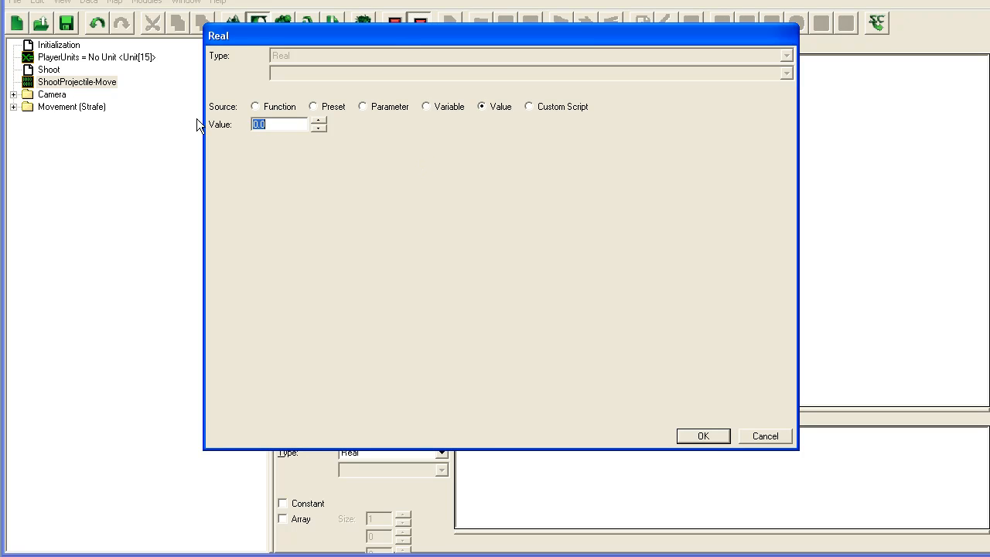
Set fireAngle's initial value to Facing Angle Of Unit(FiringUnit).
{"action": "left_click", "coordinate": [255, 105]}
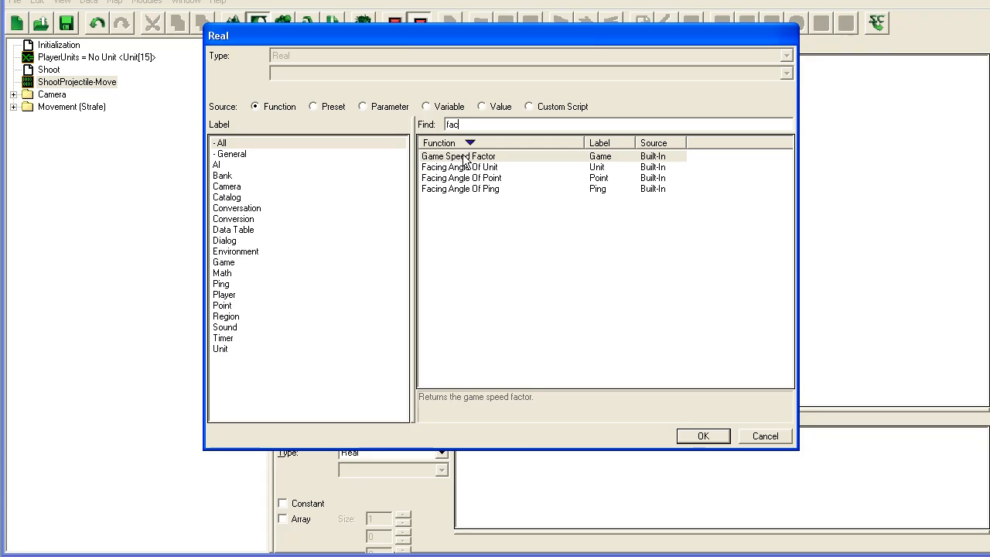
{"action": "left_click", "coordinate": [702, 436]}
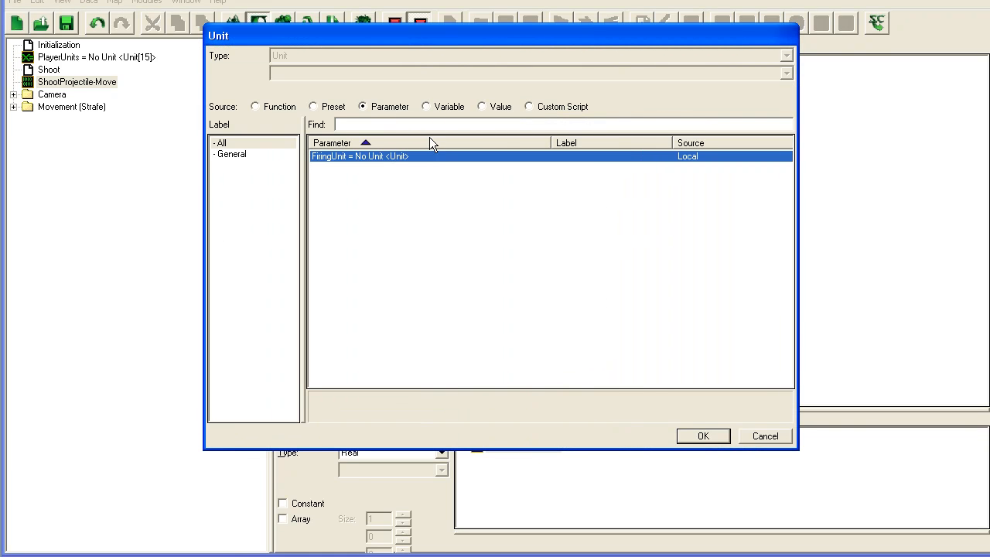
{"action": "left_click", "coordinate": [702, 436]}
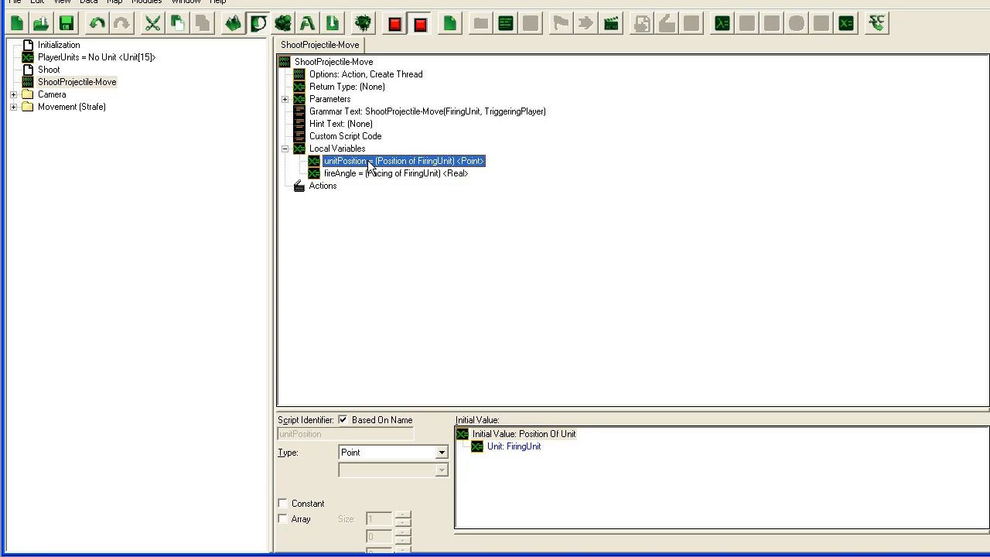
{"action": "left_click", "coordinate": [384, 174]}
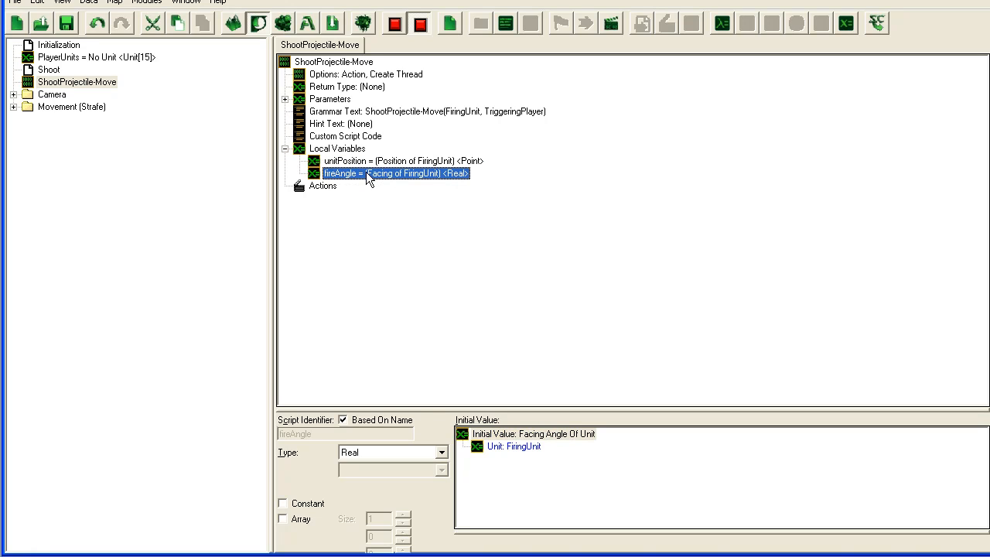
{"action": "left_click", "coordinate": [322, 186]}
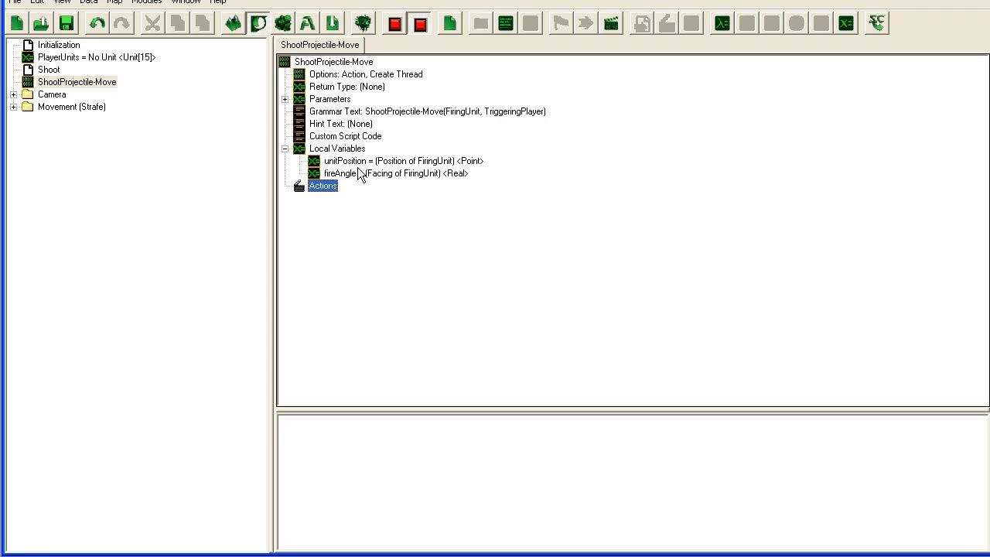
Add a Create Units Facing Angle action to ShootProjectile-Move.
{"action": "double_click", "coordinate": [322, 186]}
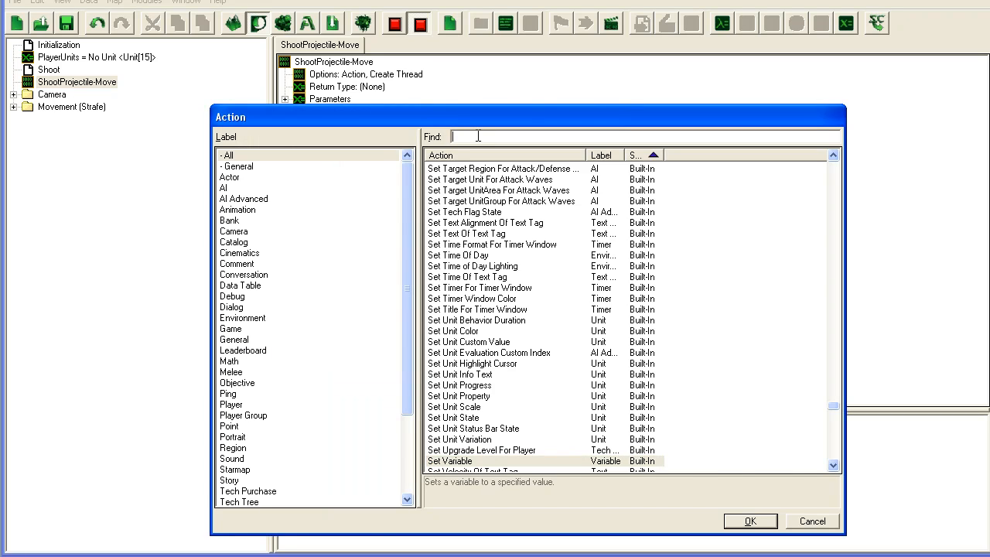
{"action": "type", "text": "create unit"}
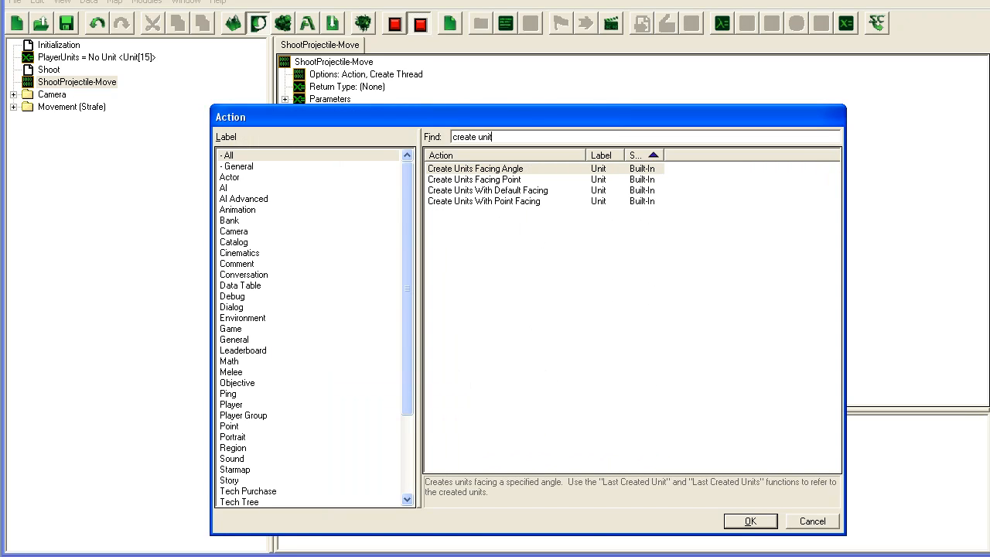
{"action": "left_click", "coordinate": [475, 169]}
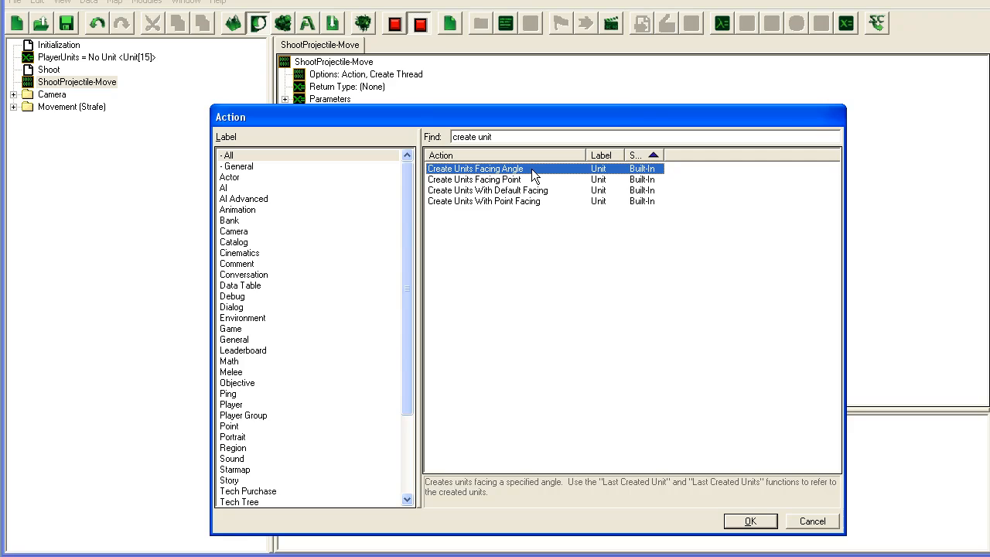
{"action": "left_click", "coordinate": [749, 520]}
{"action": "type", "text": "b"}
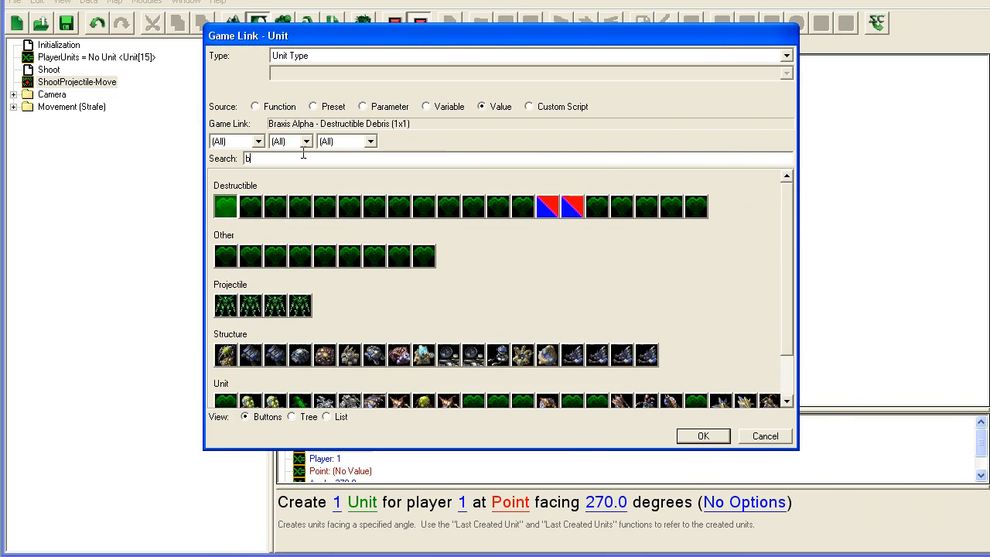
Make it create 1 Baneling for TriggeringPlayer at unitPosition facing fireAngle degrees.
{"action": "type", "text": "ane"}
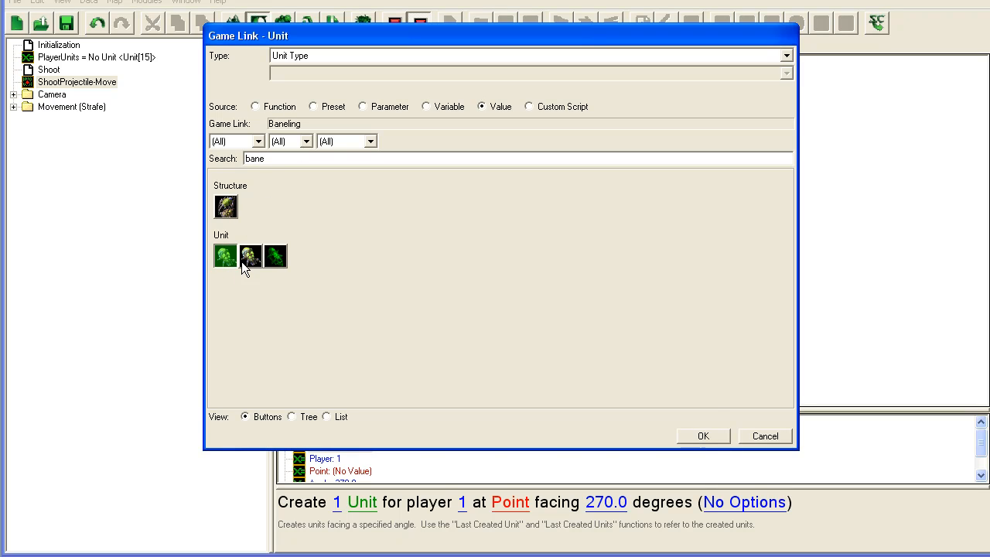
{"action": "left_click", "coordinate": [702, 436]}
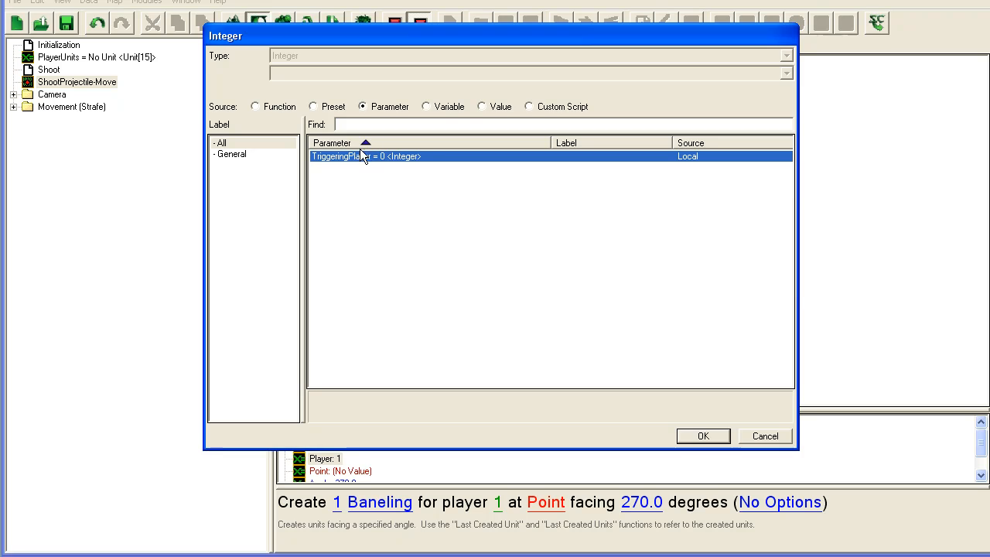
{"action": "left_click", "coordinate": [703, 436]}
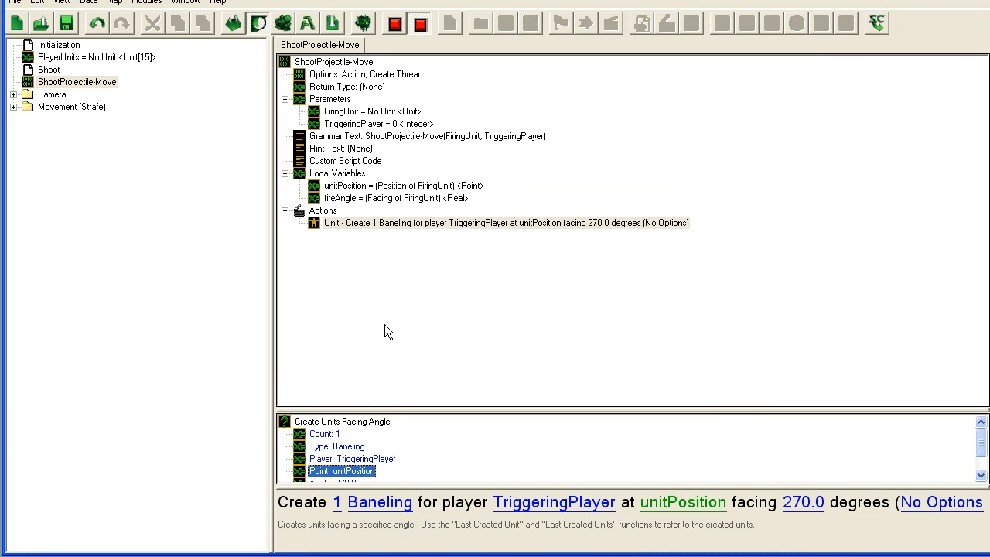
{"action": "double_click", "coordinate": [803, 501]}
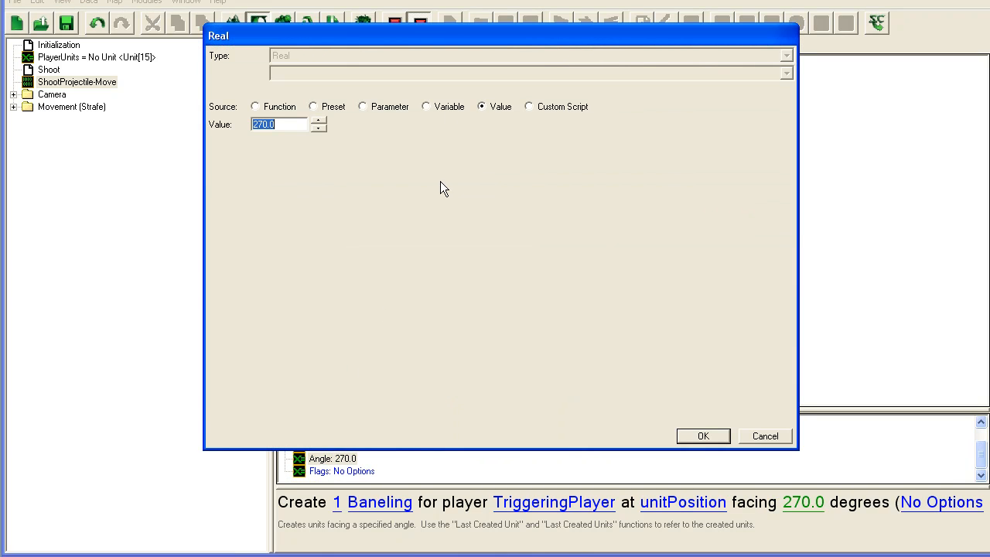
{"action": "left_click", "coordinate": [427, 105]}
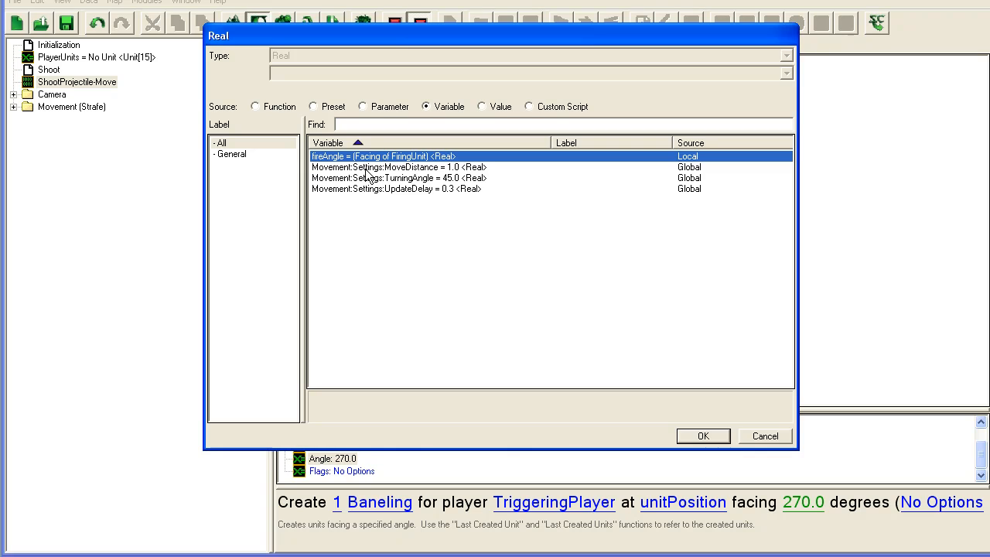
{"action": "left_click", "coordinate": [703, 436]}
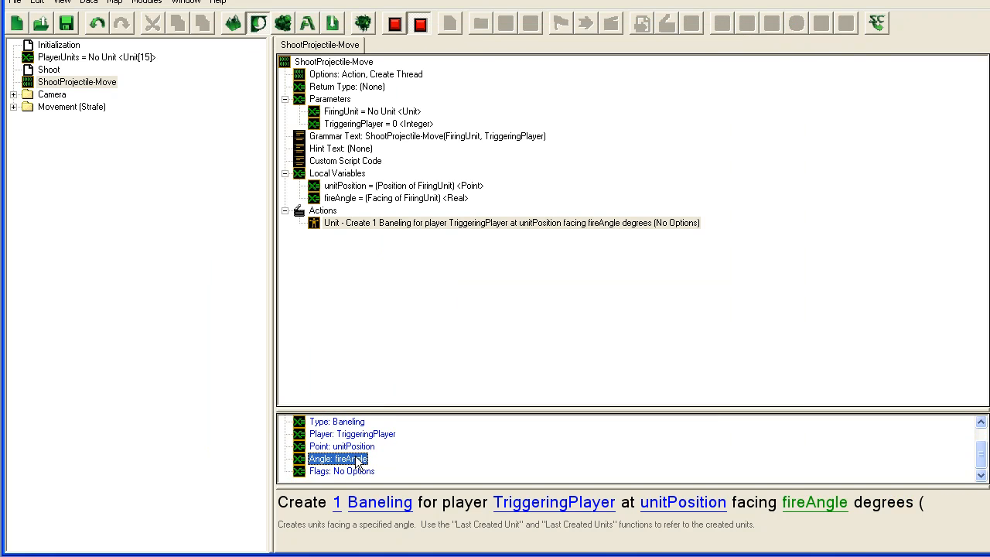
{"action": "left_click", "coordinate": [503, 223]}
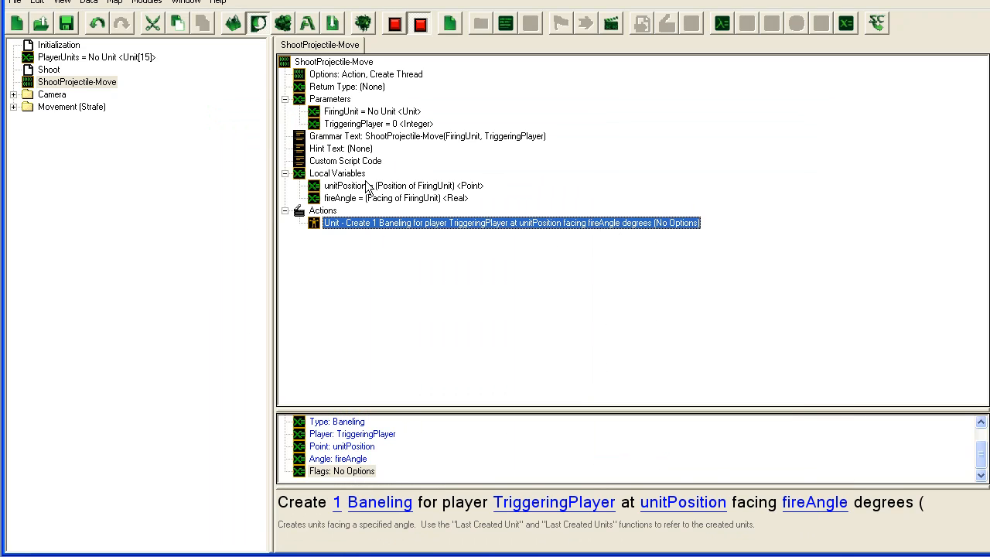
Add local variable tmpRegion as Convert Circle To Region centred on unitPosition, radius 0.5.
{"action": "left_click", "coordinate": [337, 173]}
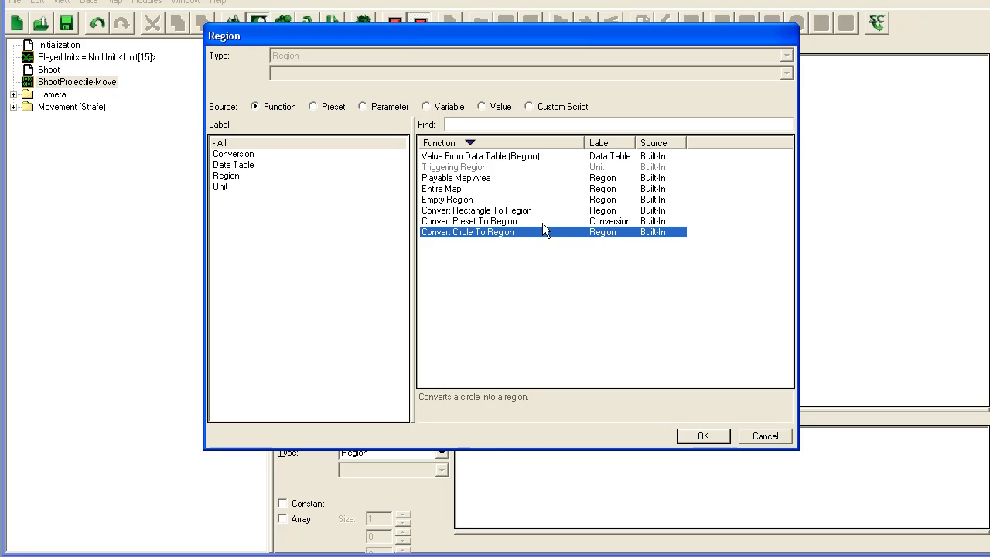
{"action": "left_click", "coordinate": [702, 437]}
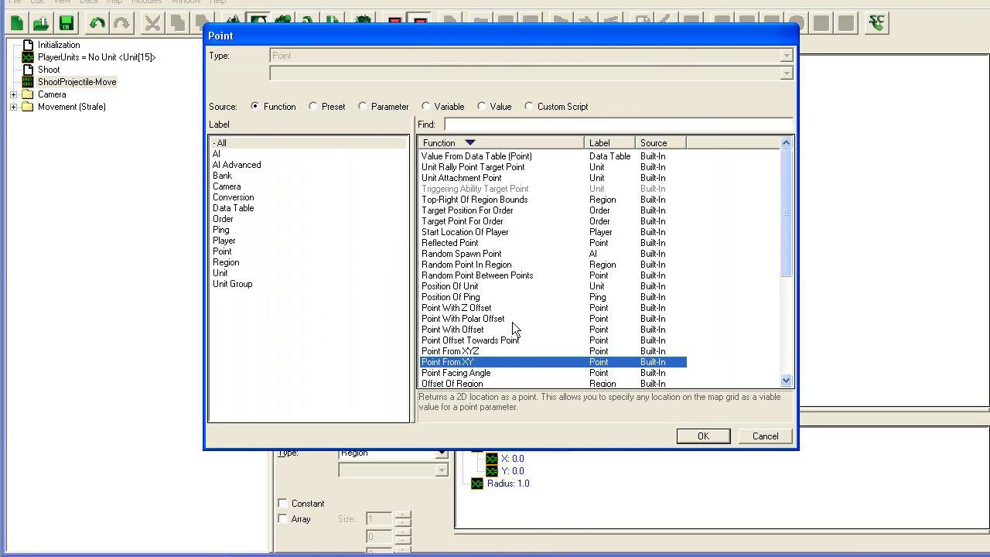
{"action": "mouse_move", "coordinate": [379, 115]}
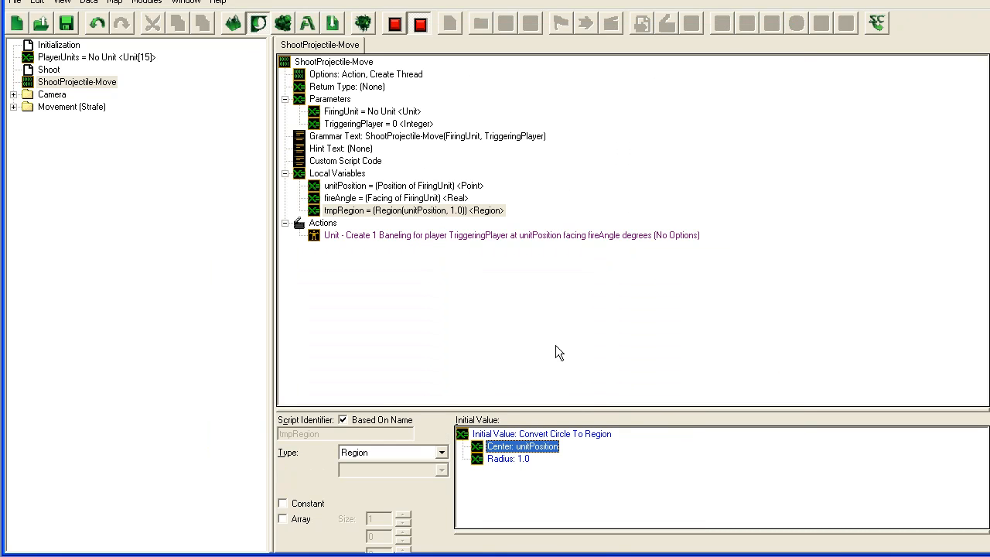
{"action": "double_click", "coordinate": [508, 458]}
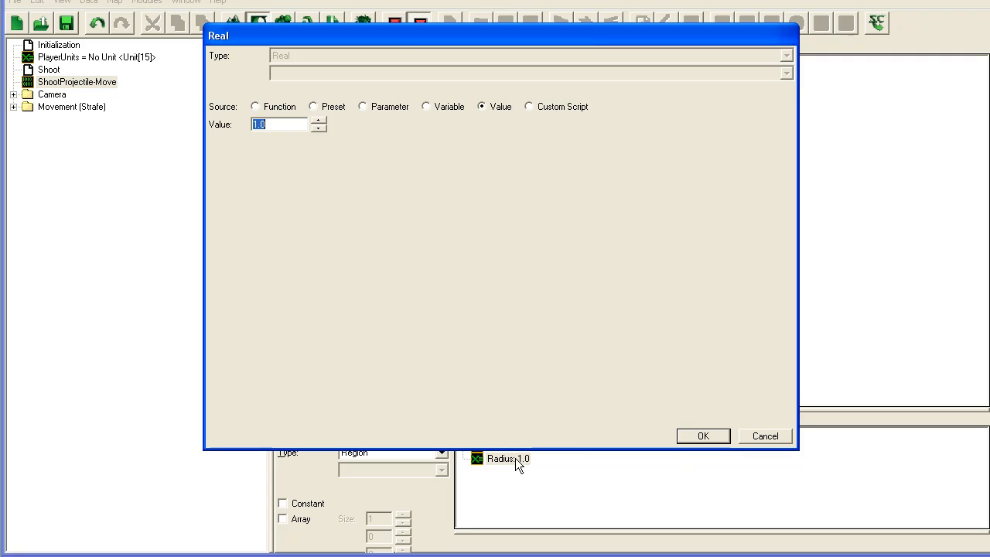
{"action": "type", "text": "0."}
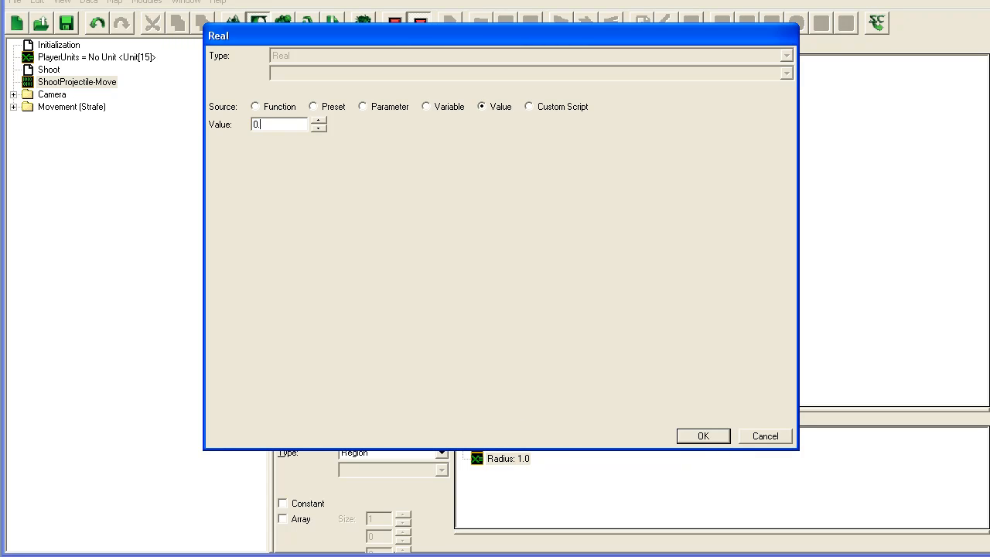
{"action": "left_click", "coordinate": [702, 436]}
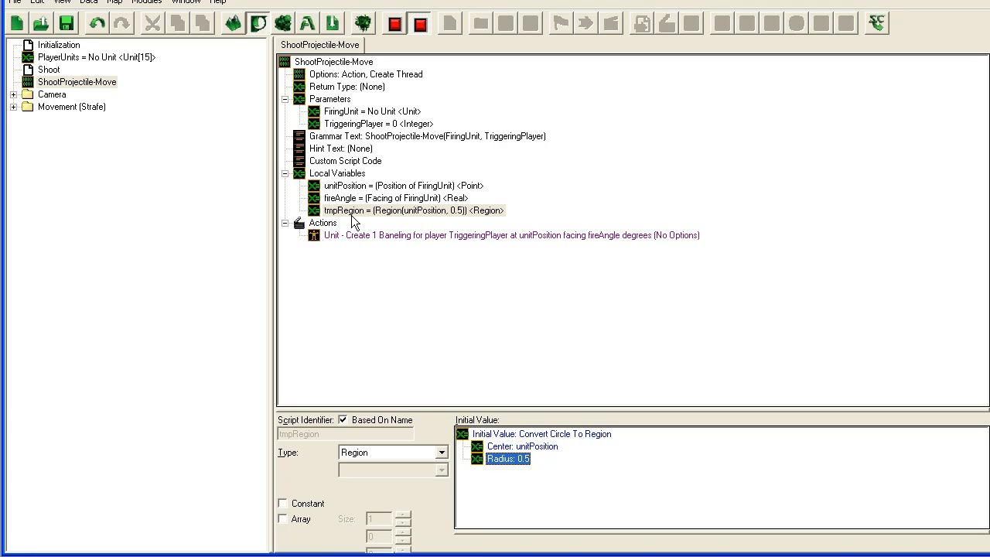
{"action": "mouse_move", "coordinate": [343, 235]}
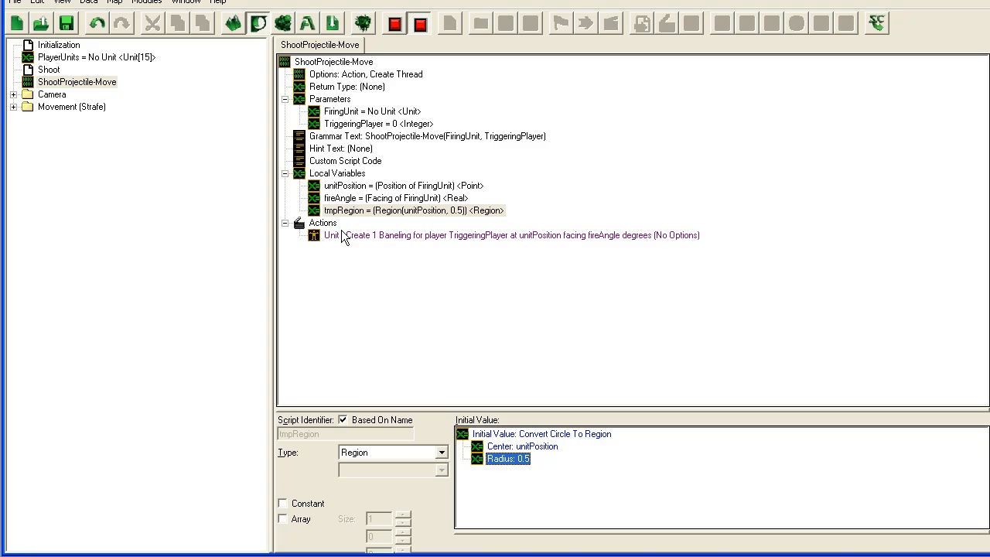
{"action": "mouse_move", "coordinate": [348, 241]}
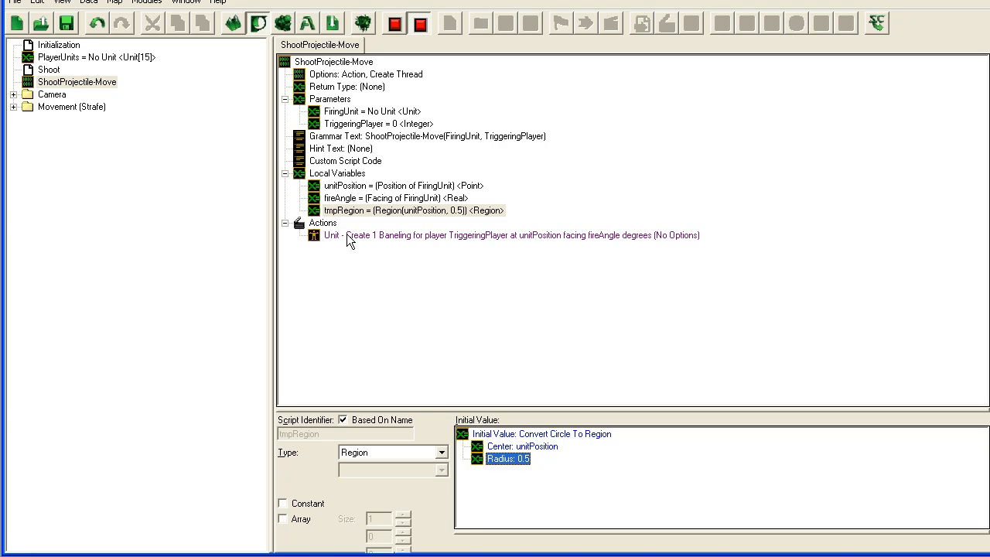
After the Baneling action, add Attach Region To Unit using tmpRegion on the last created unit.
{"action": "left_click", "coordinate": [511, 235]}
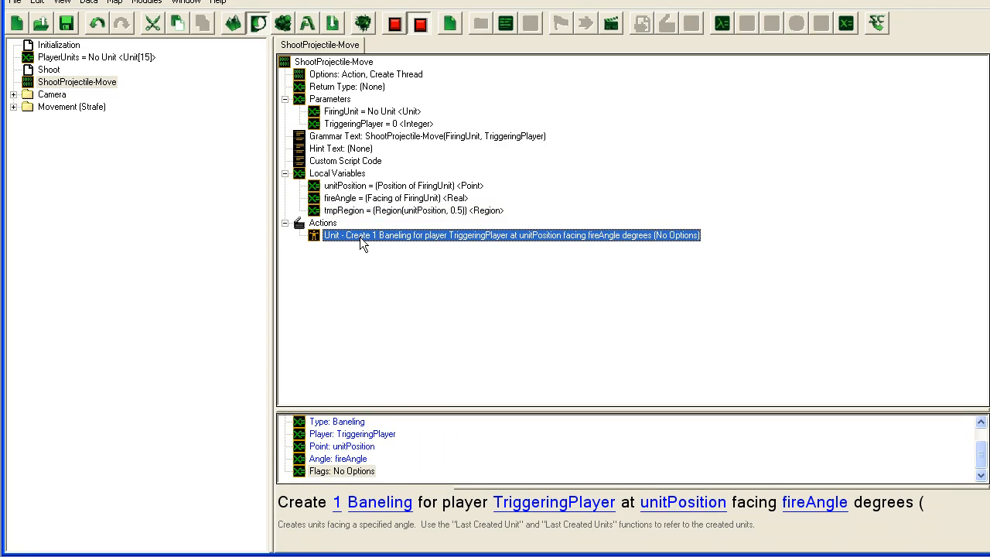
{"action": "double_click", "coordinate": [510, 235]}
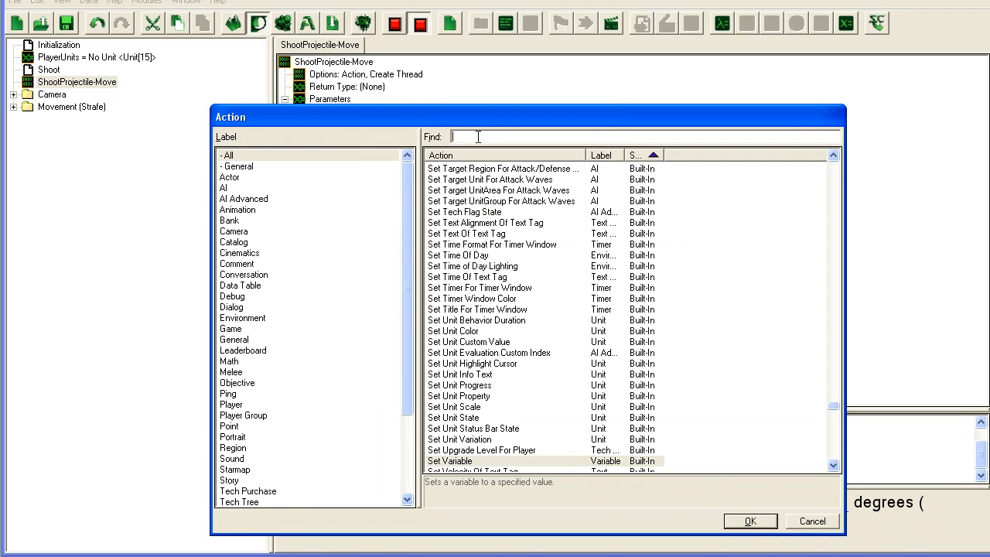
{"action": "type", "text": "atta"}
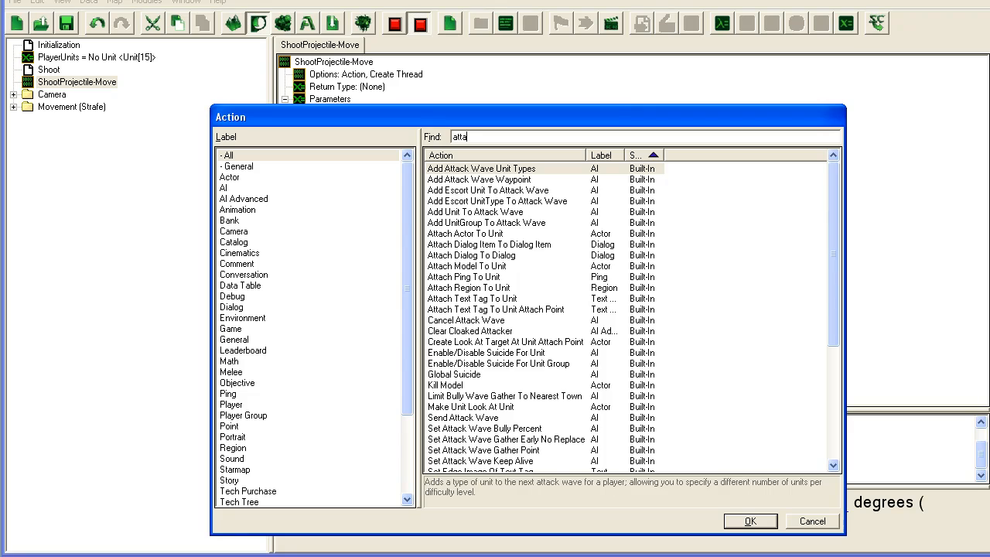
{"action": "type", "text": "region"}
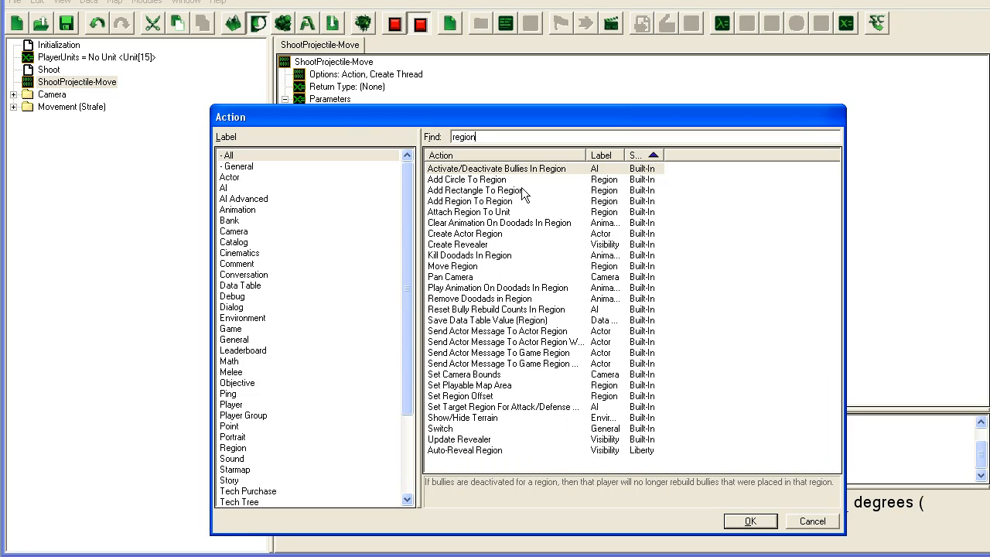
{"action": "left_click", "coordinate": [749, 519]}
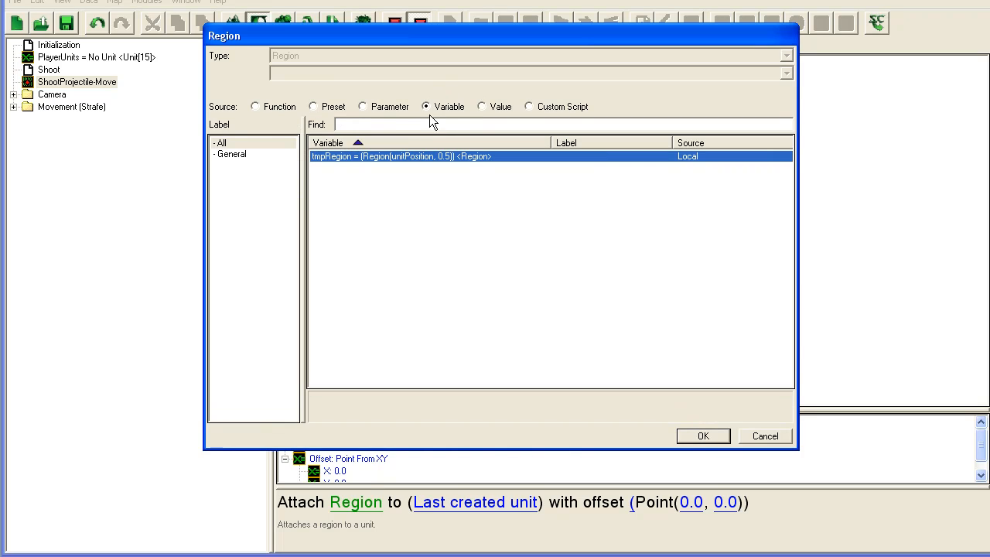
{"action": "left_click", "coordinate": [703, 437]}
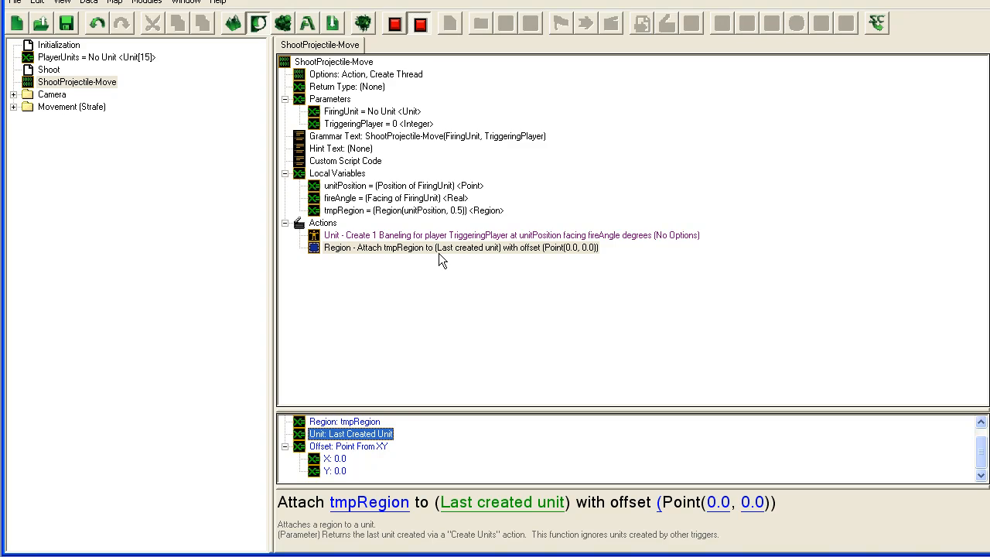
{"action": "mouse_move", "coordinate": [538, 260]}
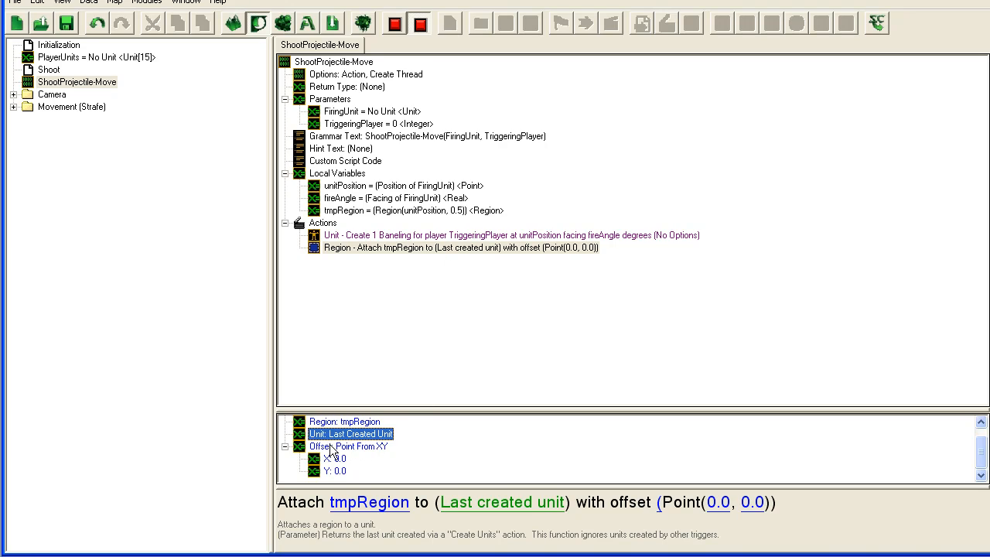
{"action": "left_click", "coordinate": [461, 248]}
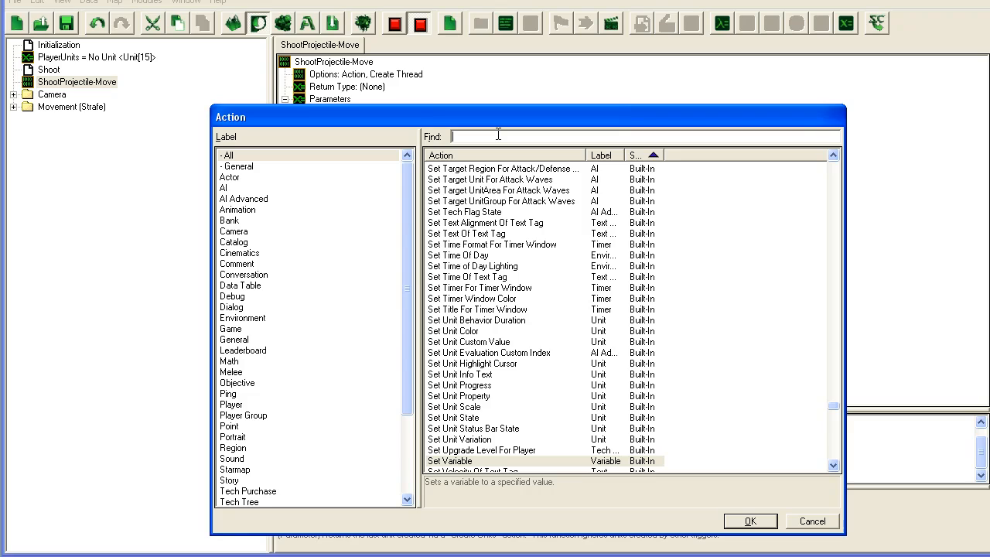
Add a Change Unit Height action found by searching 'height'.
{"action": "type", "text": "h"}
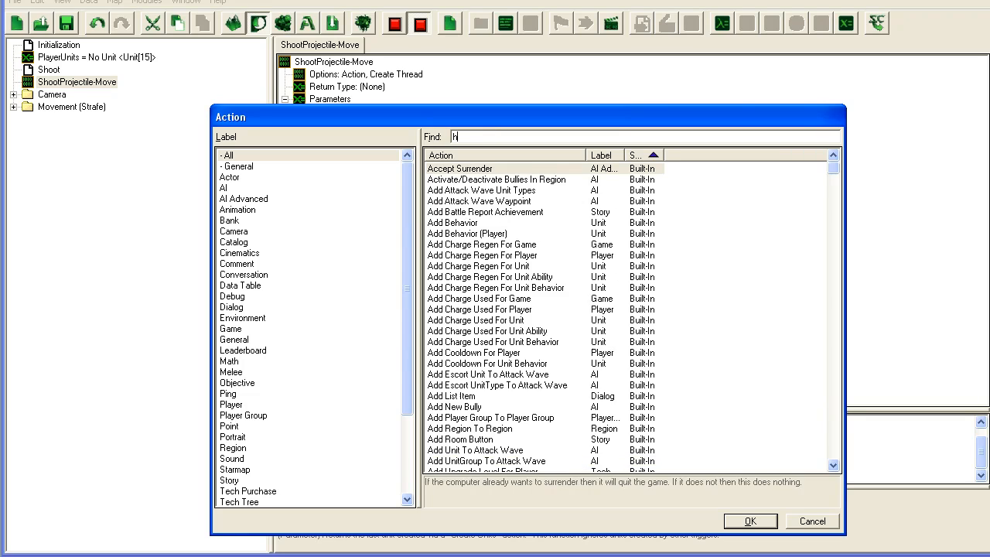
{"action": "type", "text": "eigh"}
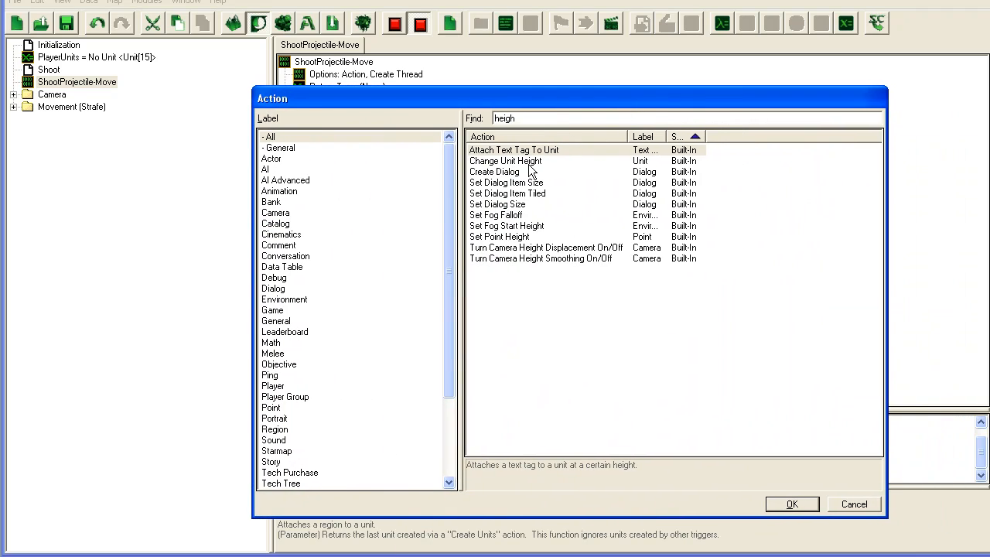
{"action": "left_click", "coordinate": [792, 504]}
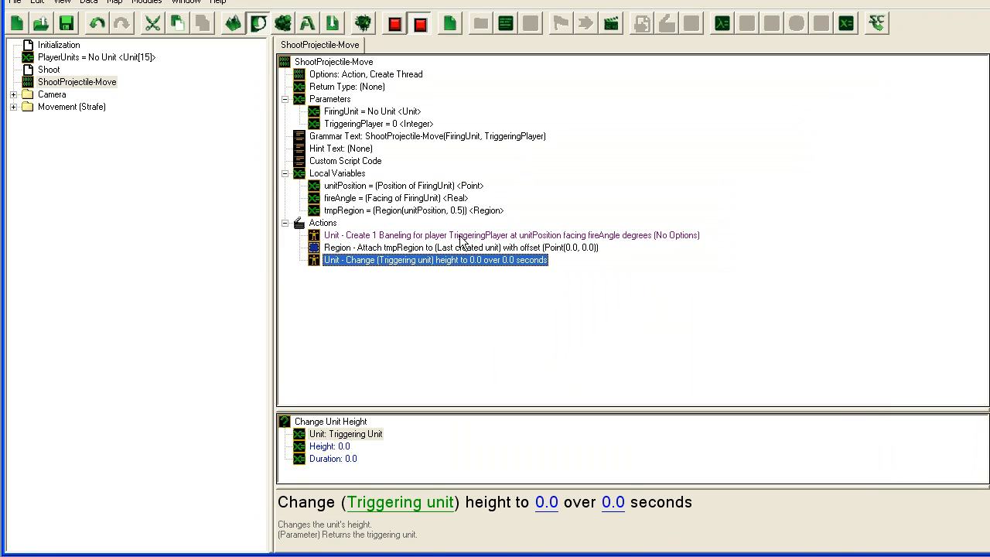
{"action": "mouse_move", "coordinate": [402, 393]}
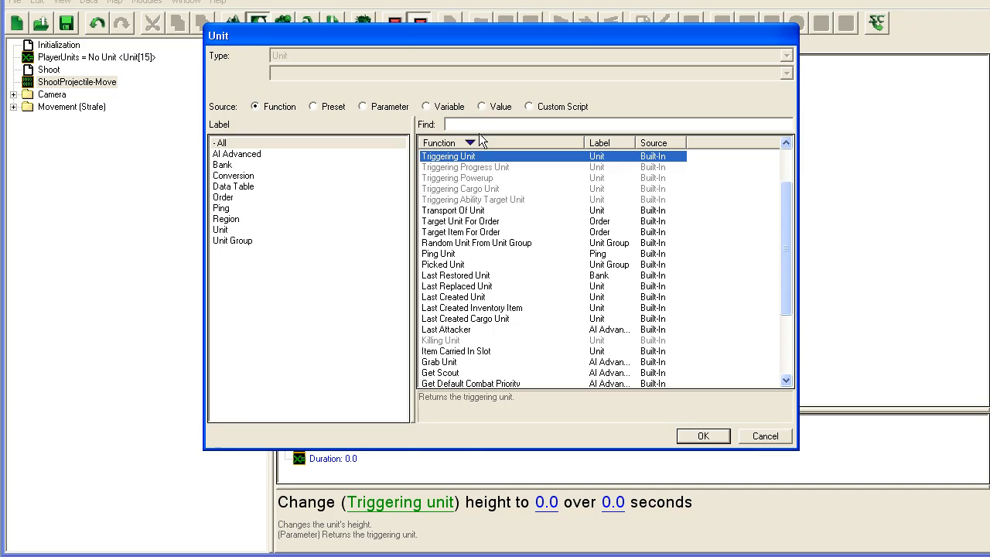
Target Last Created Unit and set its height to 0.75 over 0.0 seconds.
{"action": "type", "text": "last"}
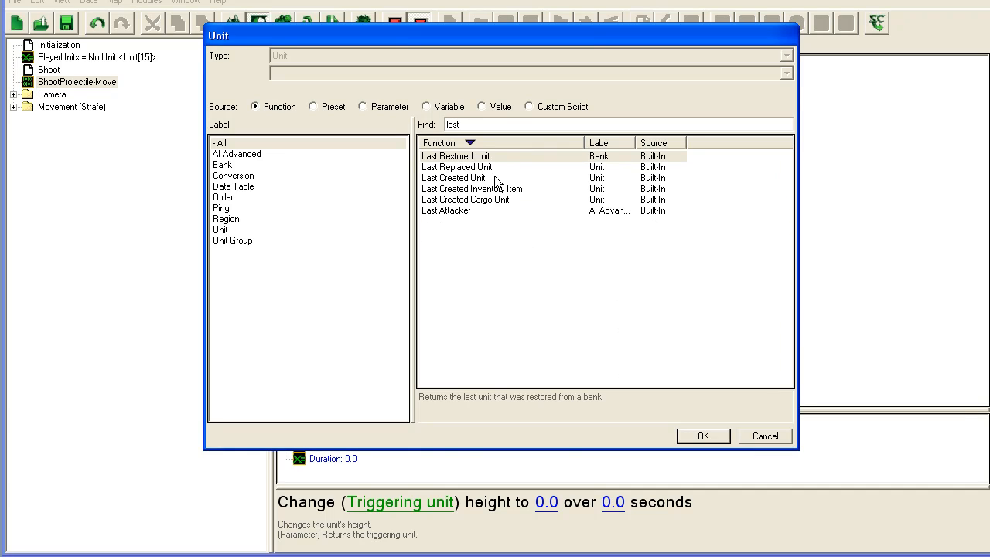
{"action": "mouse_move", "coordinate": [526, 182]}
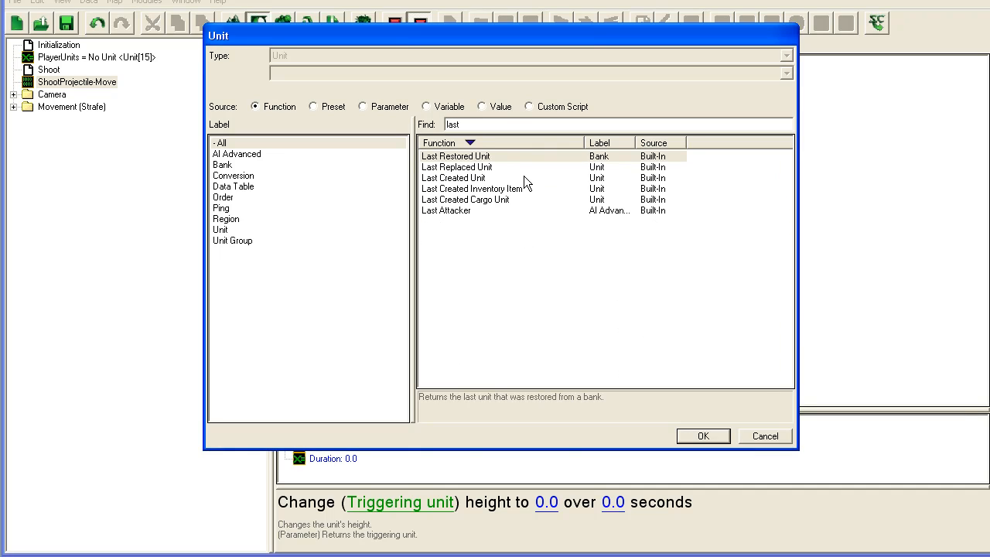
{"action": "left_click", "coordinate": [455, 176]}
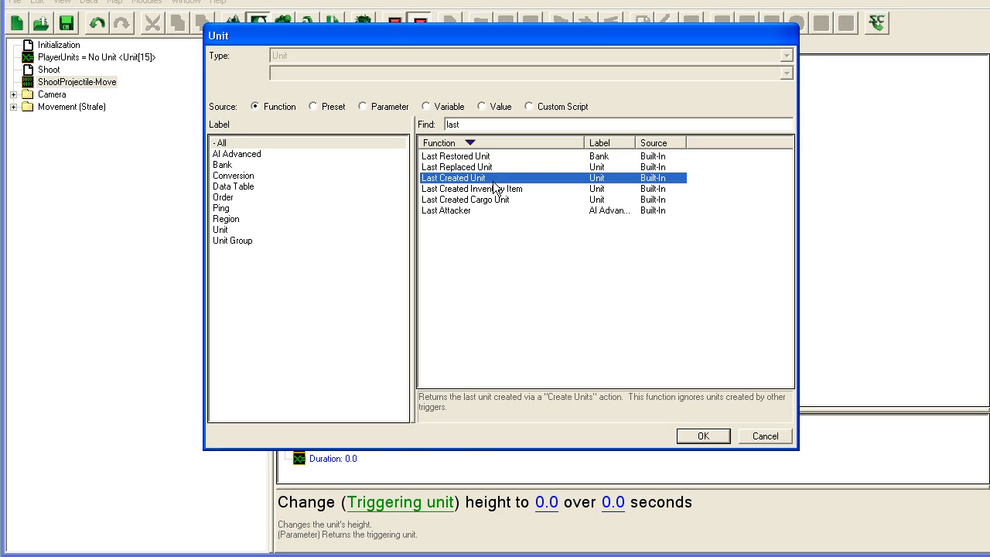
{"action": "left_click", "coordinate": [702, 436]}
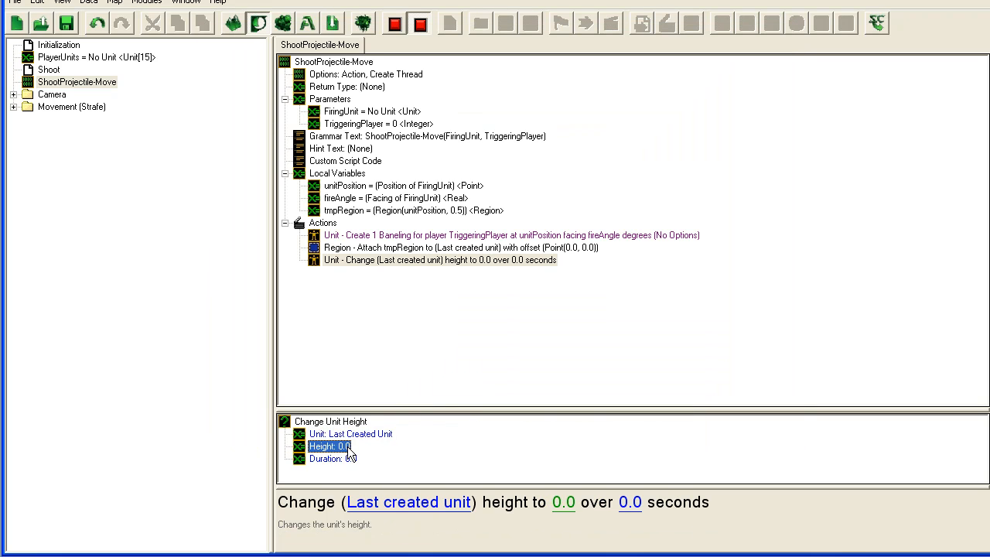
{"action": "double_click", "coordinate": [331, 446]}
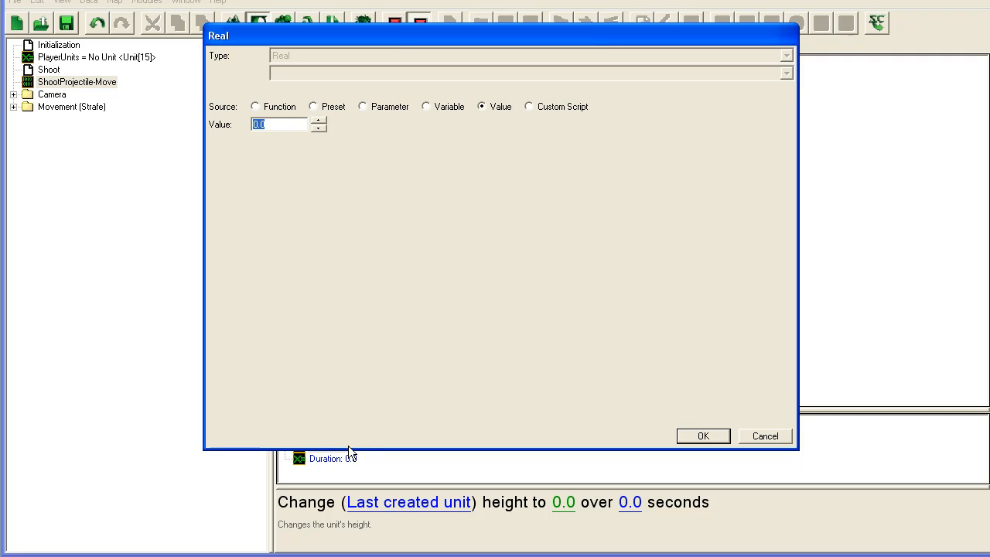
{"action": "type", "text": "0.75"}
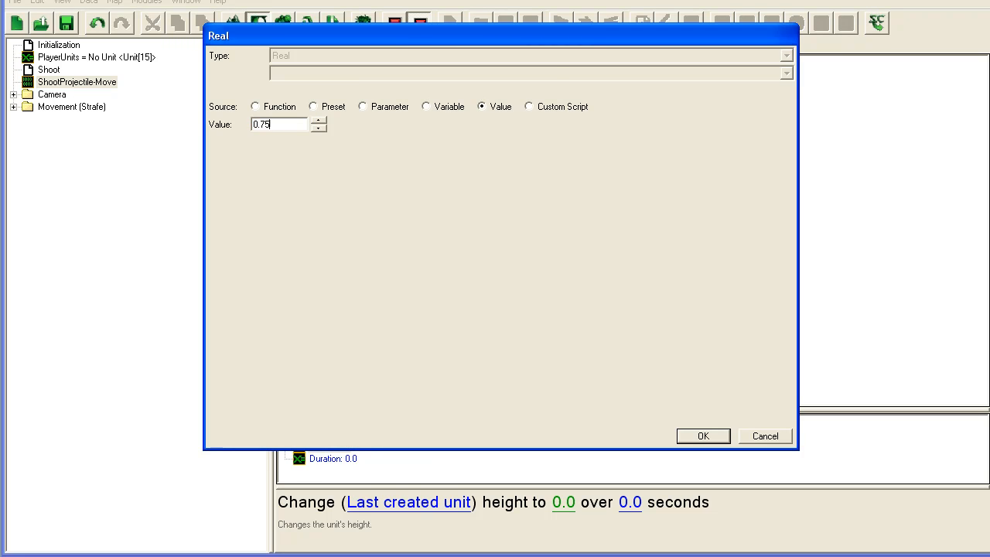
{"action": "left_click", "coordinate": [703, 436]}
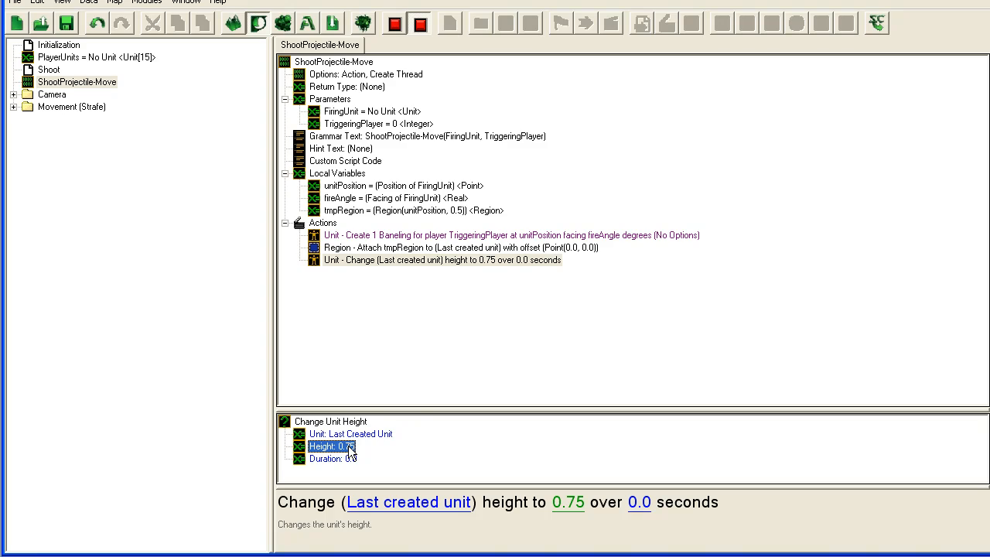
{"action": "mouse_move", "coordinate": [418, 168]}
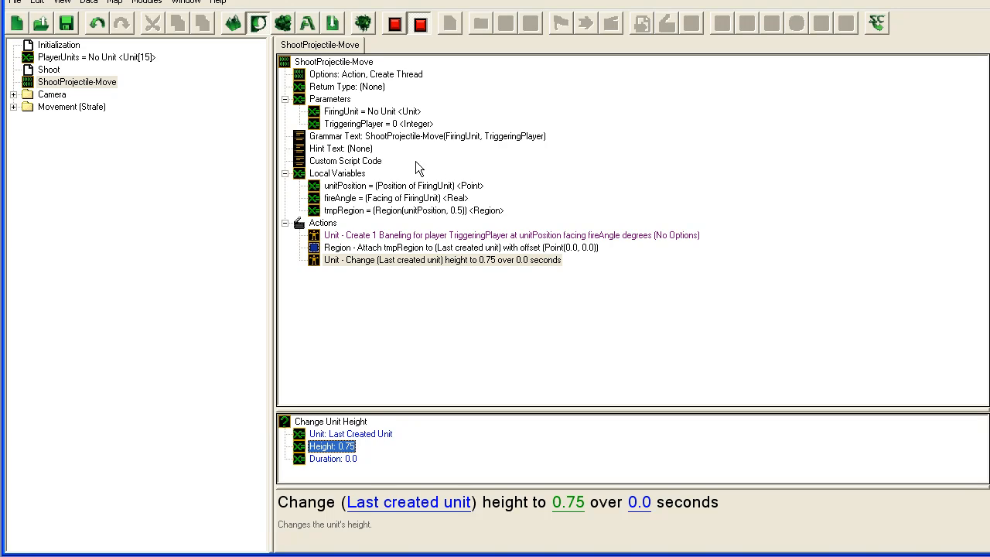
{"action": "left_click", "coordinate": [442, 260]}
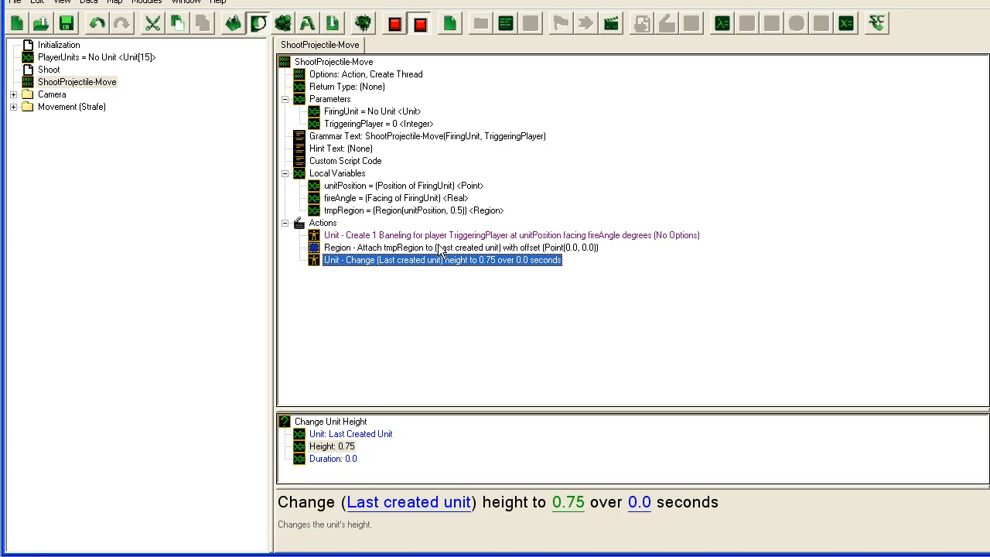